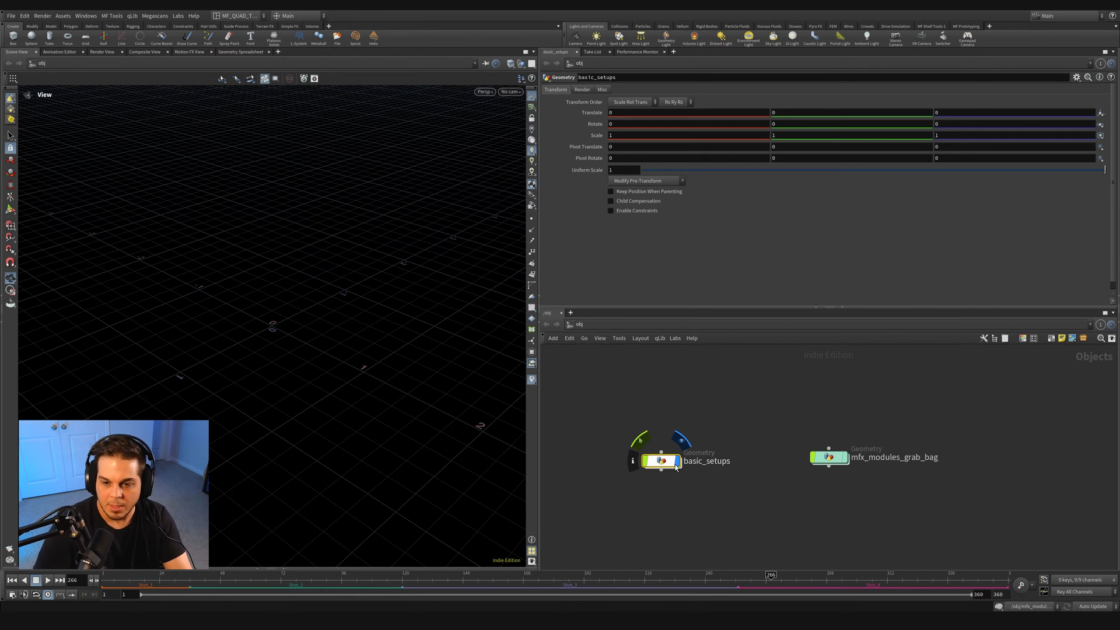
Enter basic_setups and set line1's direction vector to 0, 0, 1
double_click(662, 461)
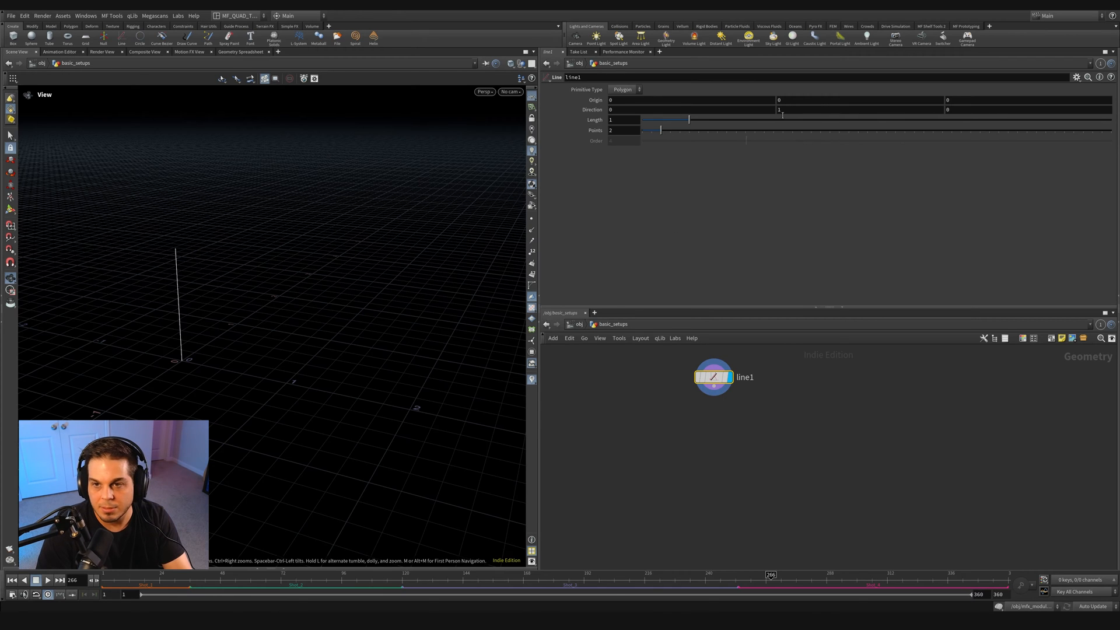
left_click(779, 109)
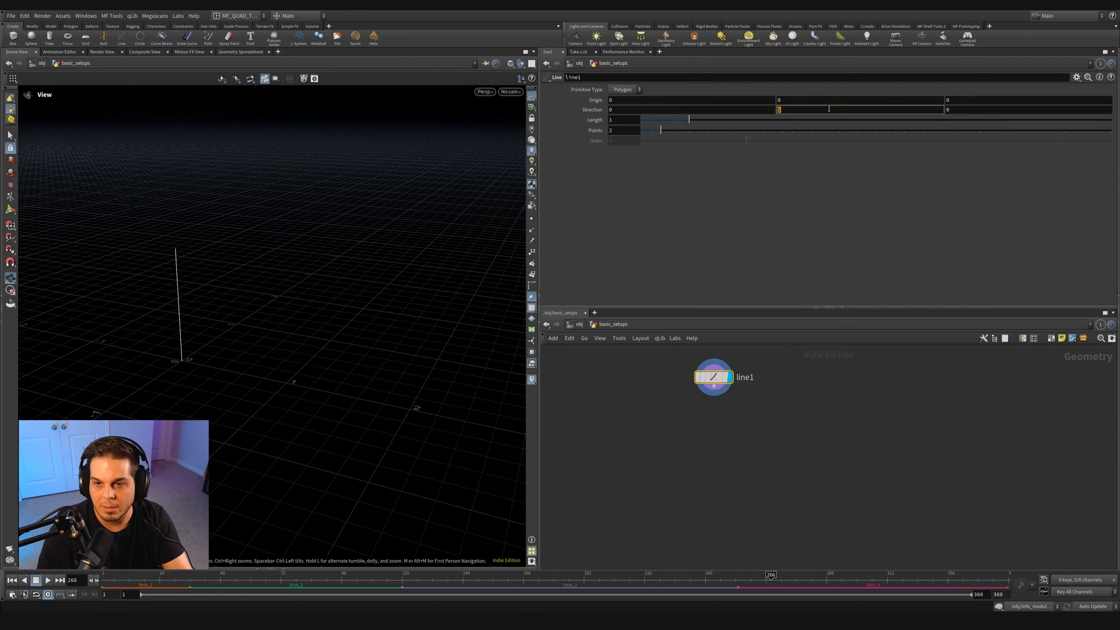
type("1")
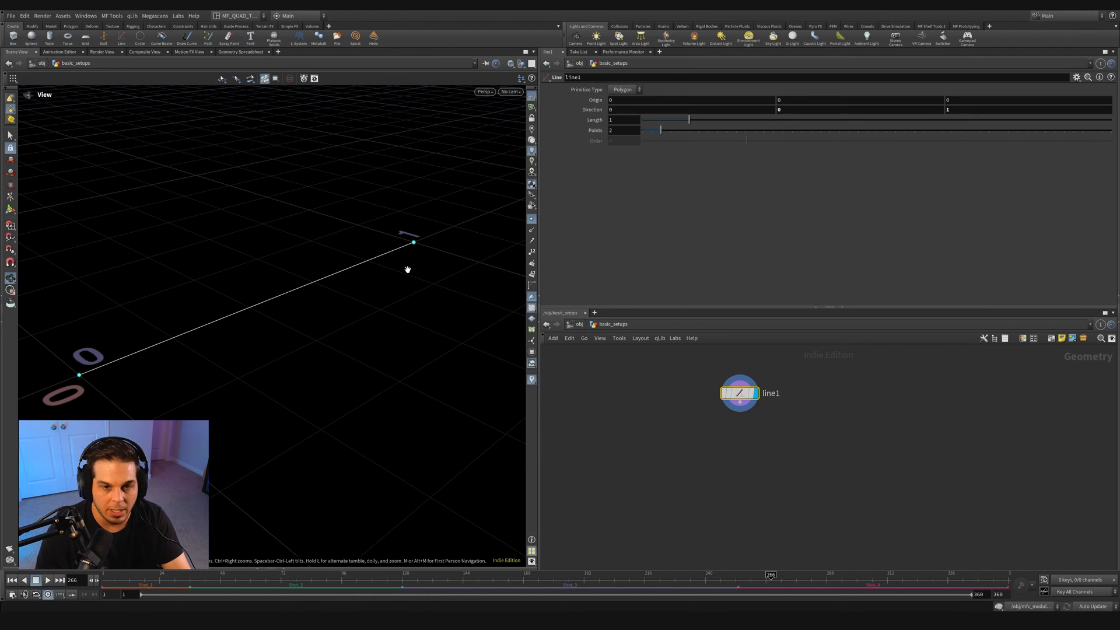
Add a Resample after line1 with Length 0.001 and open the node menu
key("Tab")
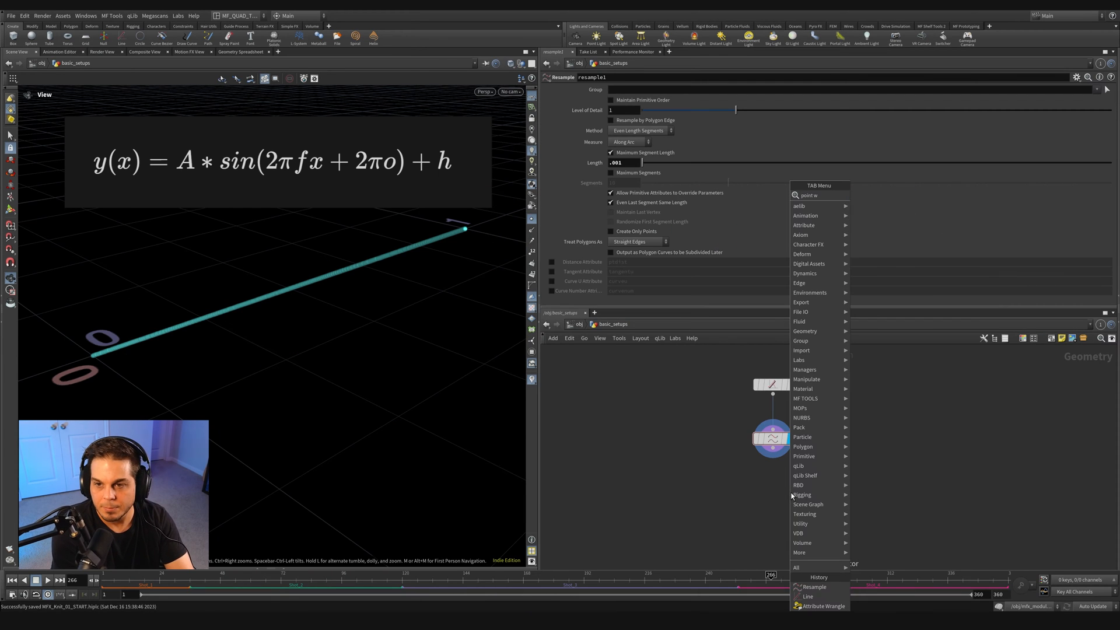
Add an Attribute Wrangle below resample1 reading amplitude and frequency with chf()
left_click(824, 606)
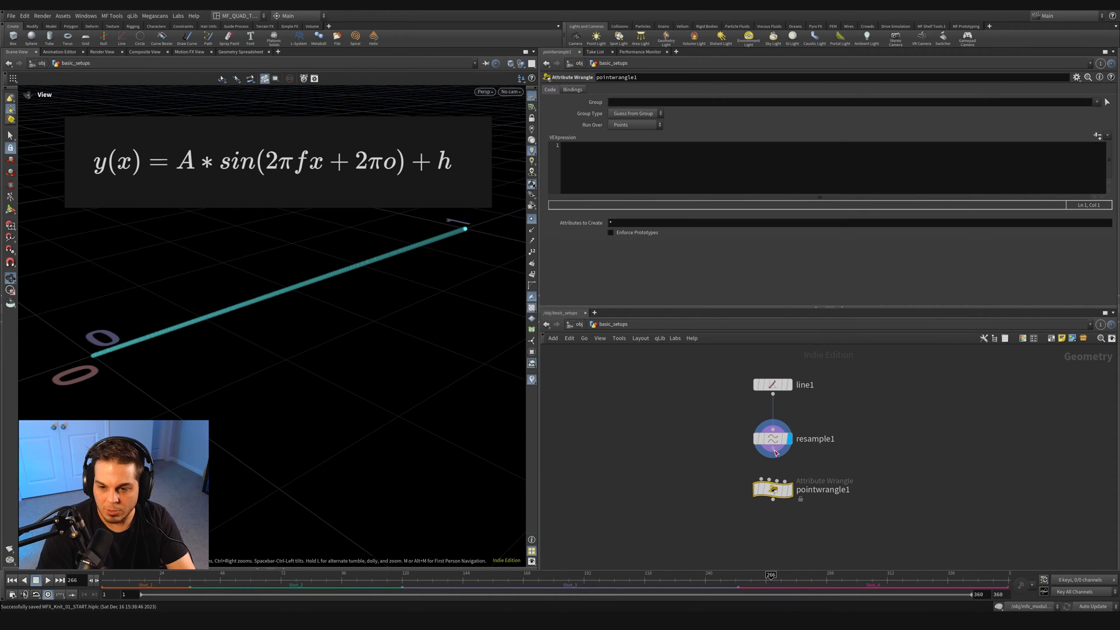
left_click(773, 491)
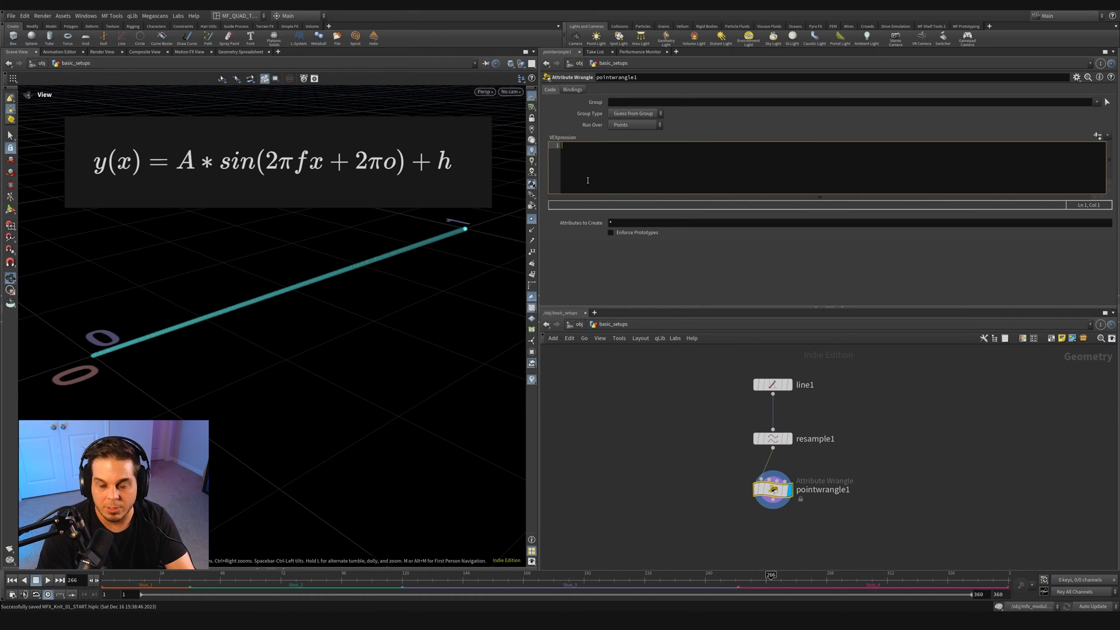
type("float a =")
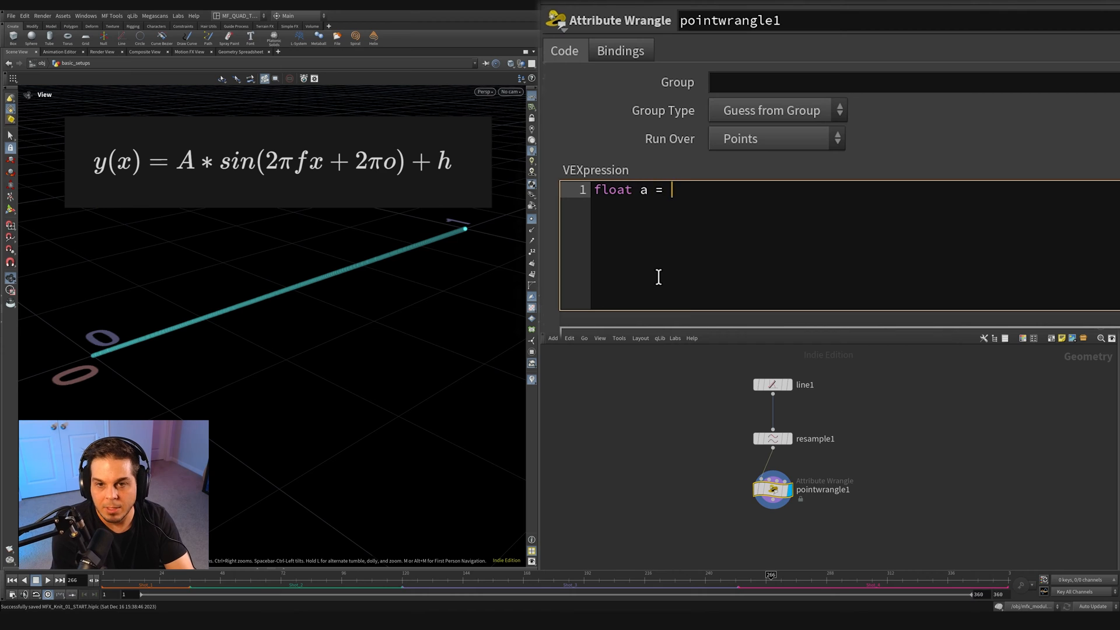
type("chf(\"")
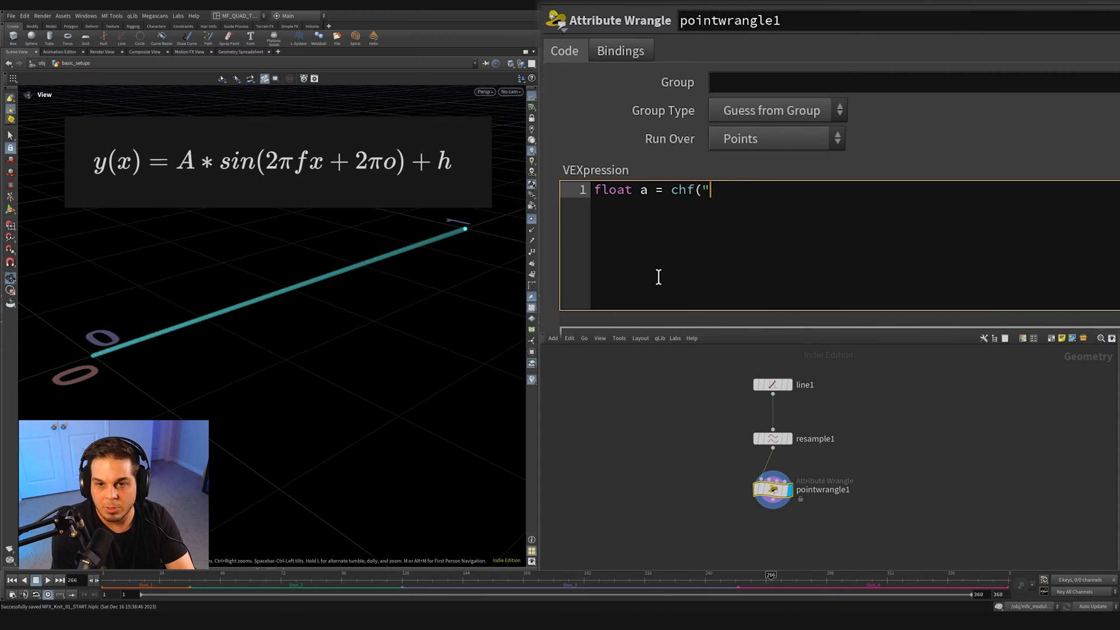
type("amplitude\")")
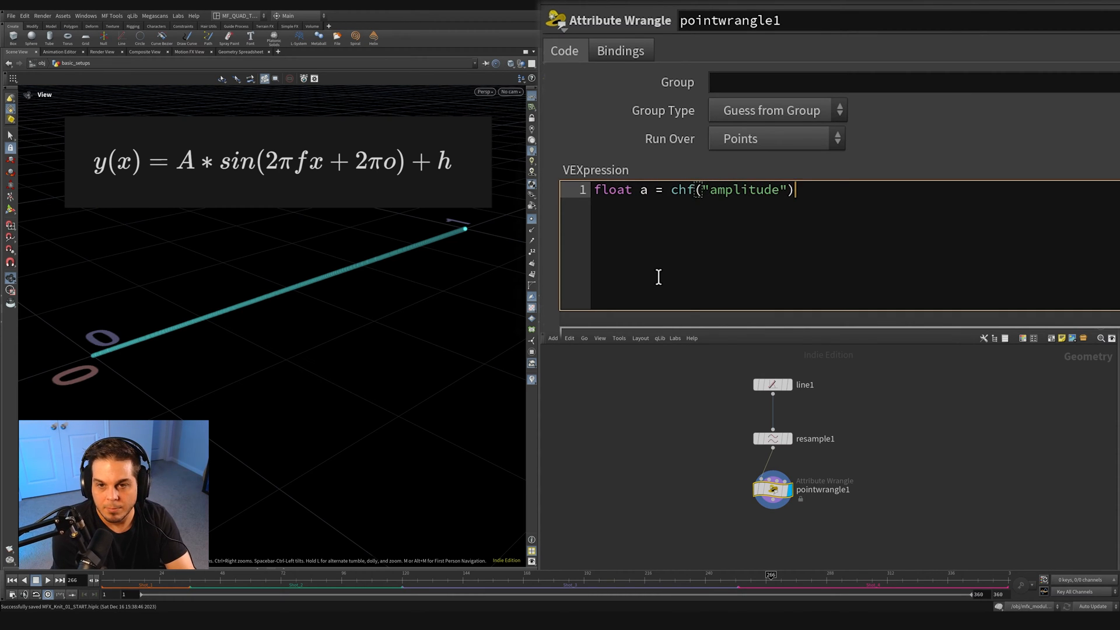
type(";")
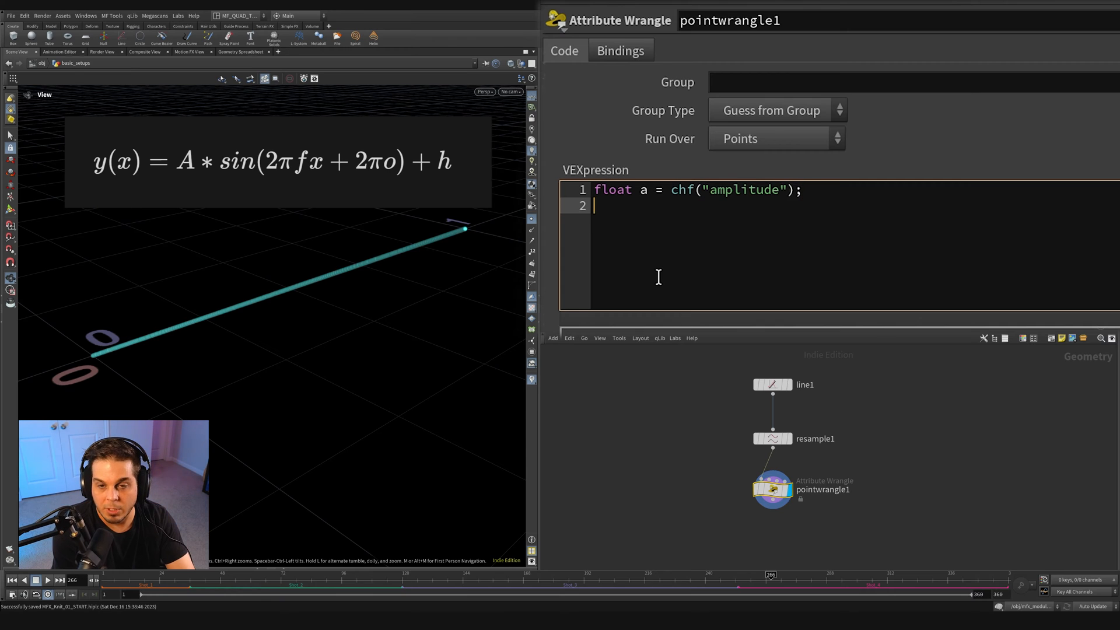
type("float f =")
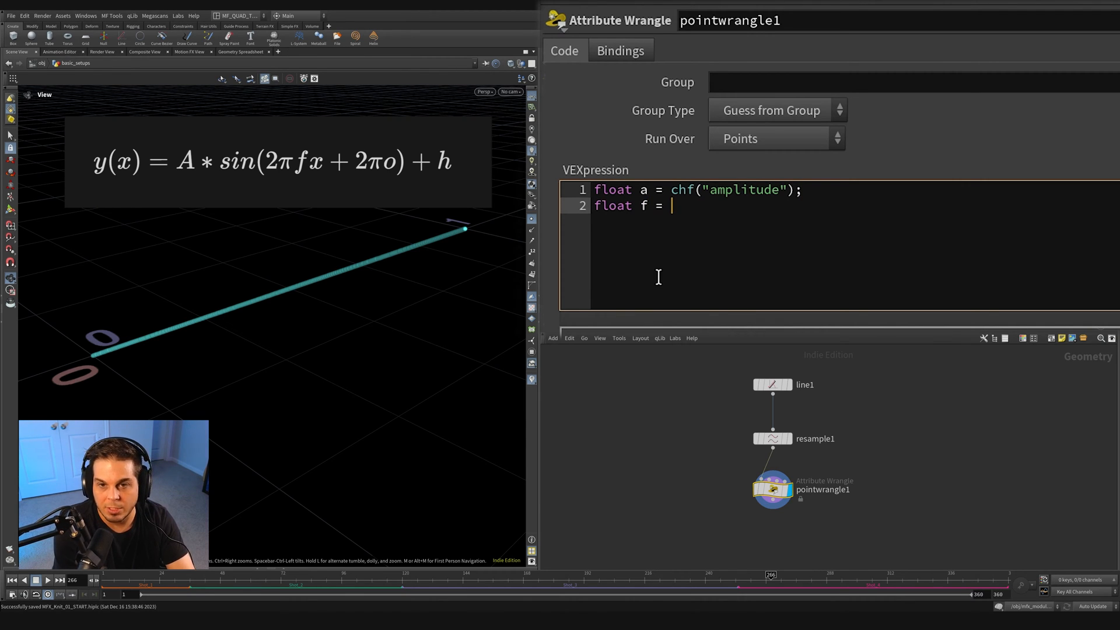
type("chf(\"frequency\");")
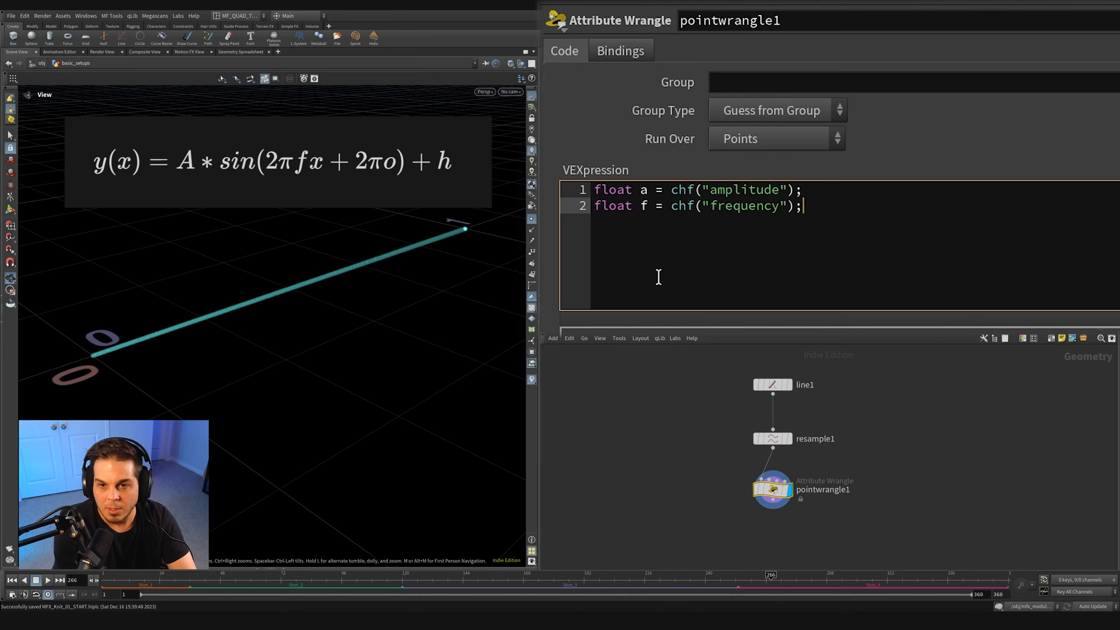
mouse_move(753, 263)
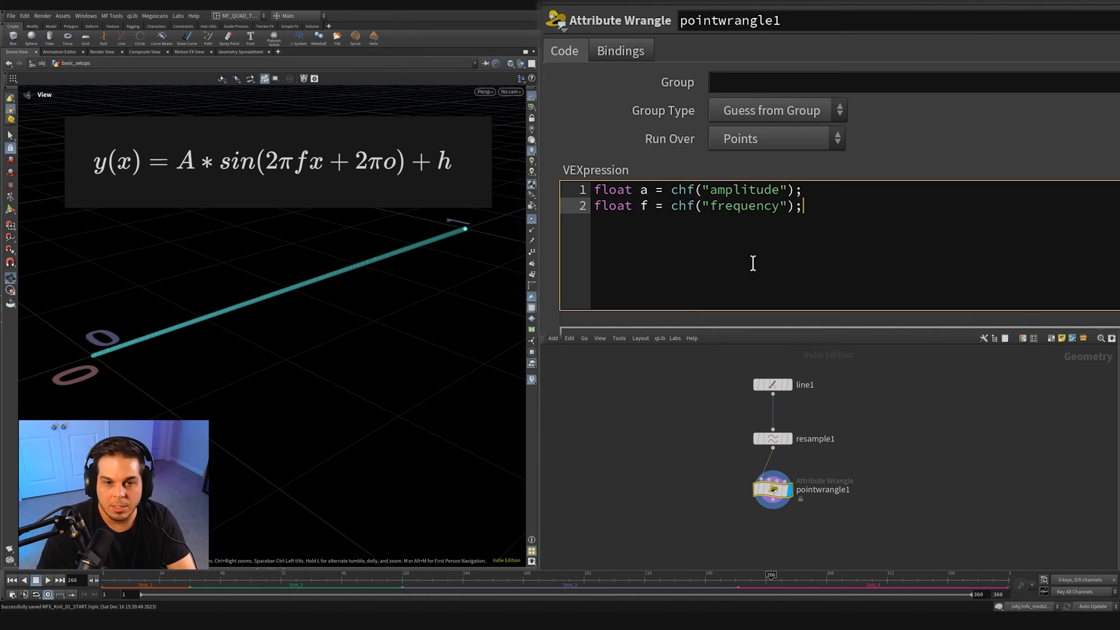
mouse_move(873, 225)
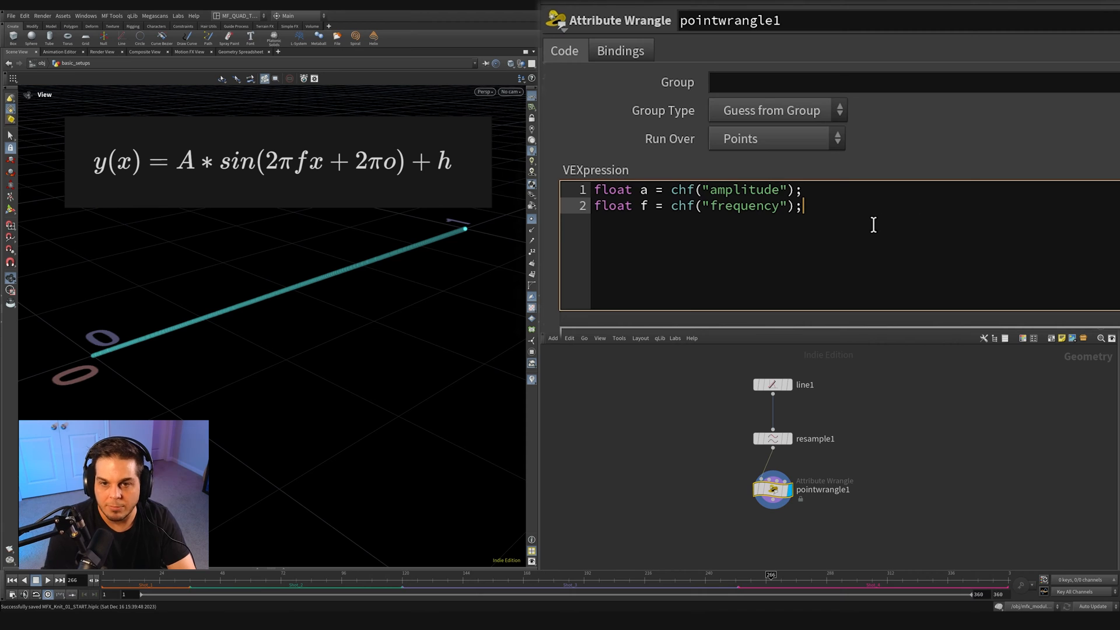
Add the offset chf() line and multiply frequency by 2 * $PI
type("float o = chf(\"offset\");")
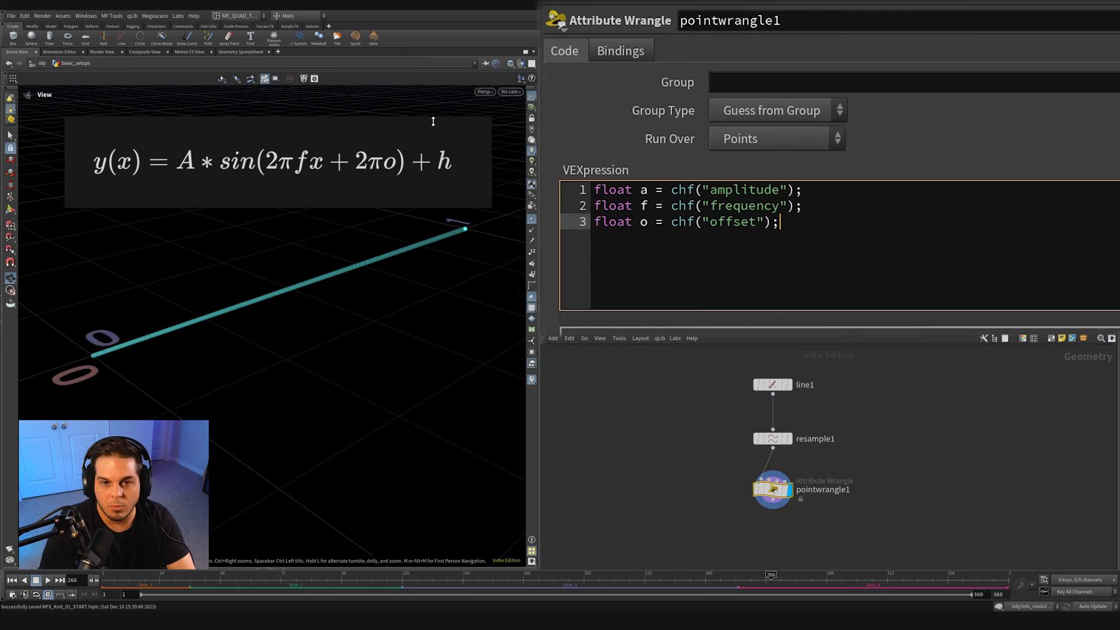
mouse_move(409, 172)
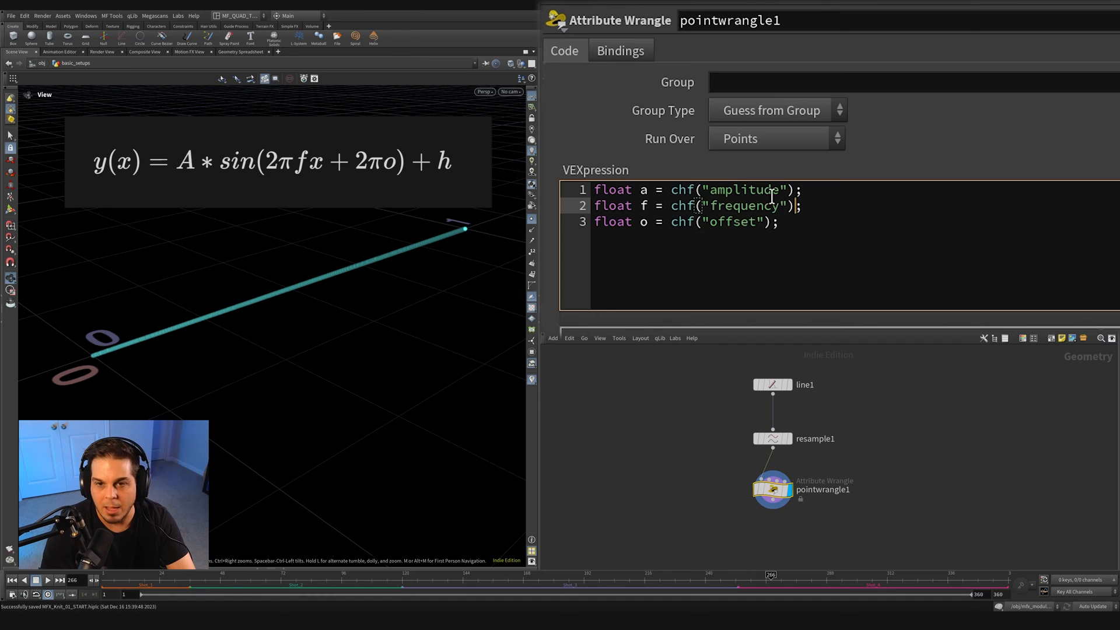
type("*")
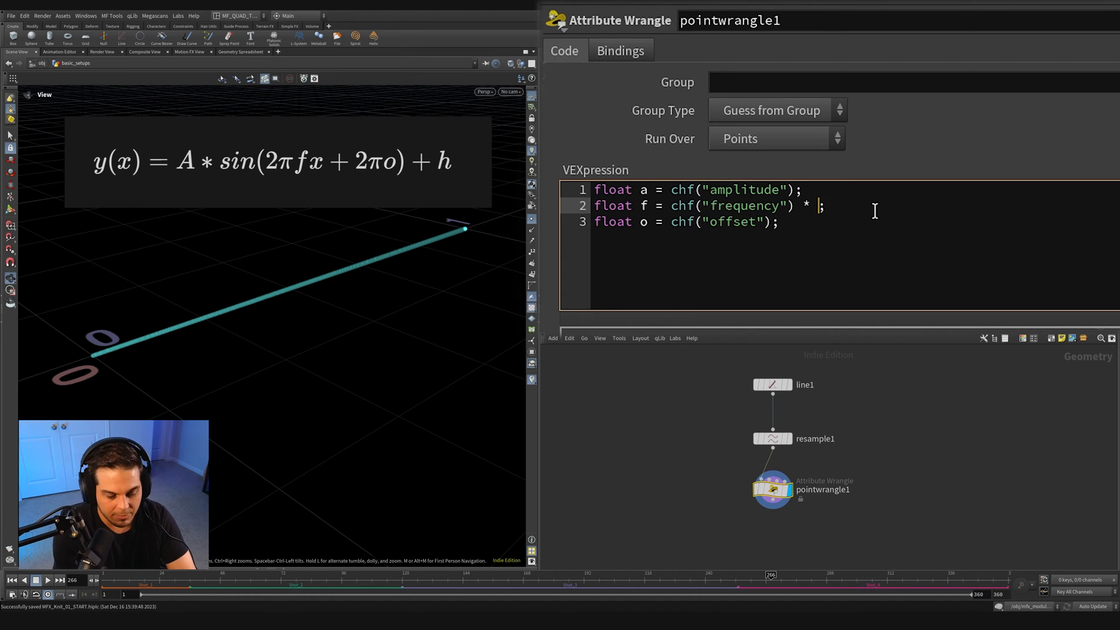
type("2 * $")
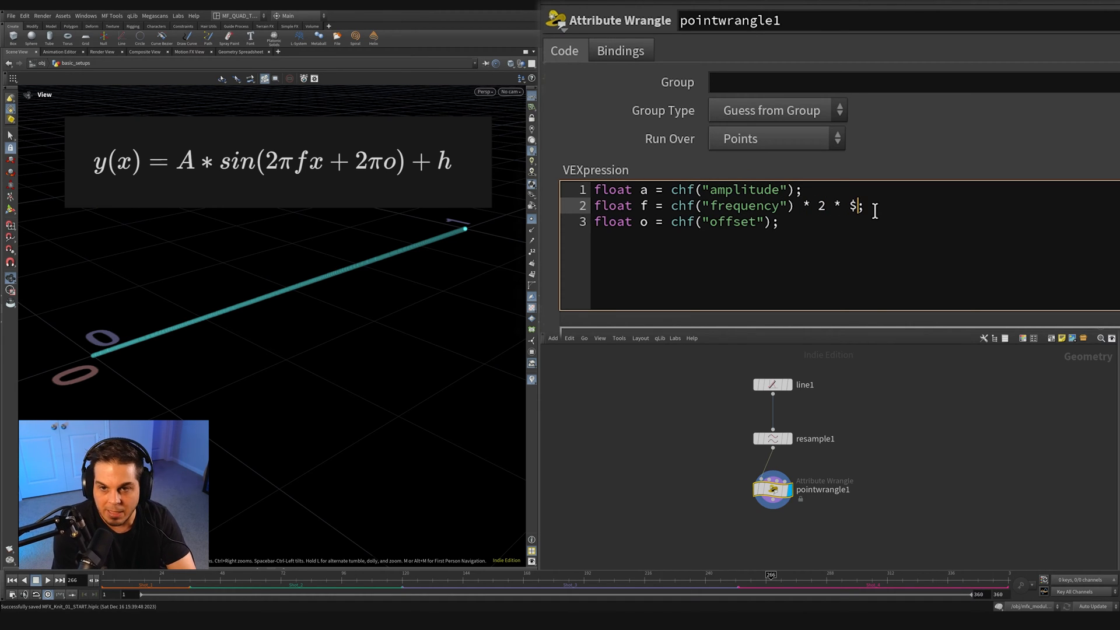
type("PI")
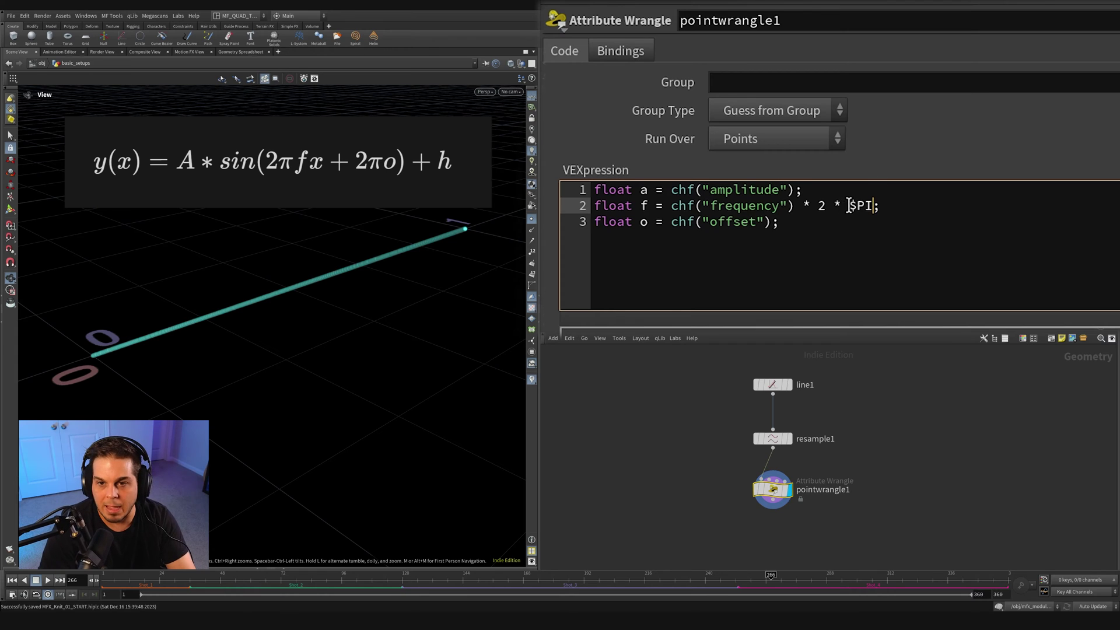
type("V")
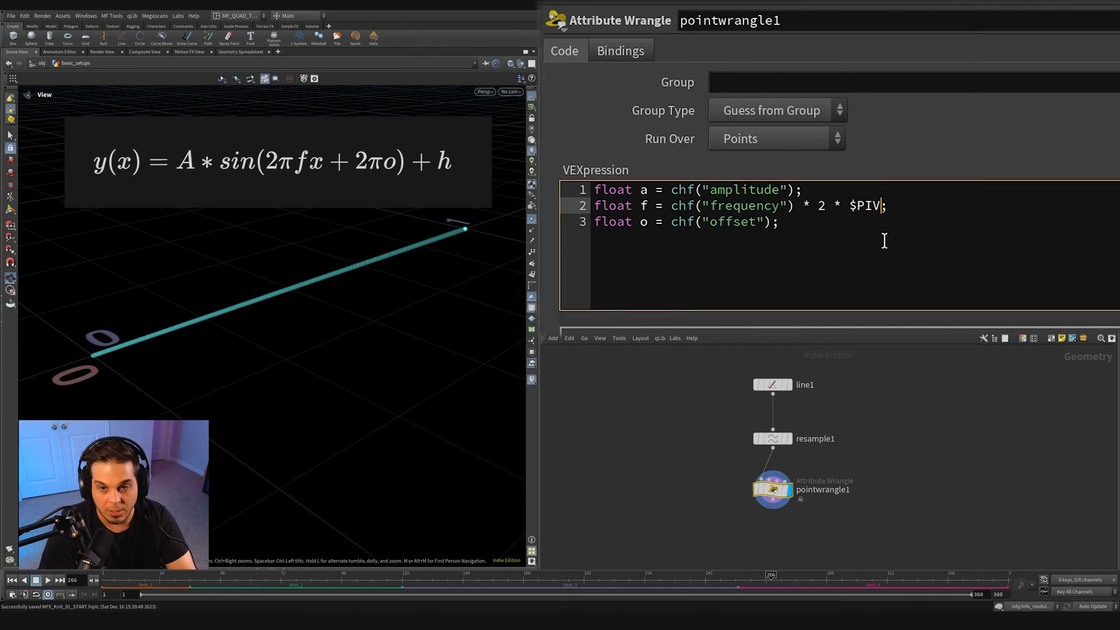
type("V")
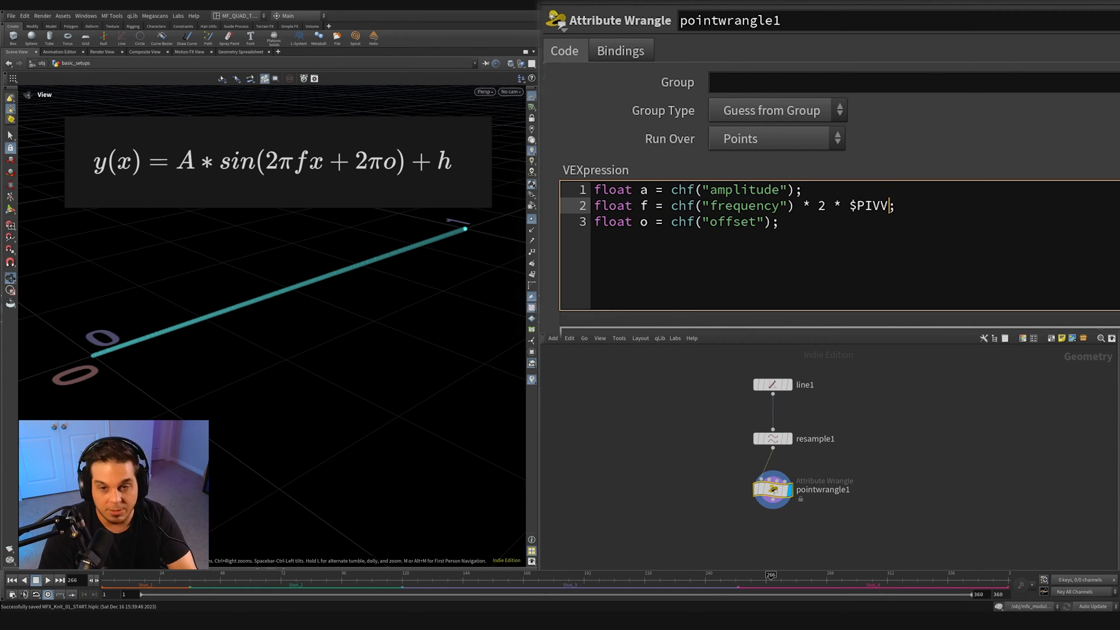
Check the PI value in Edit > Aliases and Variables under Variables
left_click(23, 15)
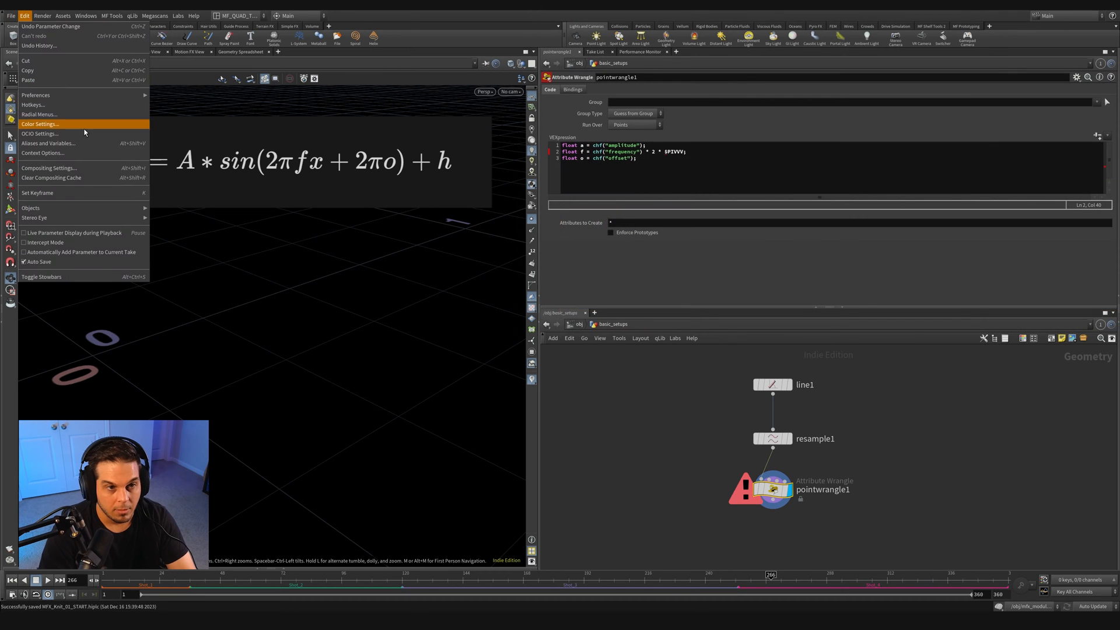
left_click(47, 144)
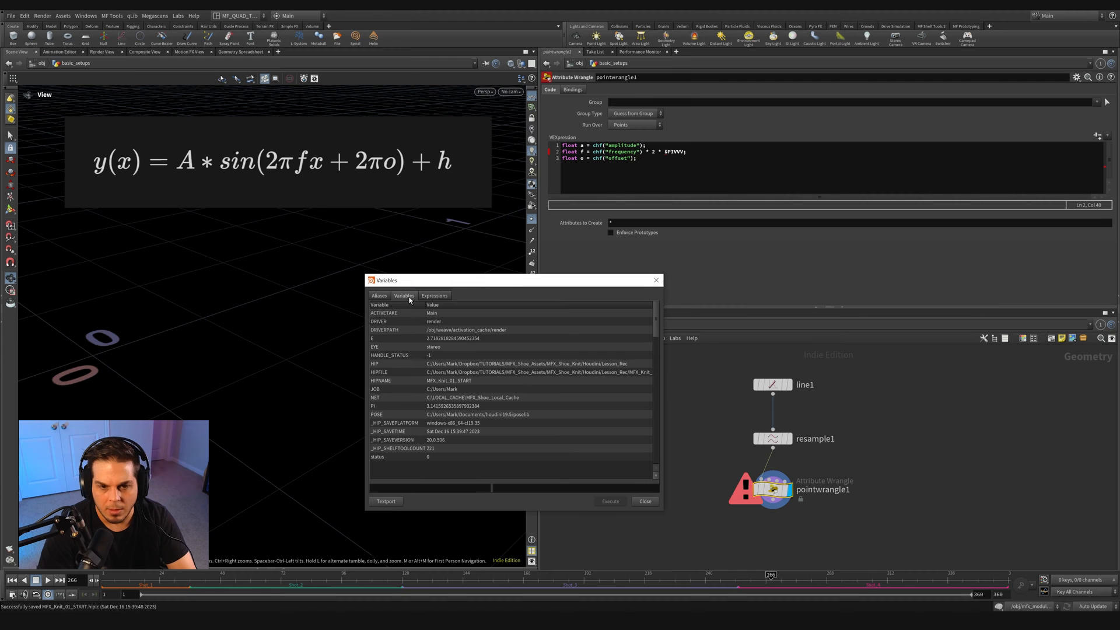
left_click(428, 406)
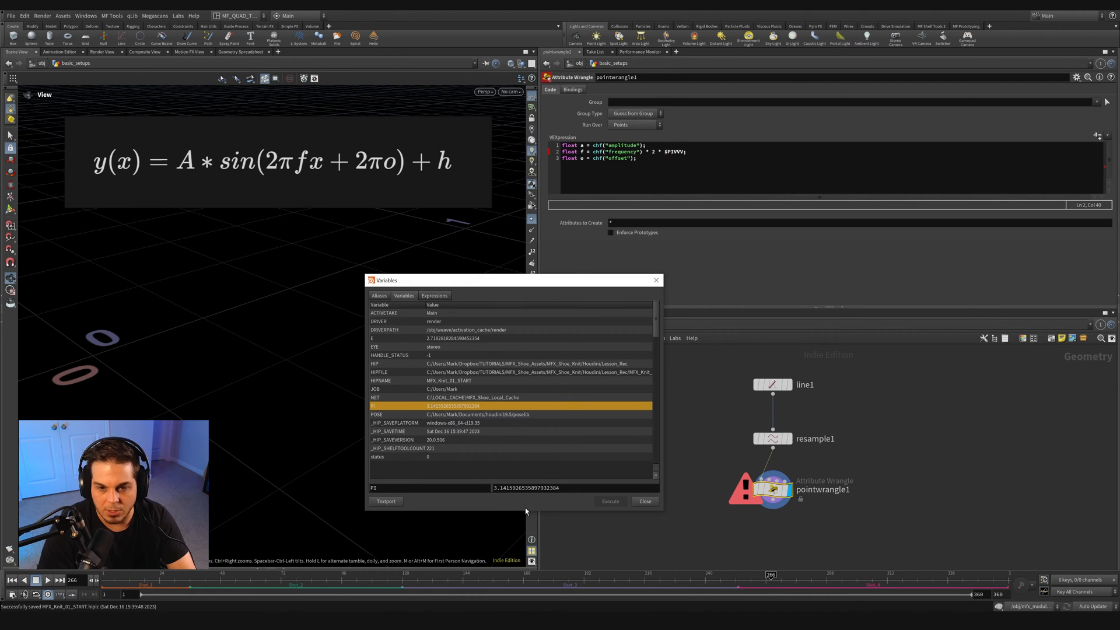
left_click(645, 501)
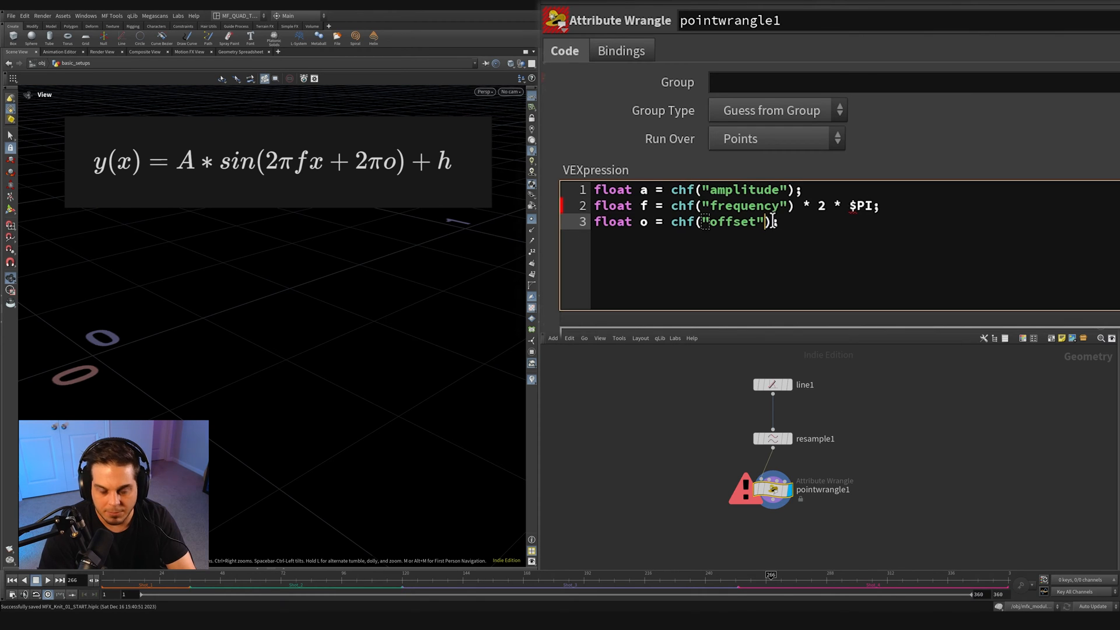
Finish the '* 2 * $PI' multiplier and add 'float t = @P.z;' to the wrangle
type("* 2 * $PI")
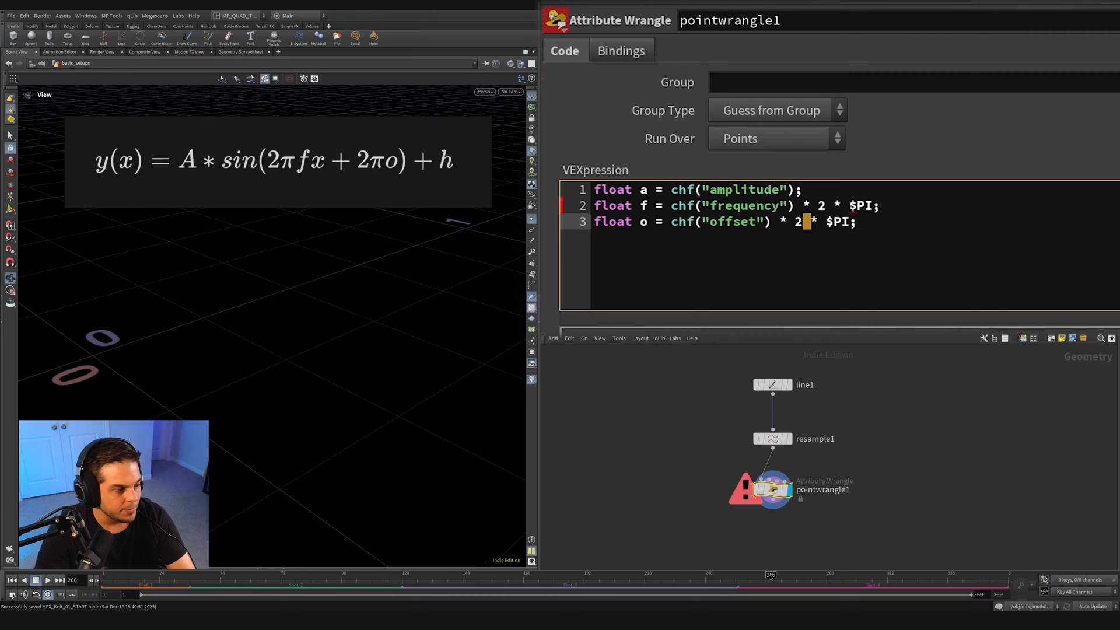
key("Enter")
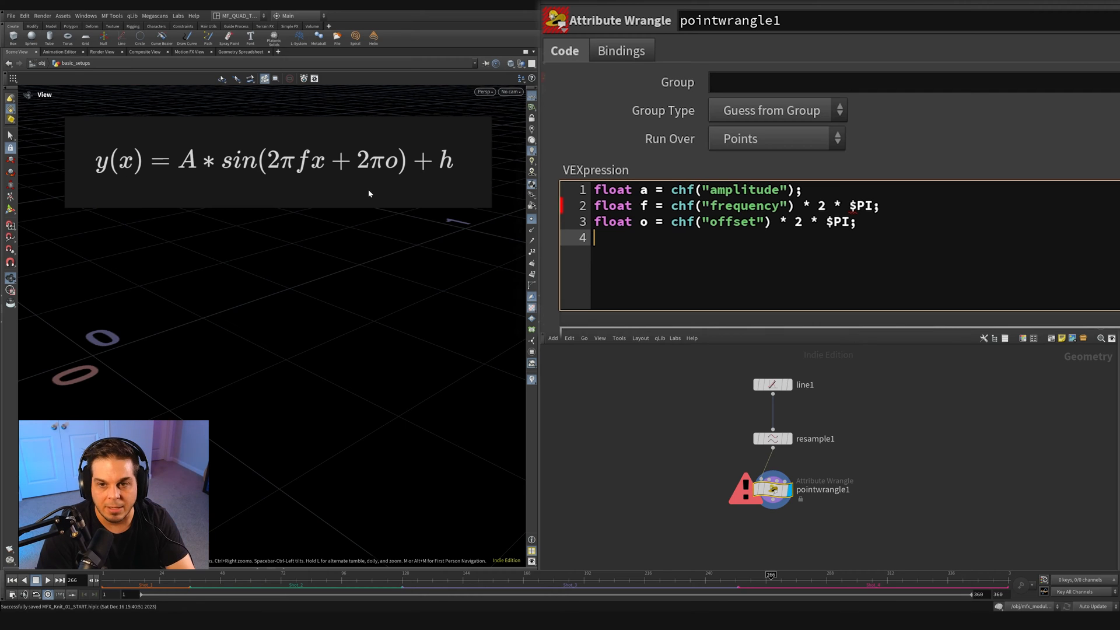
mouse_move(624, 240)
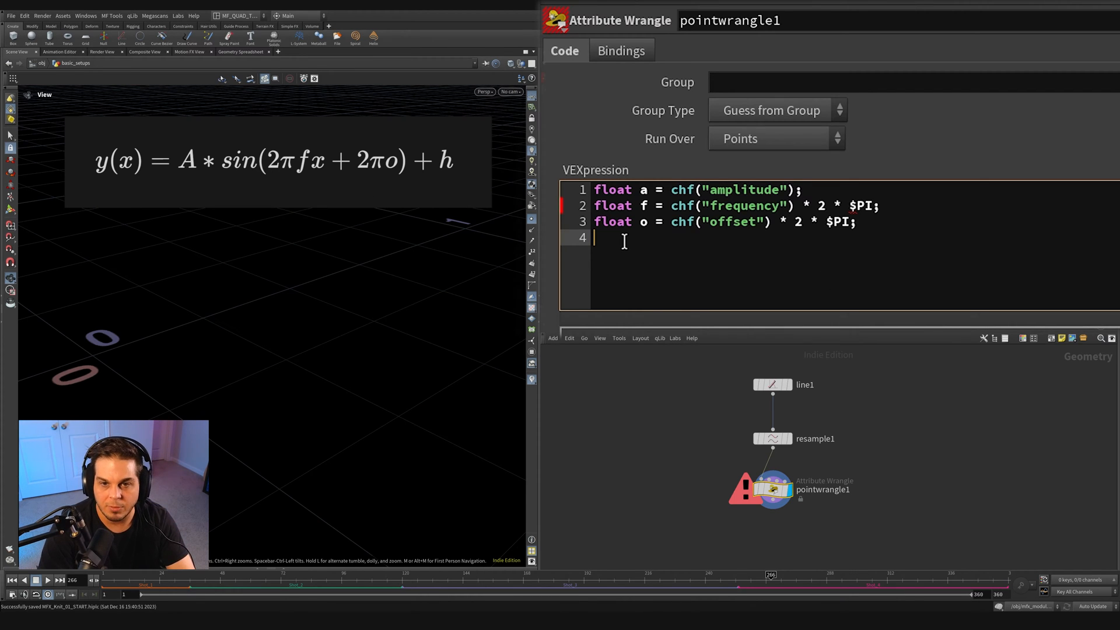
type("float t =")
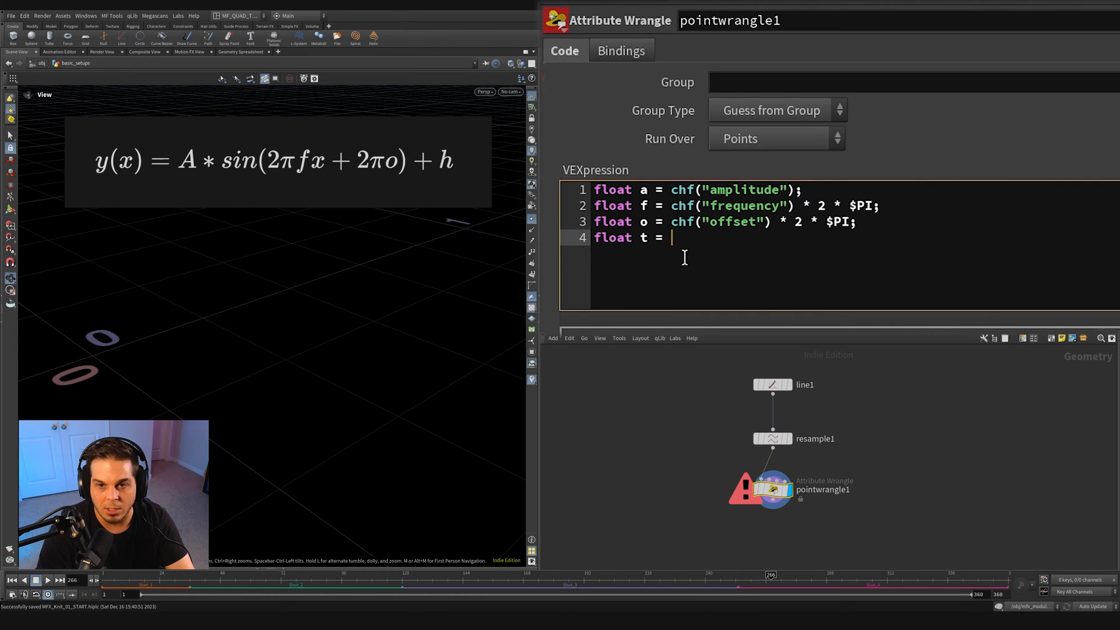
type("@P.")
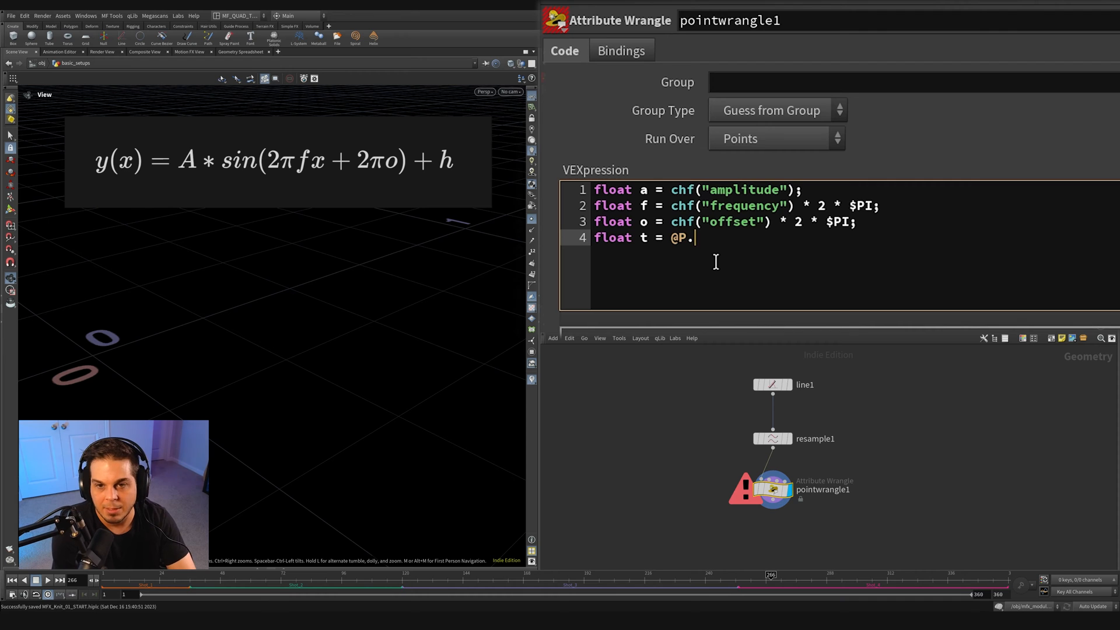
type("z;")
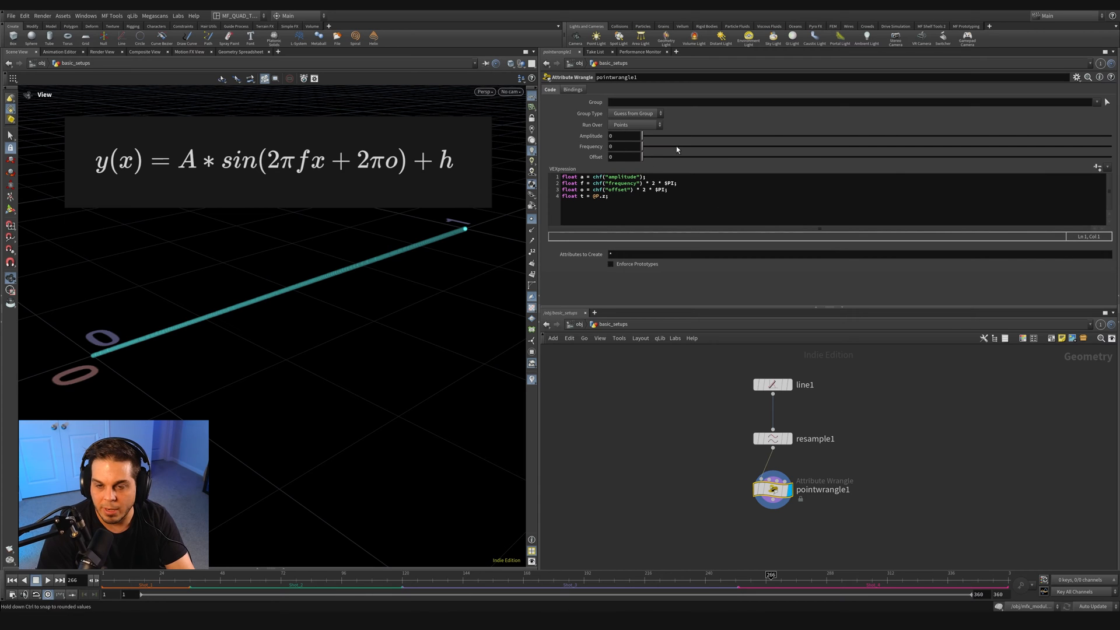
mouse_move(668, 155)
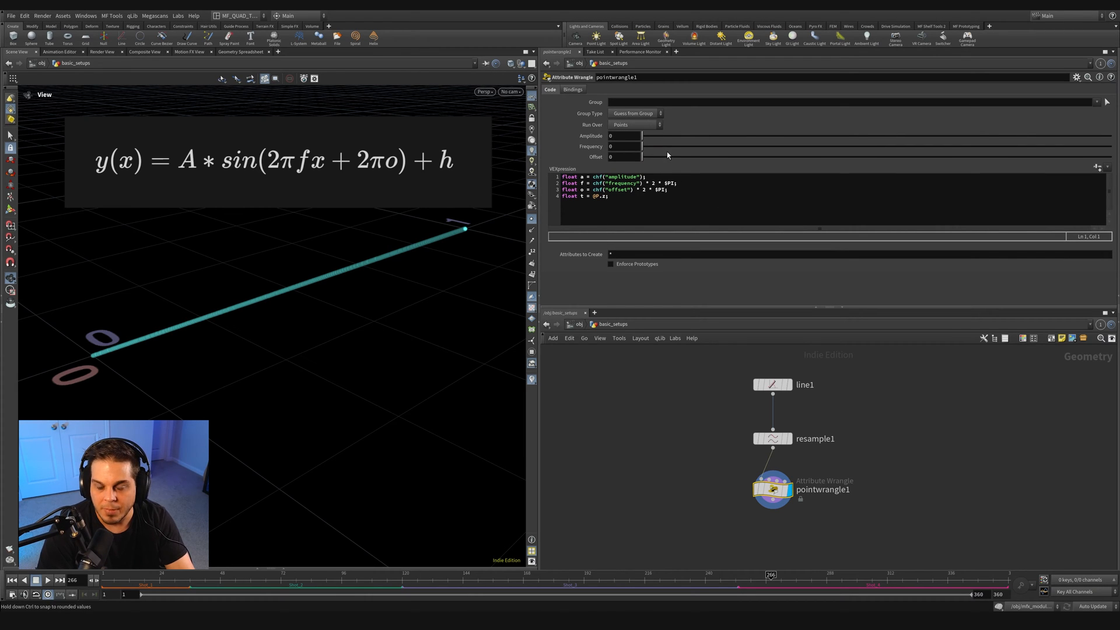
Generate spare Amplitude, Frequency and Offset sliders for the wrangle
left_click_drag(643, 147, 757, 147)
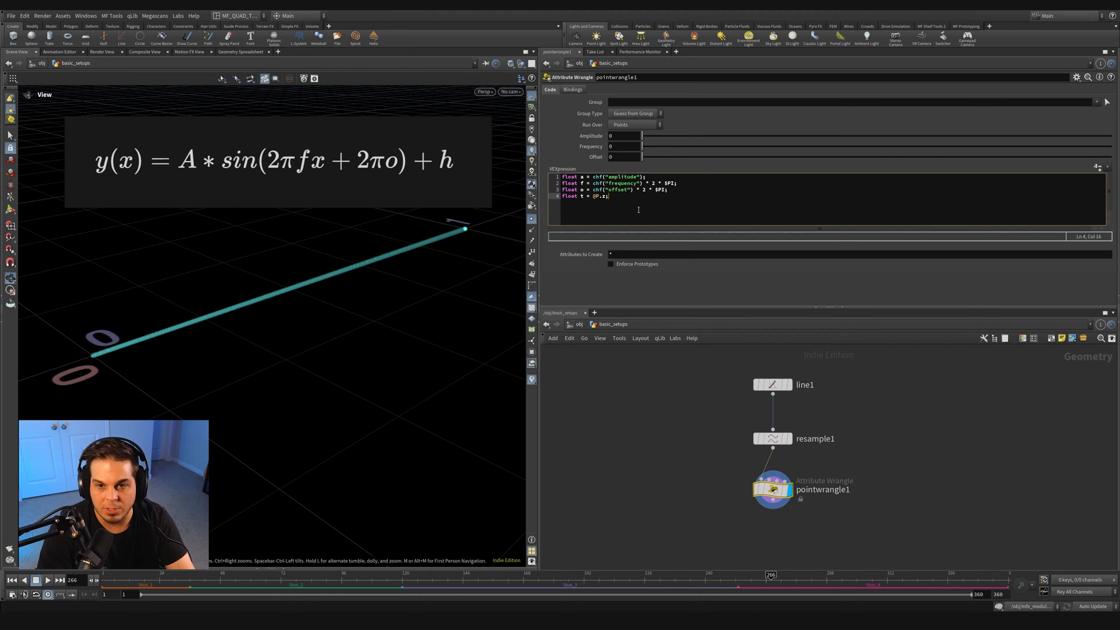
Type '@P.y = a * sin( f*t + o );' as the wrangle's sixth line
type("@P.y")
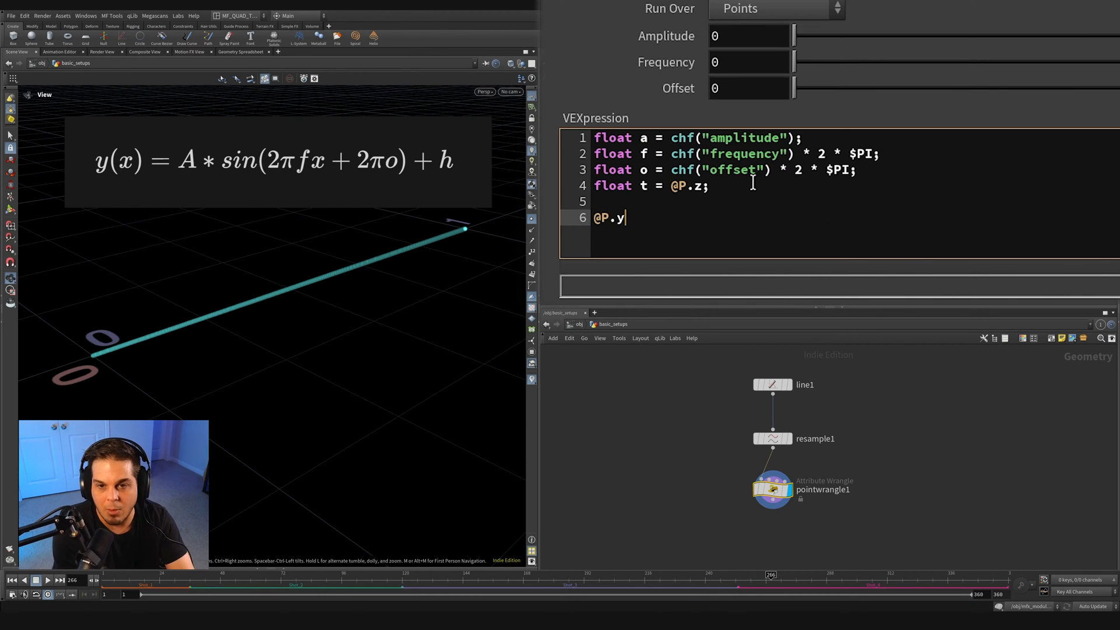
mouse_move(667, 229)
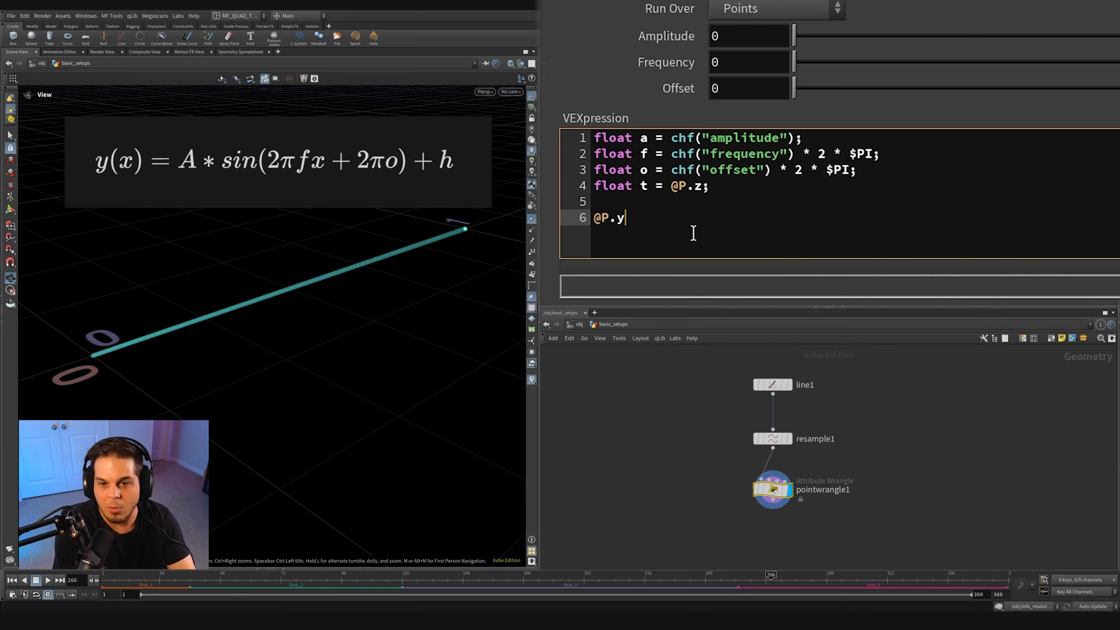
type("= a")
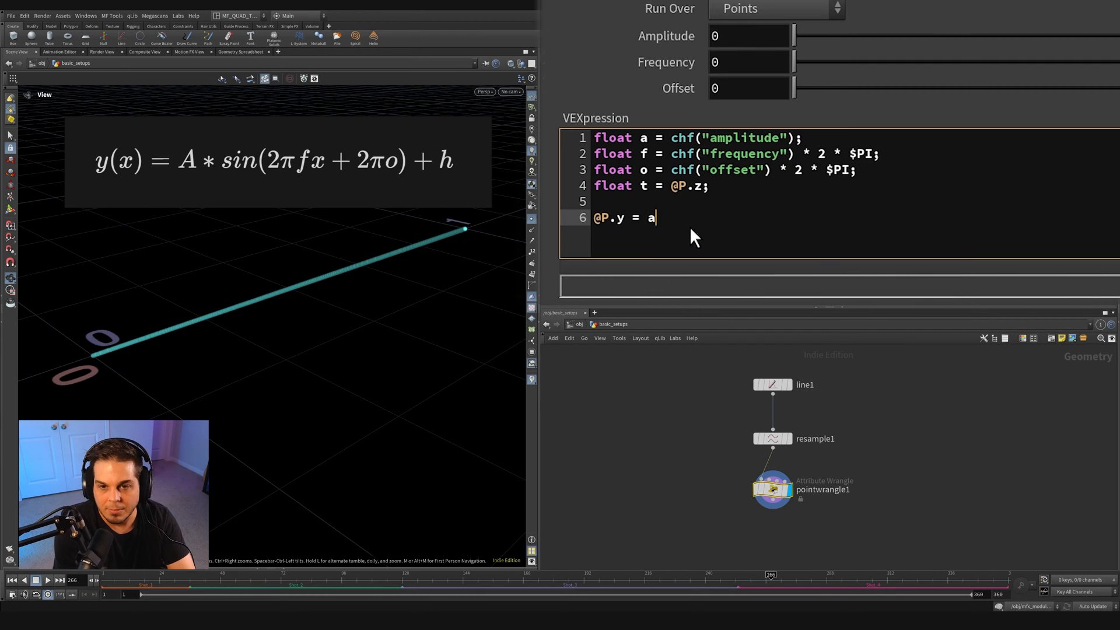
type("* sin")
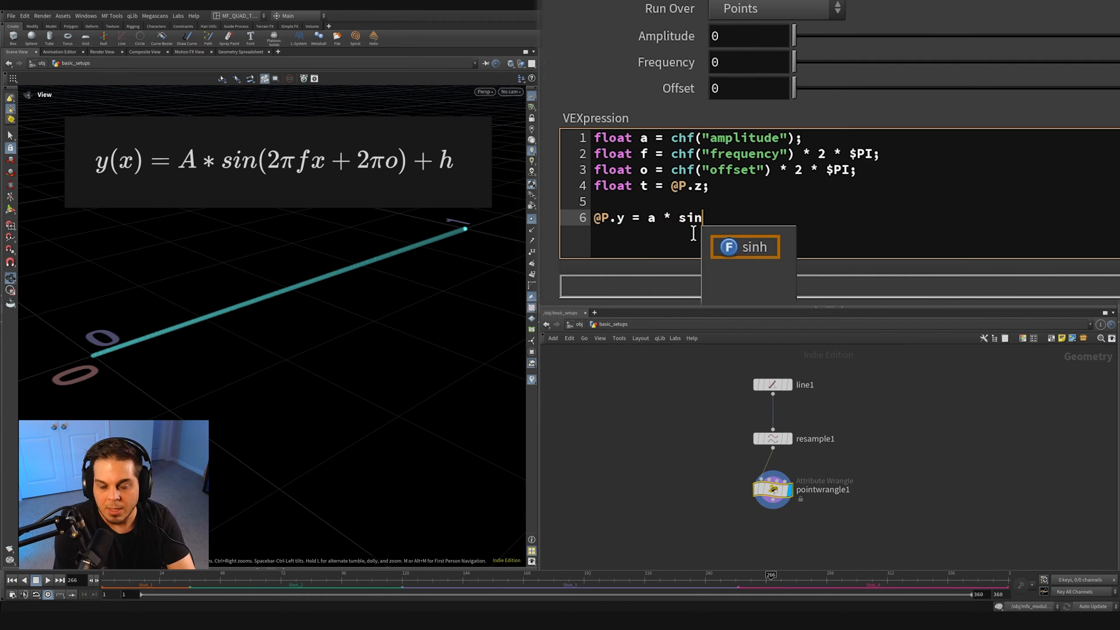
type("(")
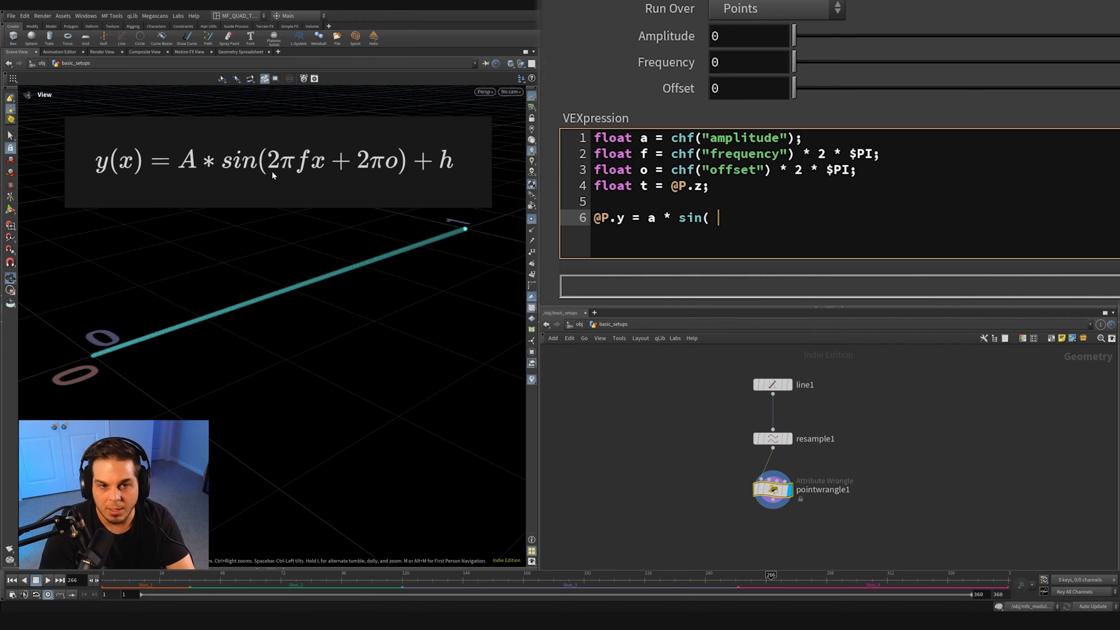
mouse_move(733, 192)
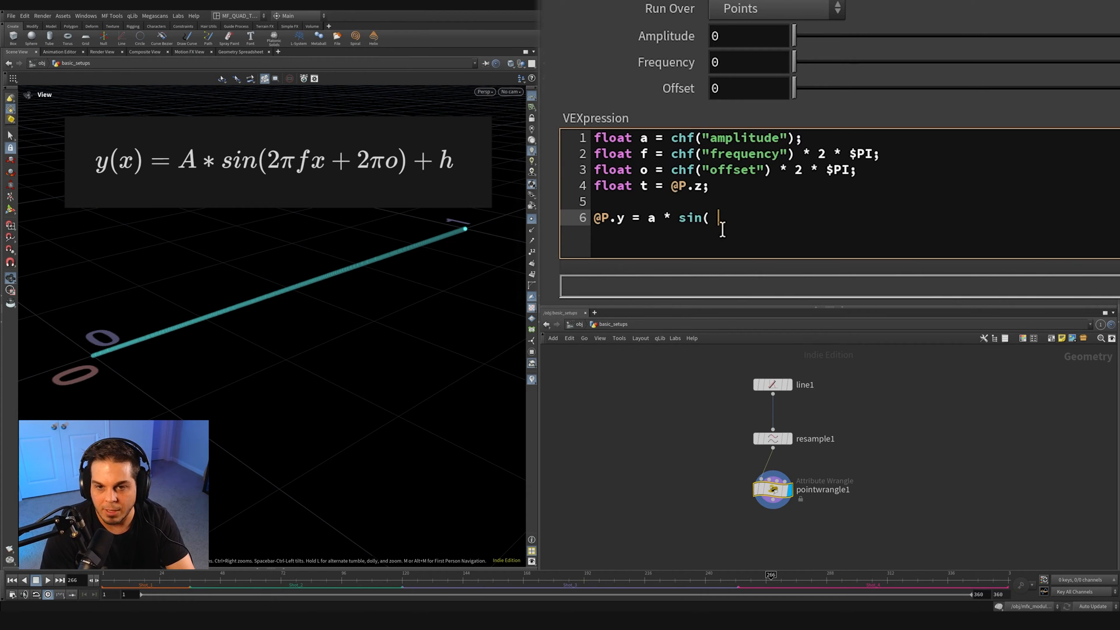
type("f * t +")
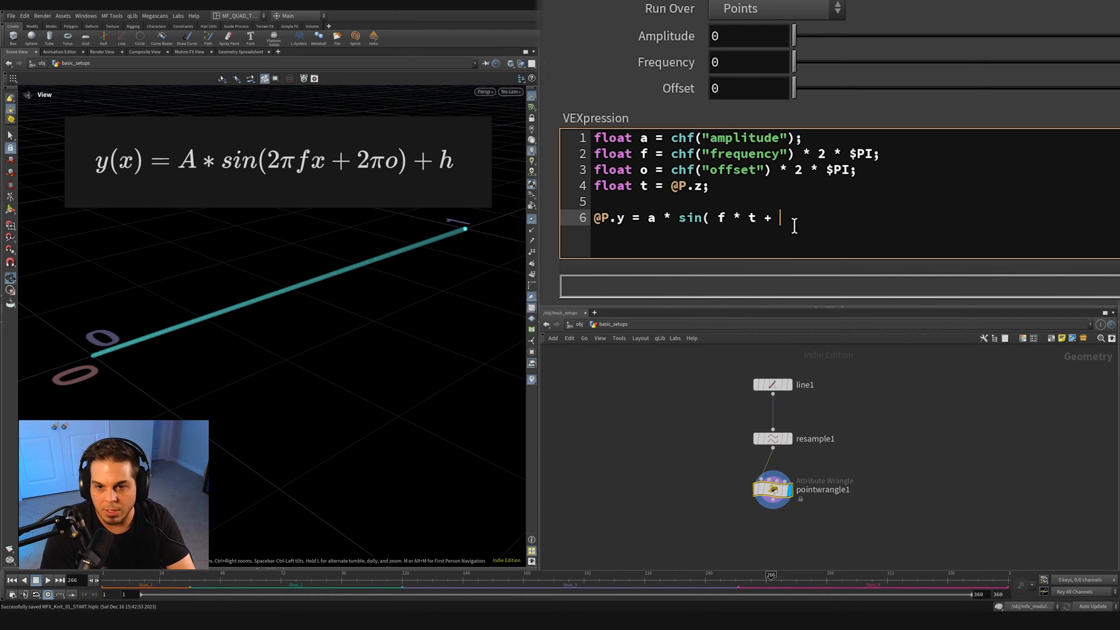
type("o")
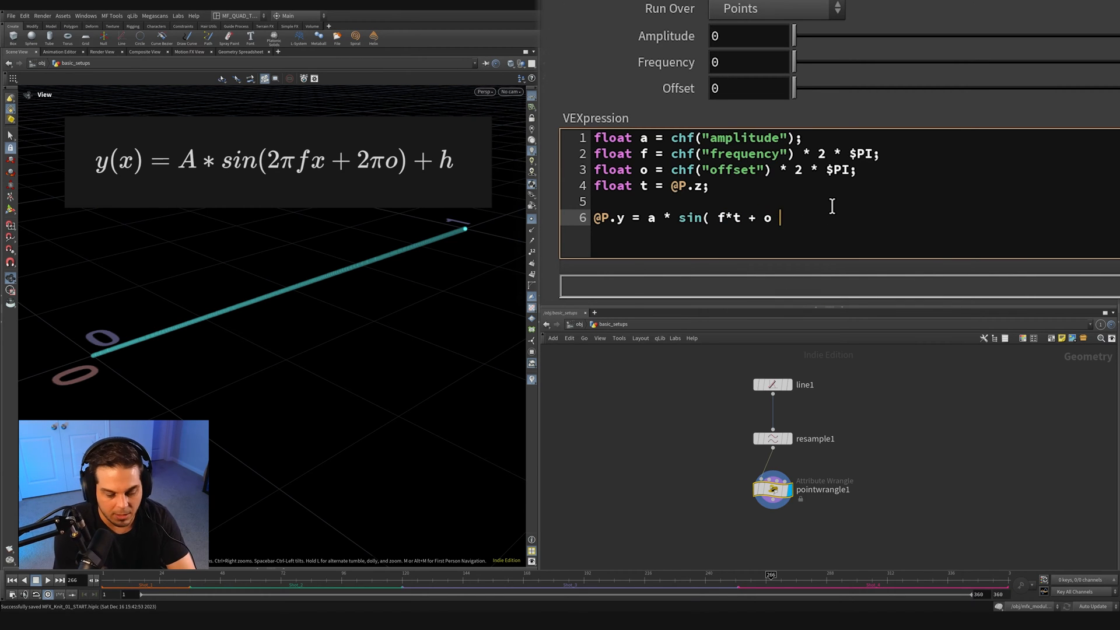
type(");")
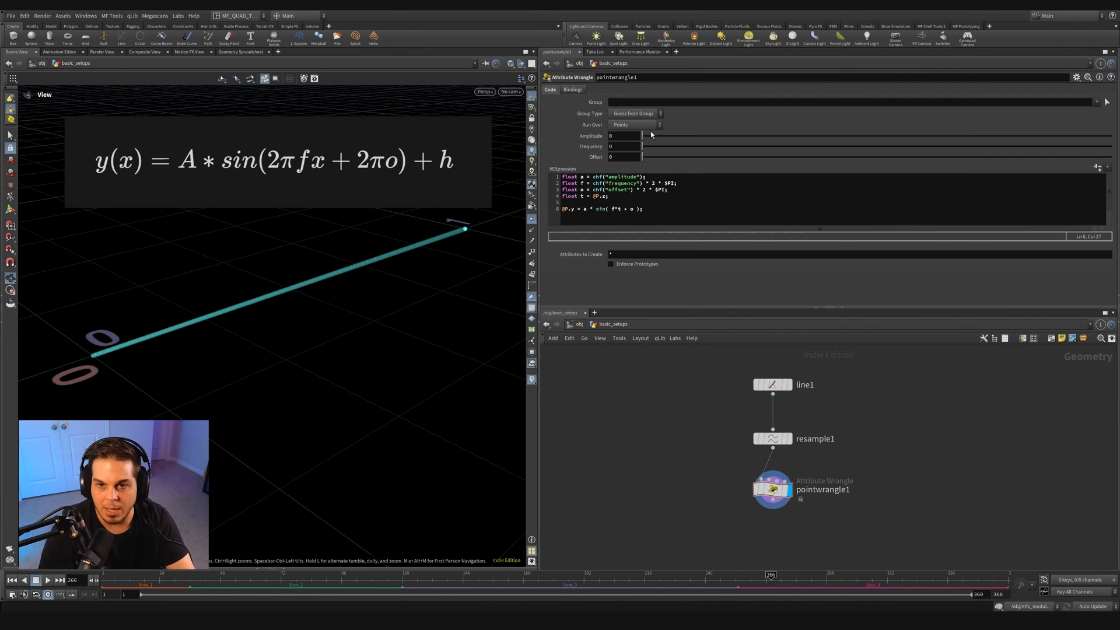
Experiment with the Amplitude, Frequency and Offset sliders to bend the line
left_click_drag(643, 136, 836, 136)
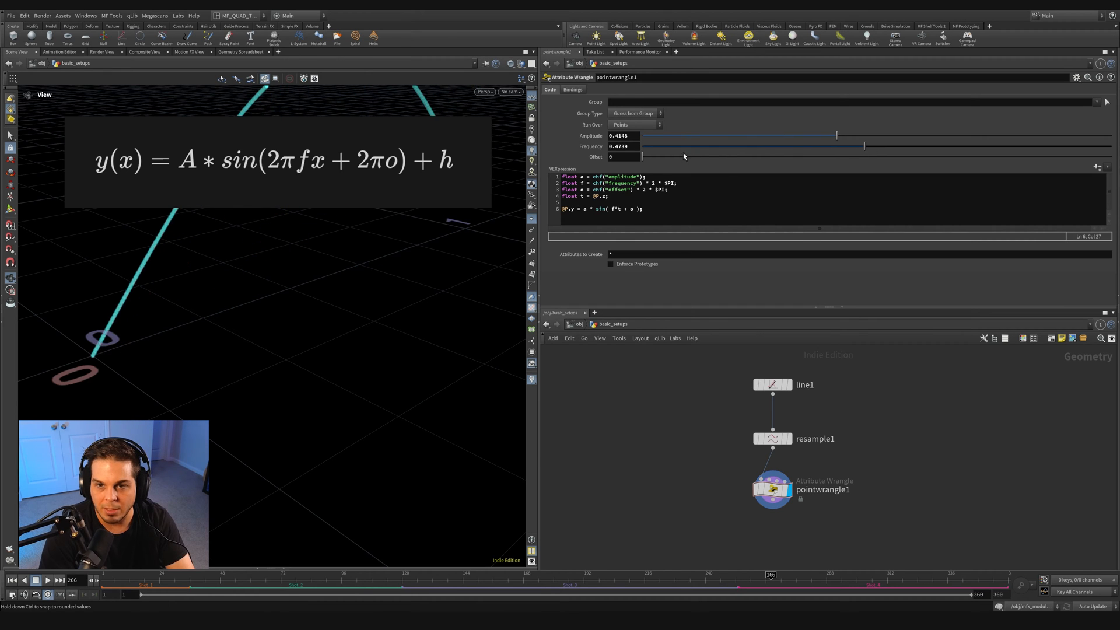
left_click_drag(640, 156, 723, 157)
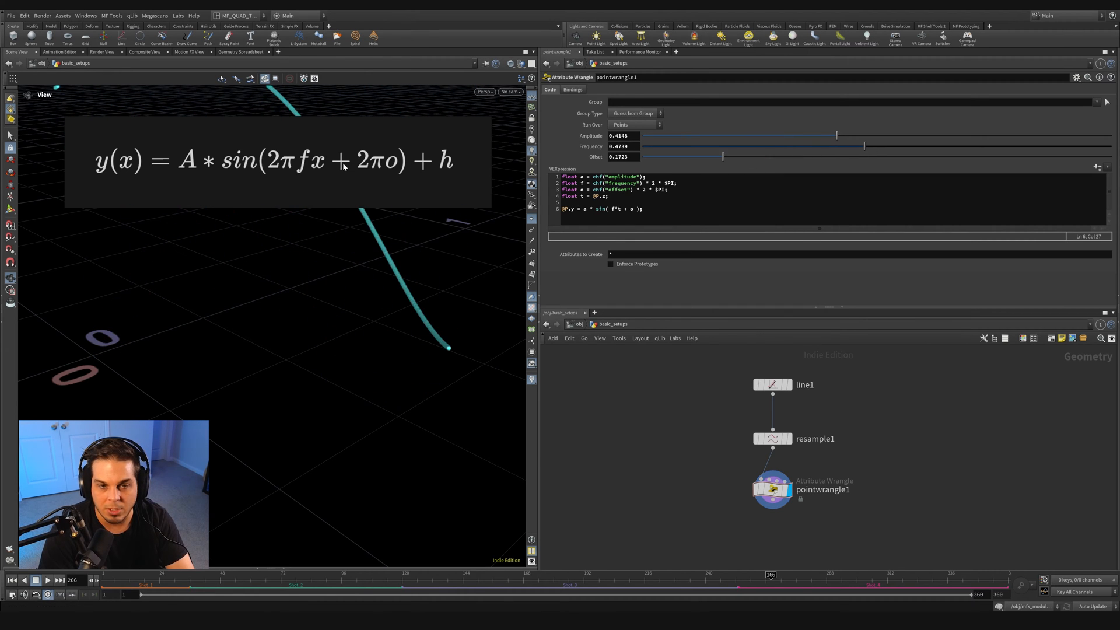
left_click_drag(723, 156, 774, 157)
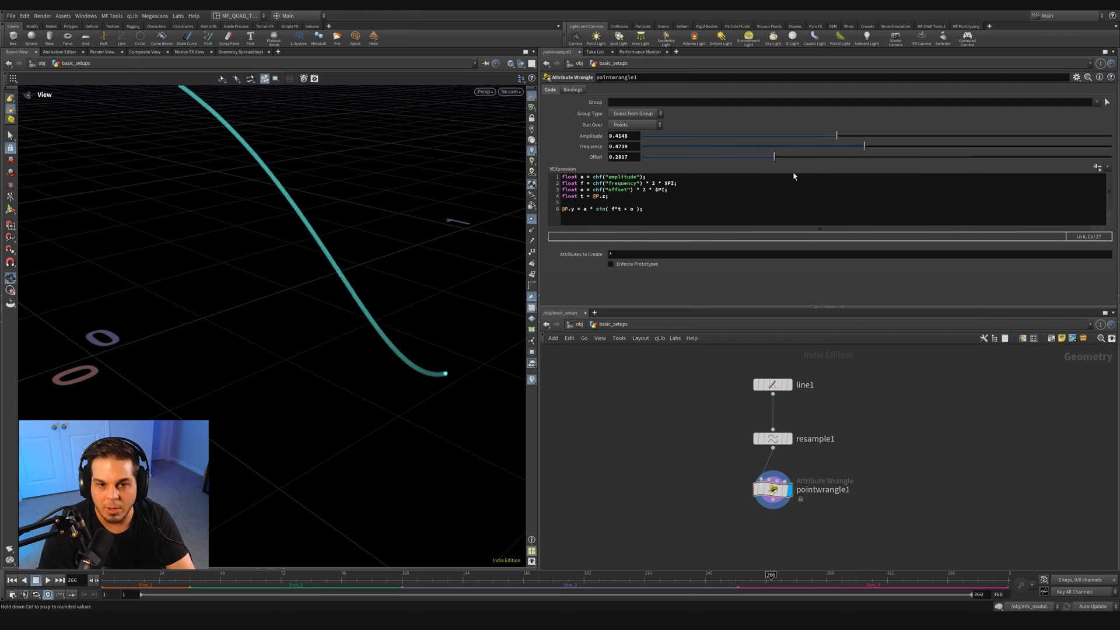
left_click_drag(774, 156, 703, 157)
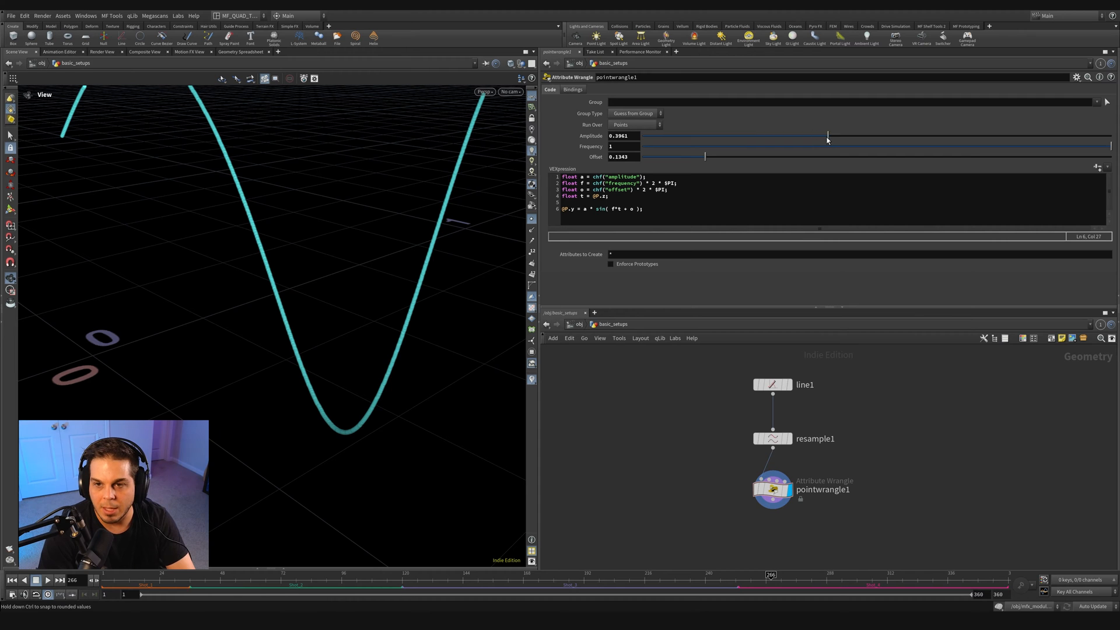
Set Frequency to 100 and Amplitude to about 0.002, then inspect the ripple
left_click_drag(827, 136, 795, 136)
type("2.3")
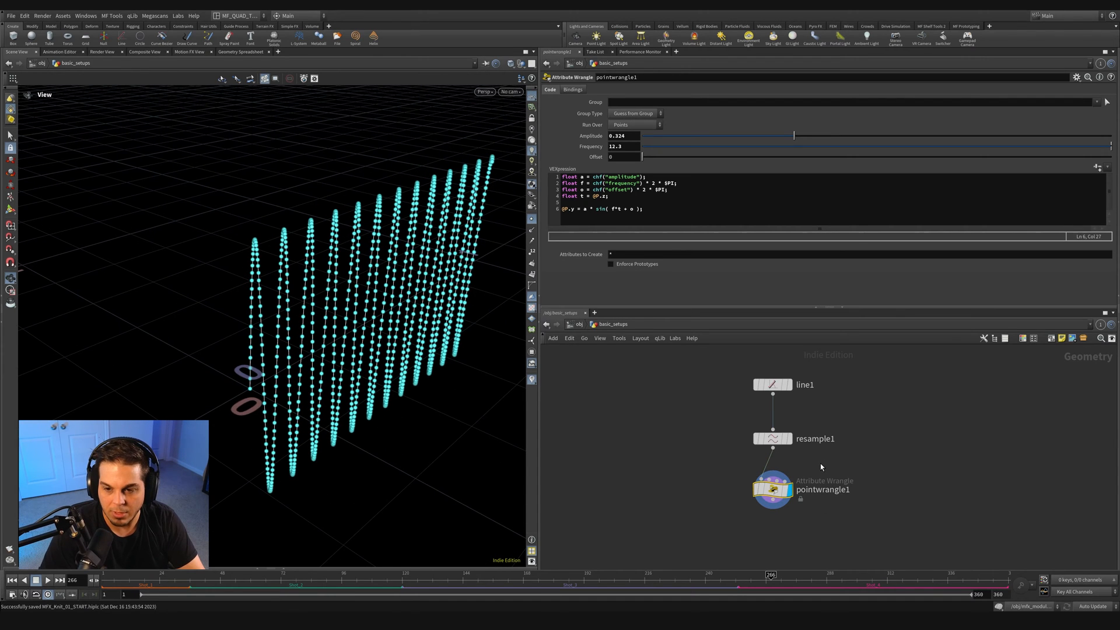
left_click_drag(793, 136, 678, 136)
type("100")
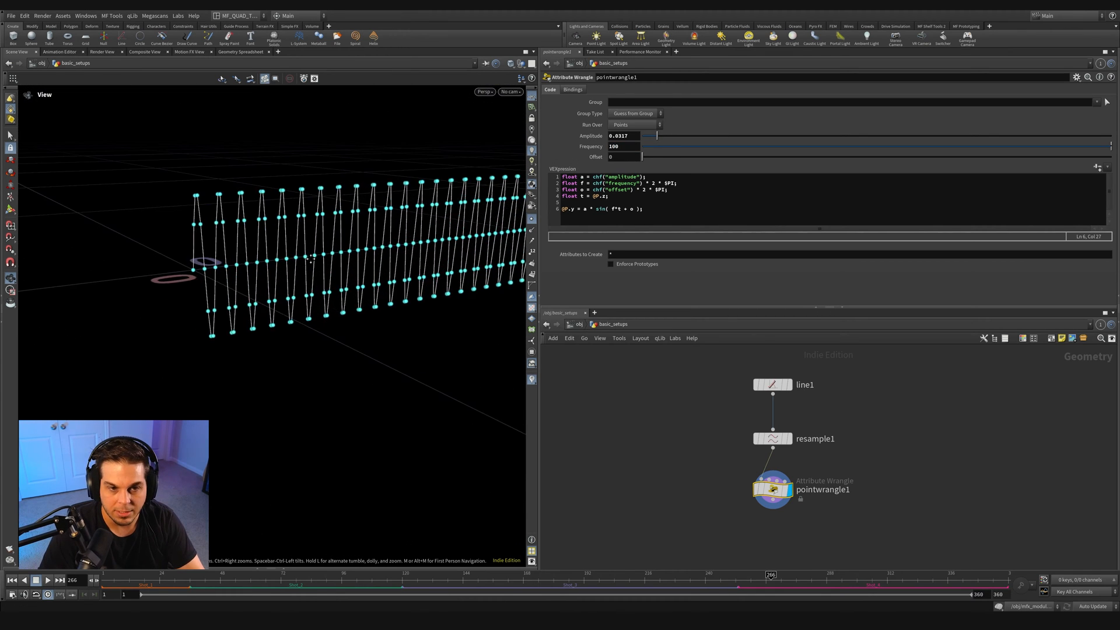
left_click_drag(656, 136, 649, 136)
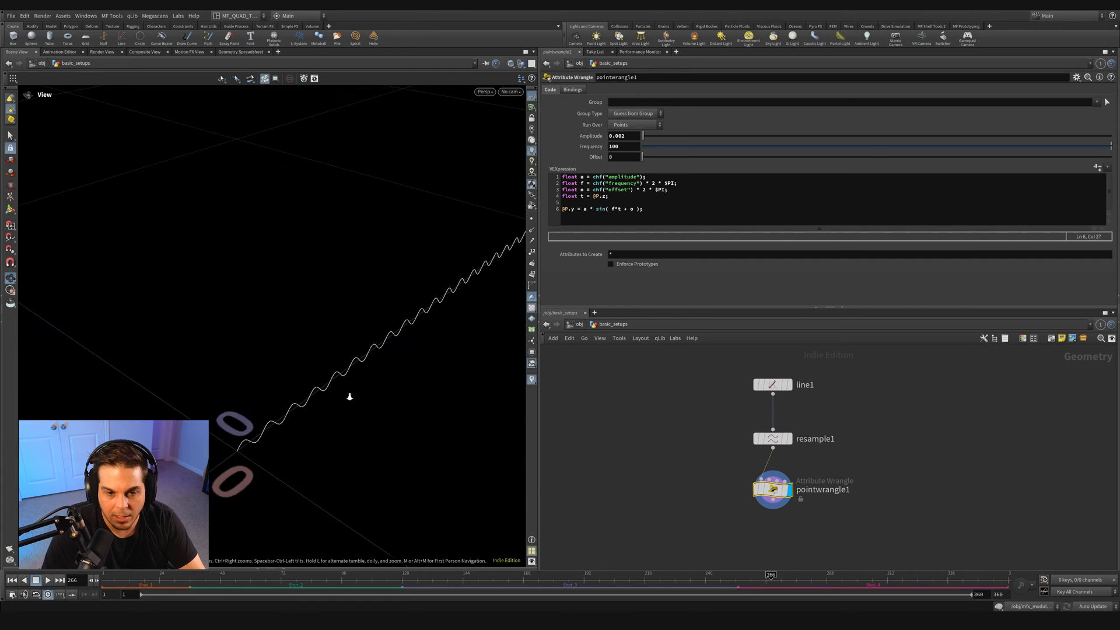
left_click_drag(350, 397, 358, 307)
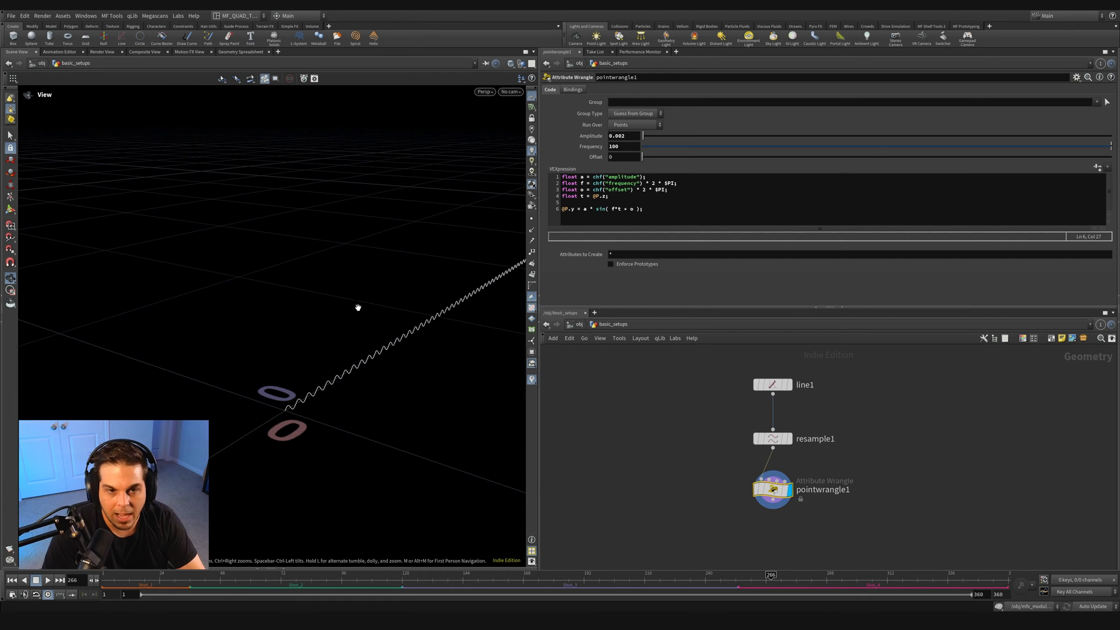
left_click_drag(358, 308, 123, 268)
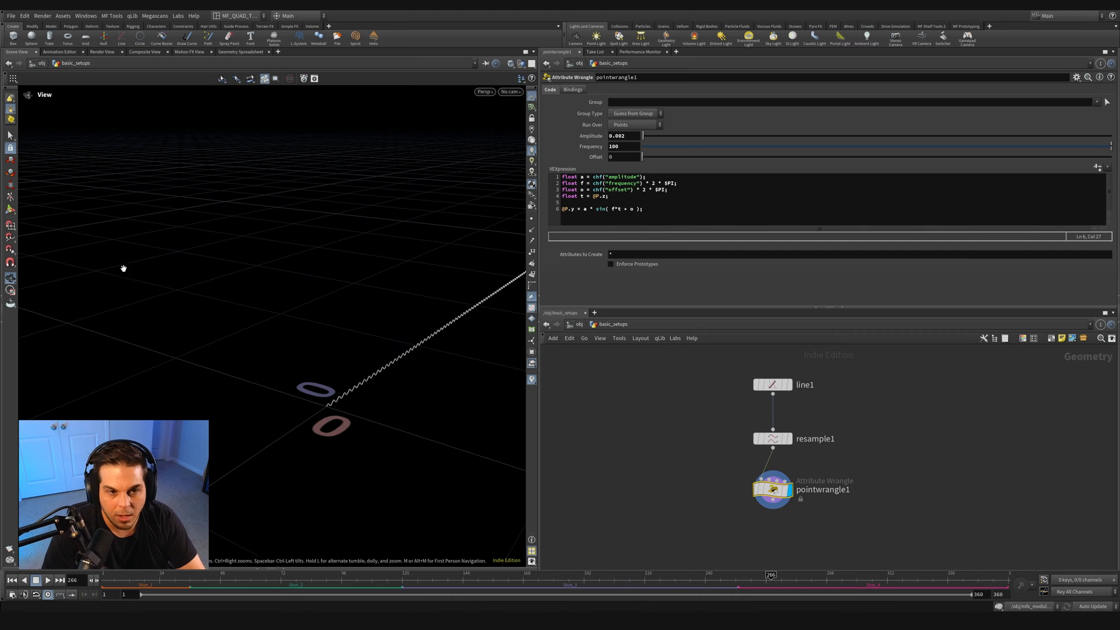
mouse_move(741, 462)
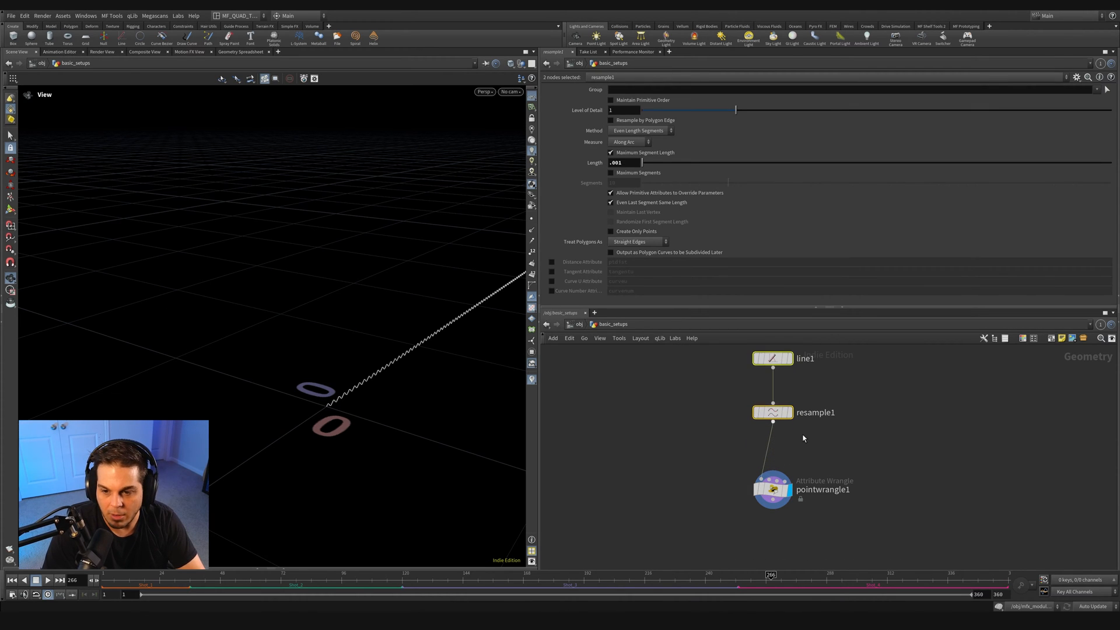
Add a Copy node making 100 copies of the wavy line
key("Tab")
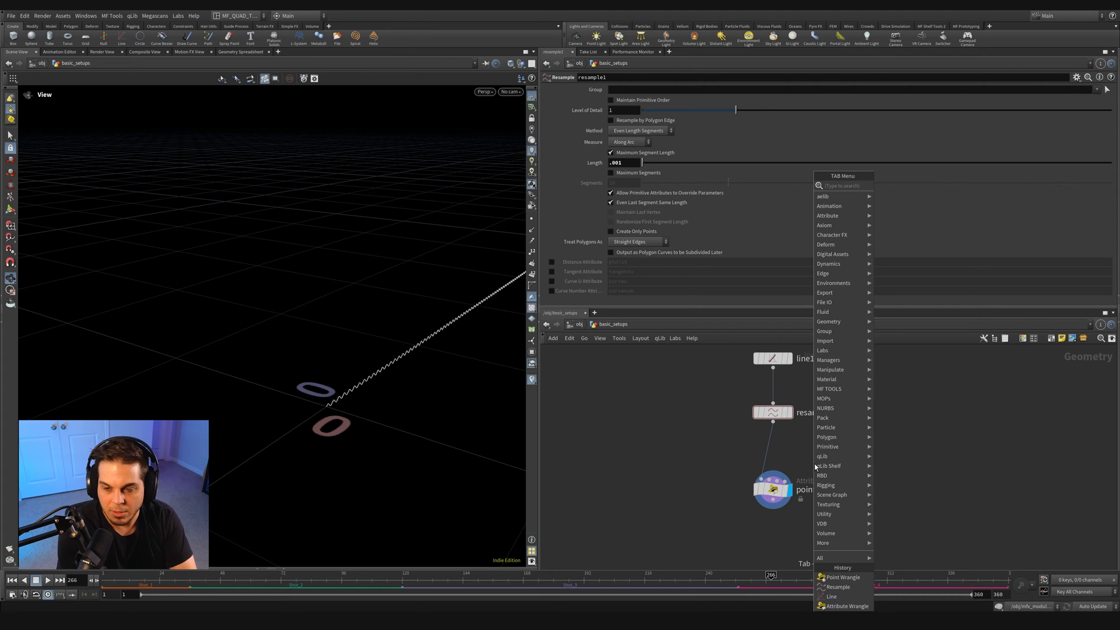
type("copy")
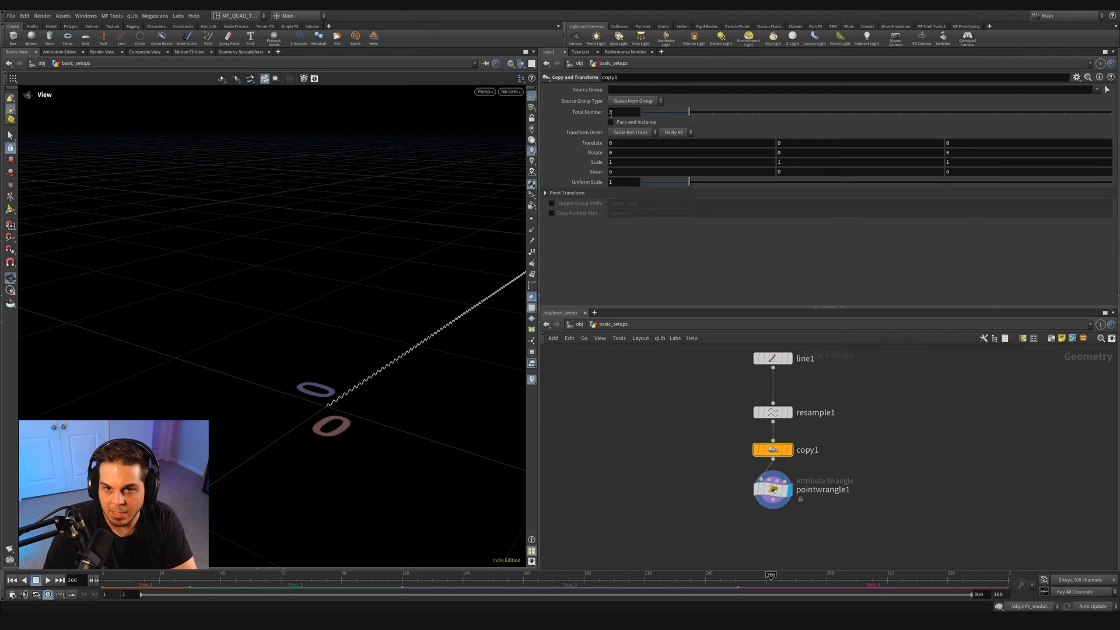
type("100")
left_click(692, 142)
type(".01")
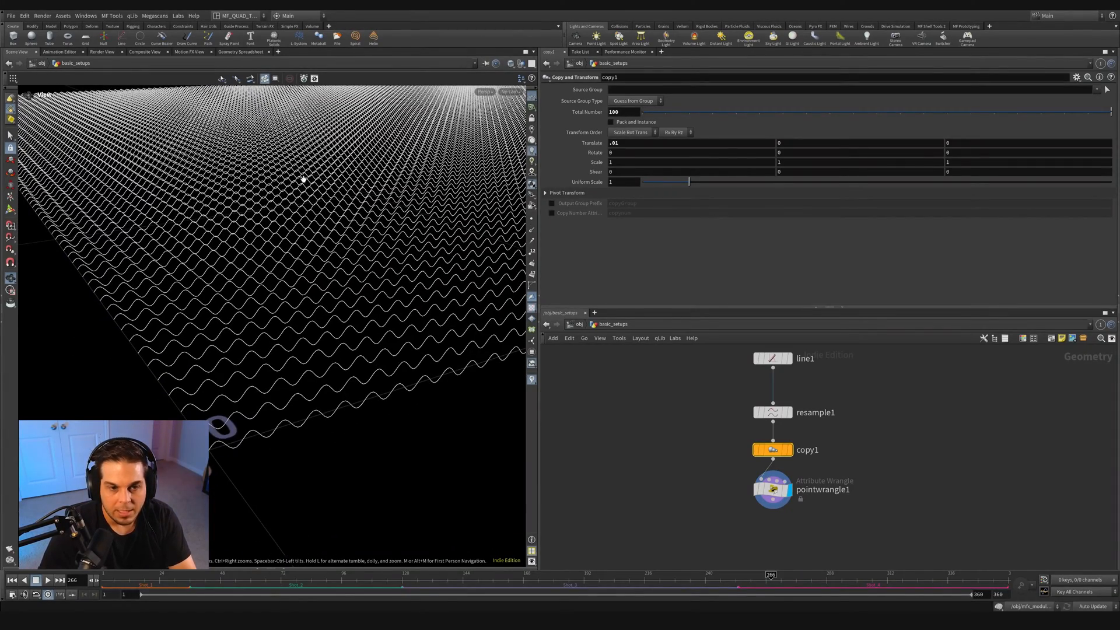
mouse_move(931, 399)
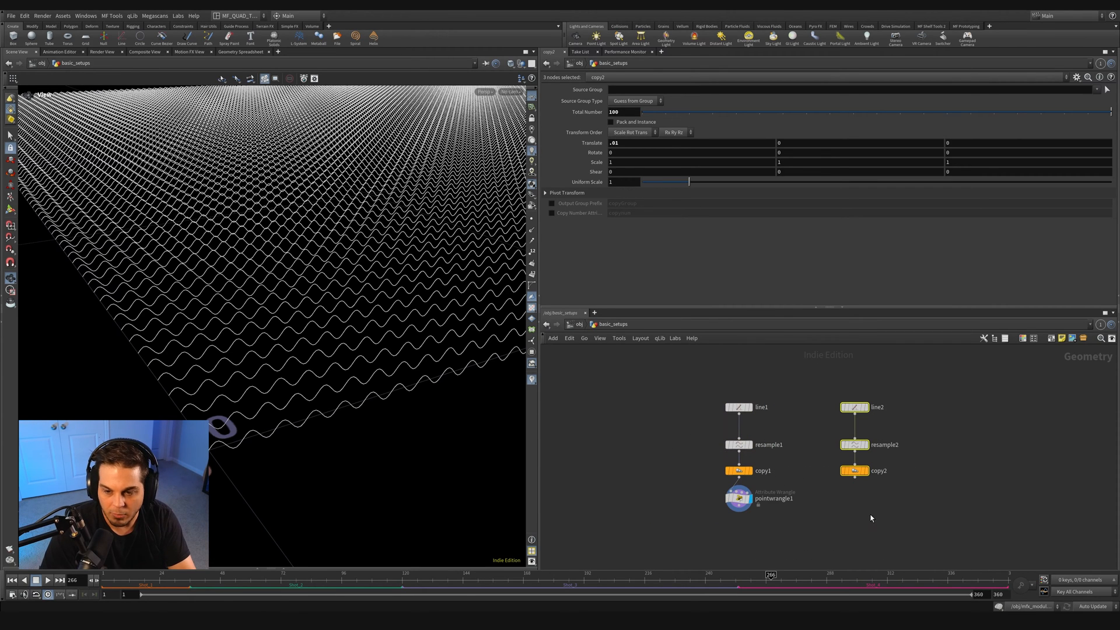
mouse_move(899, 486)
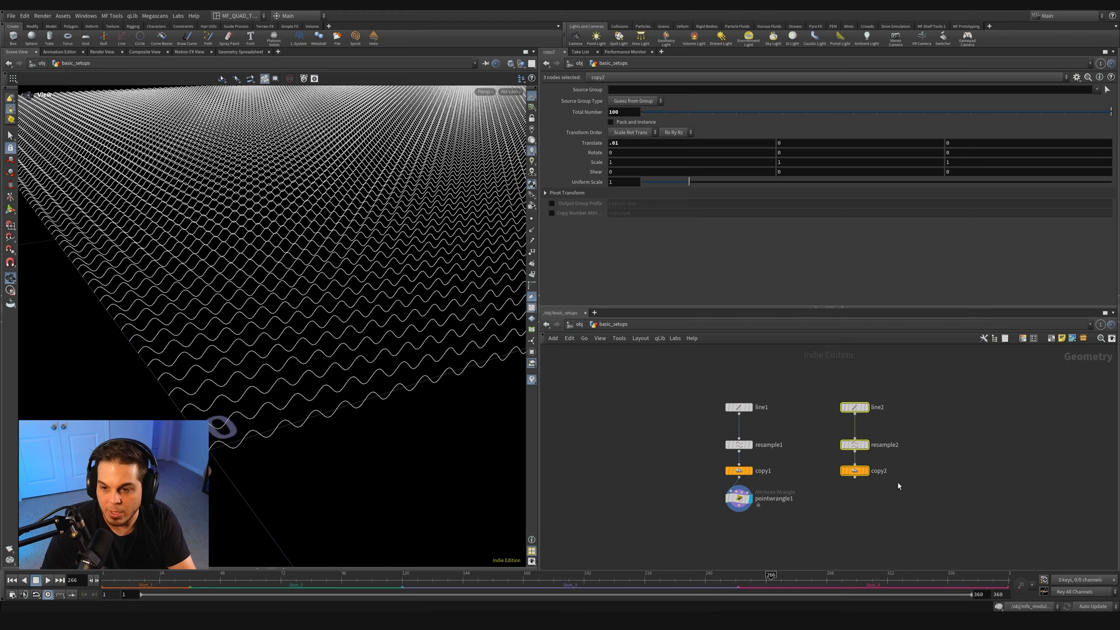
Check line2, then space copy2's 100 straight lines 0.01 apart along Z
left_click(855, 407)
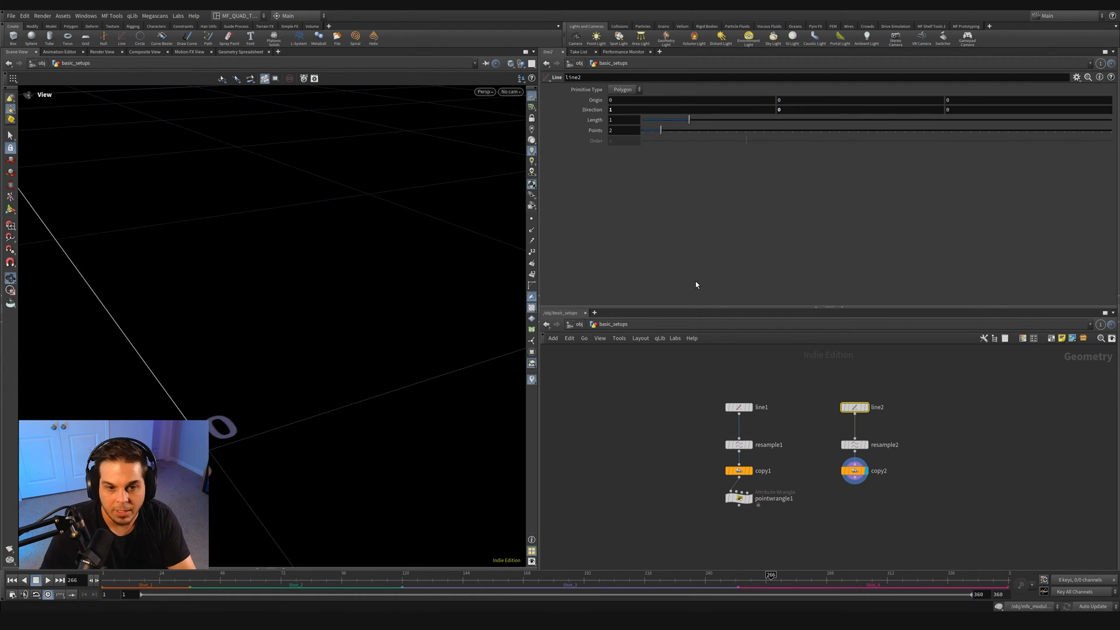
left_click(854, 470)
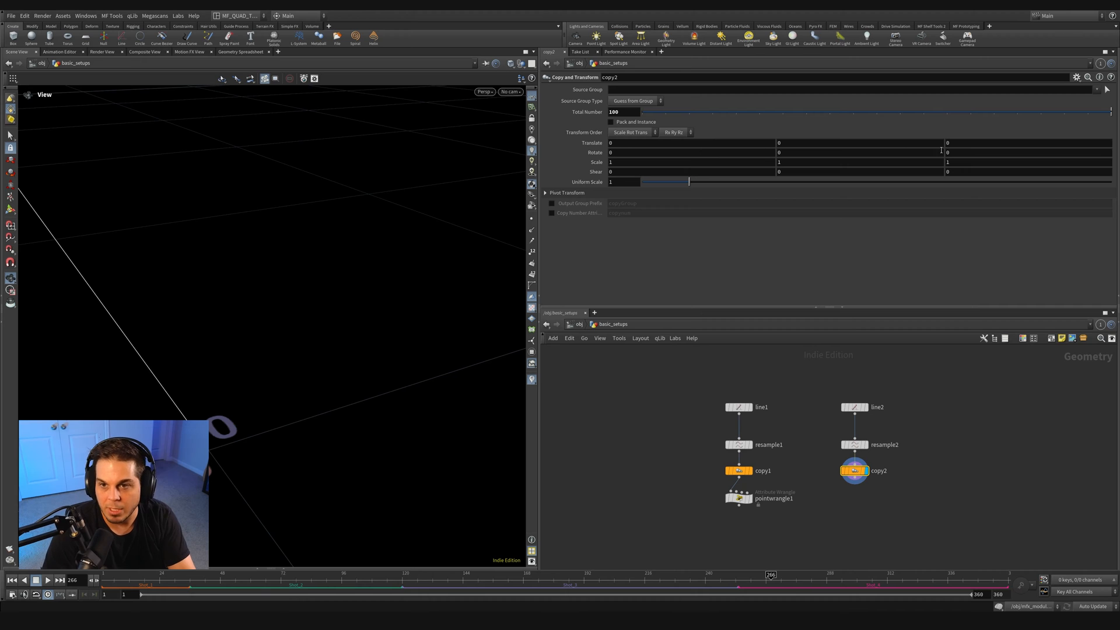
type(".01")
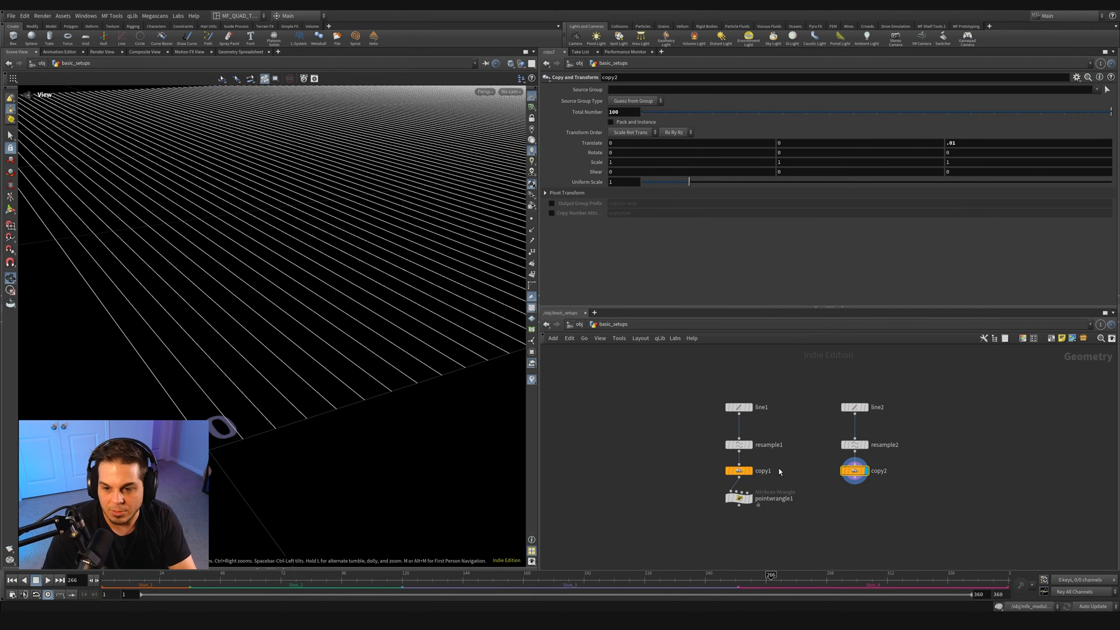
key("Tab")
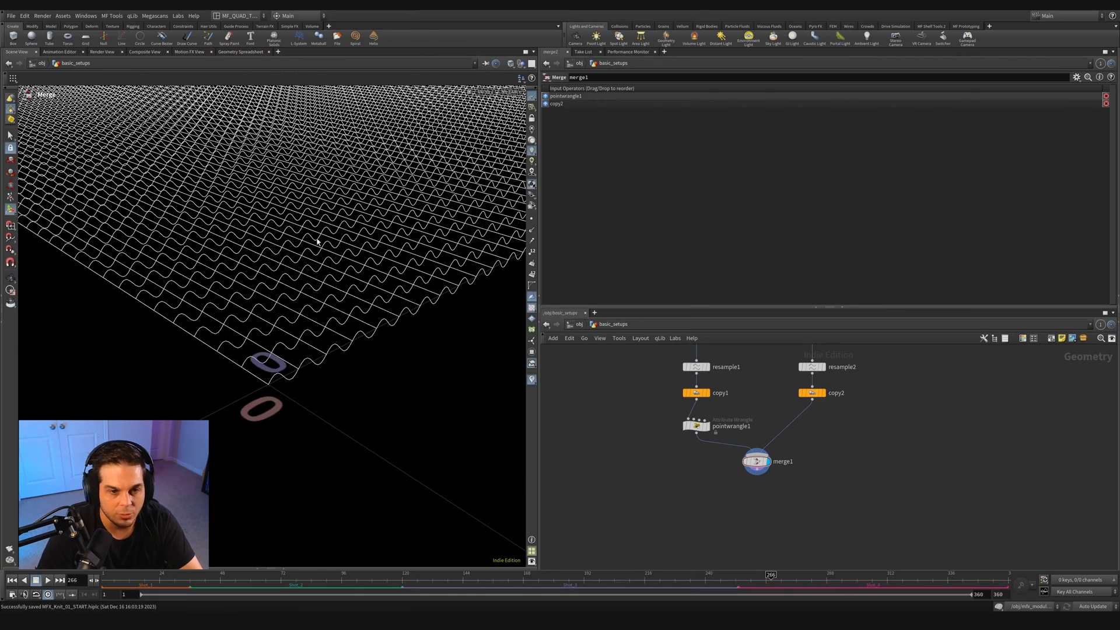
mouse_move(309, 251)
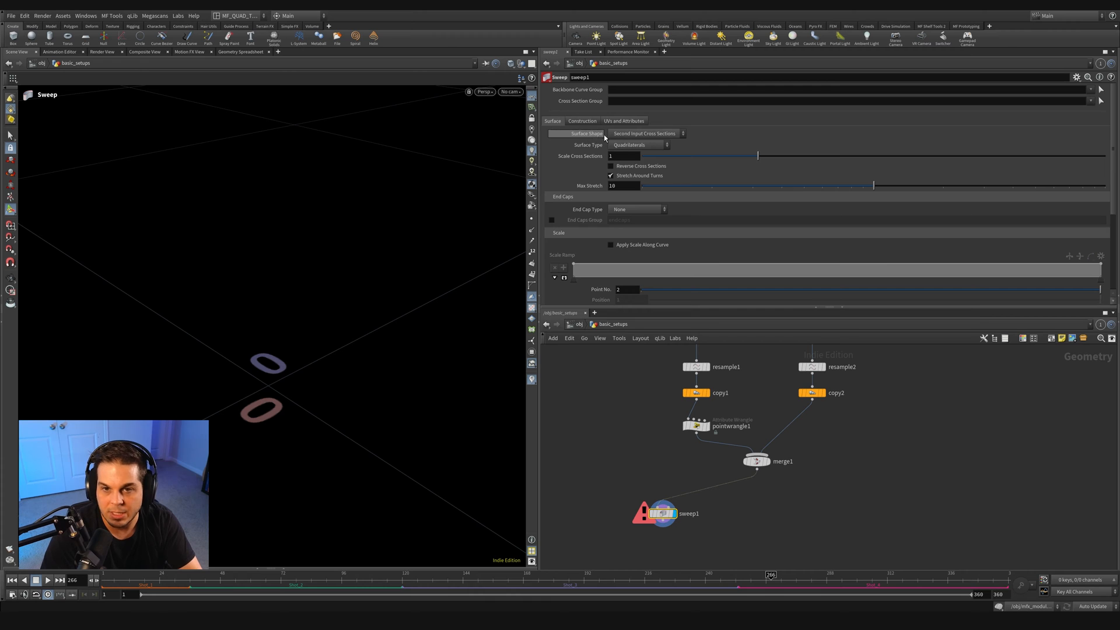
Make sweep1 build round tubes of radius 0.001, then drag the wave offset to about 0.16
left_click(646, 134)
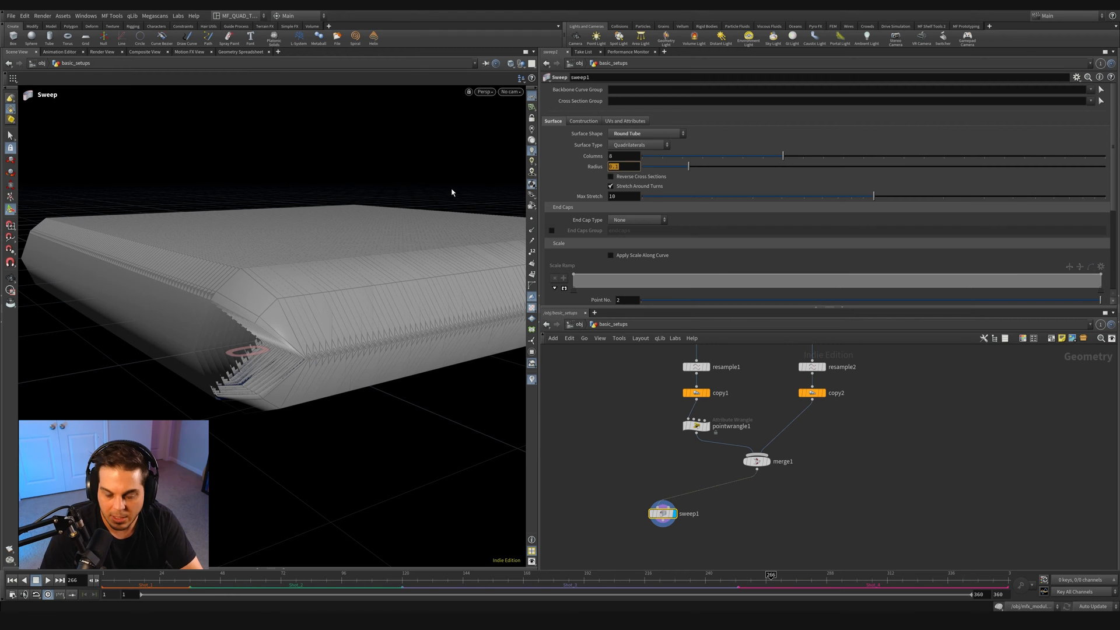
type(".001")
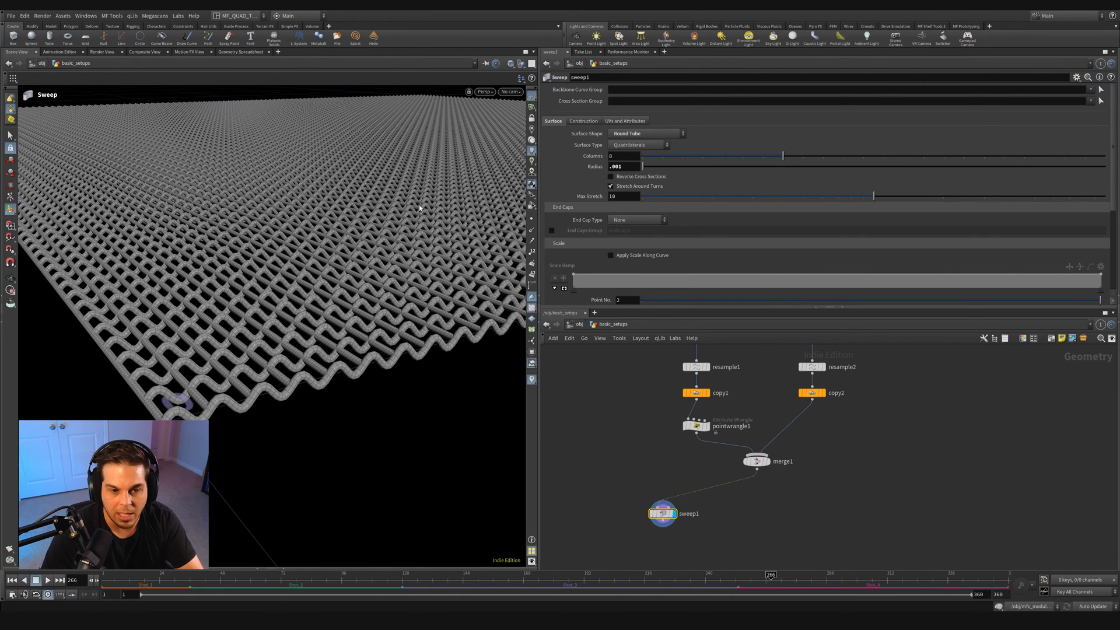
left_click(696, 426)
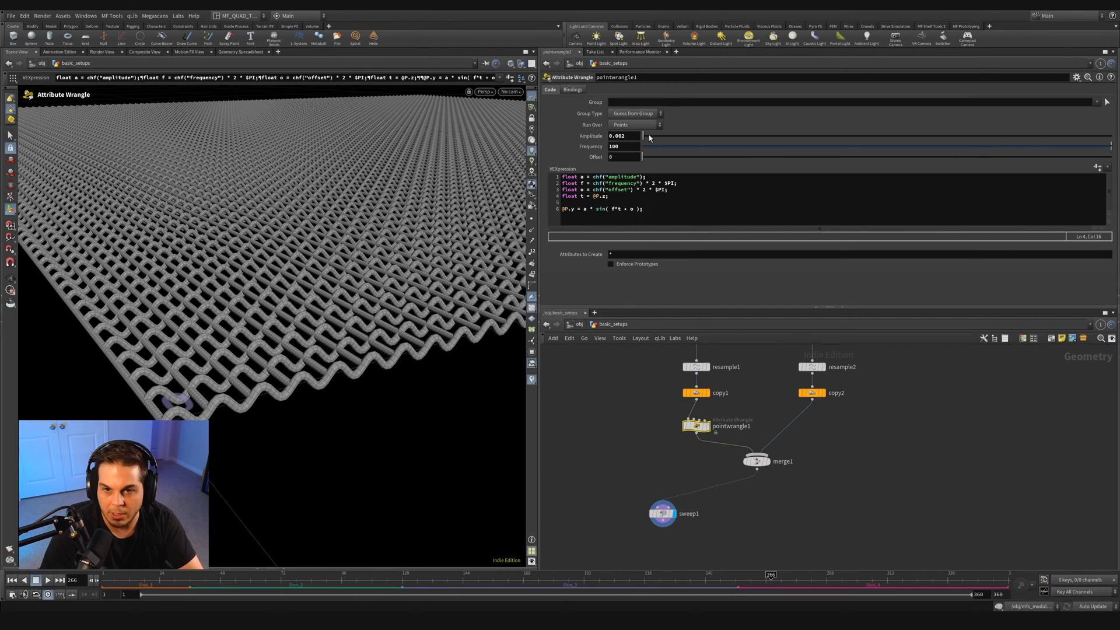
left_click_drag(642, 156, 852, 156)
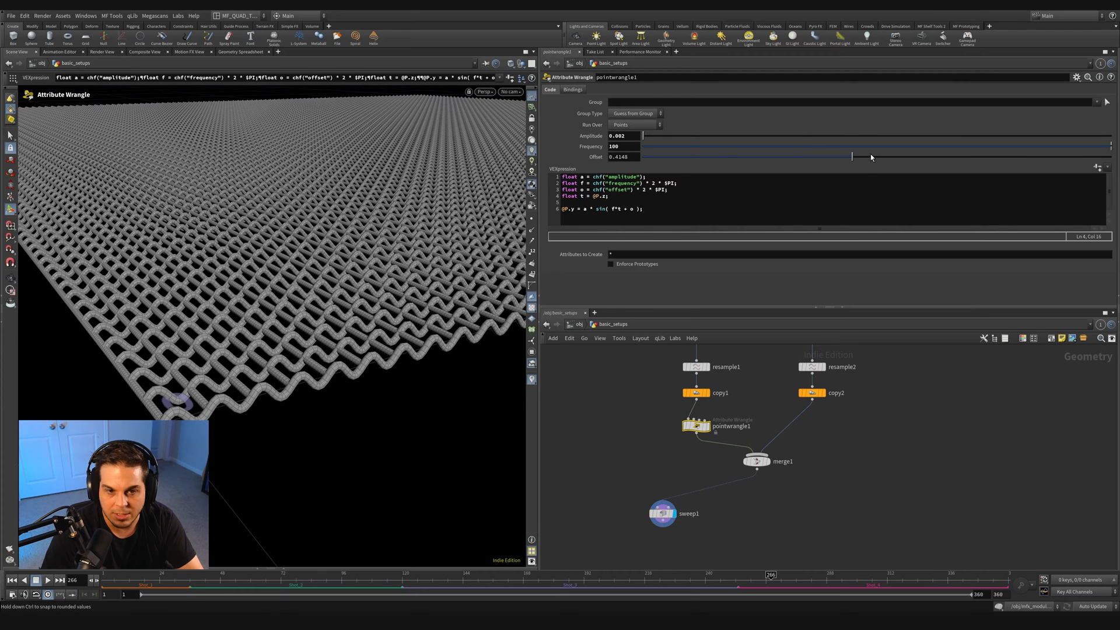
left_click_drag(852, 157, 859, 156)
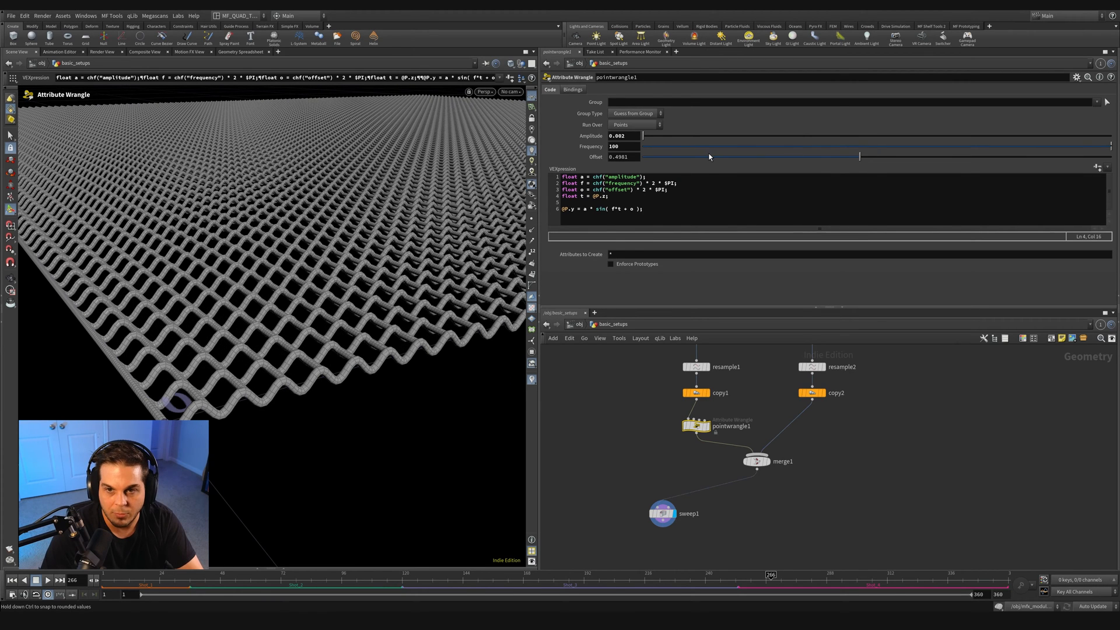
left_click_drag(859, 157, 718, 156)
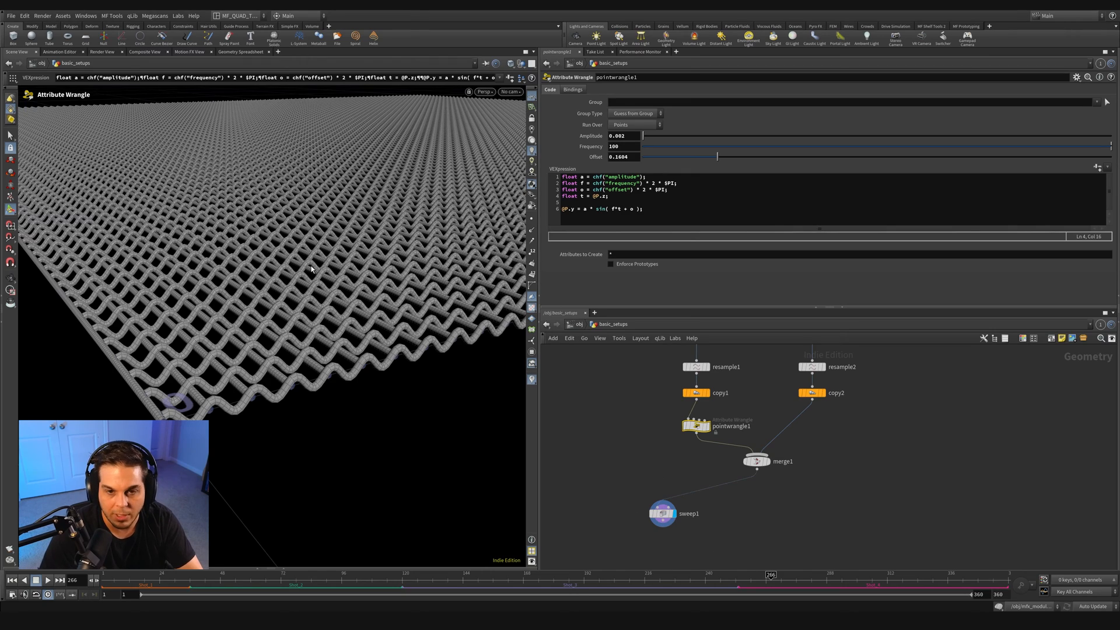
left_click(663, 514)
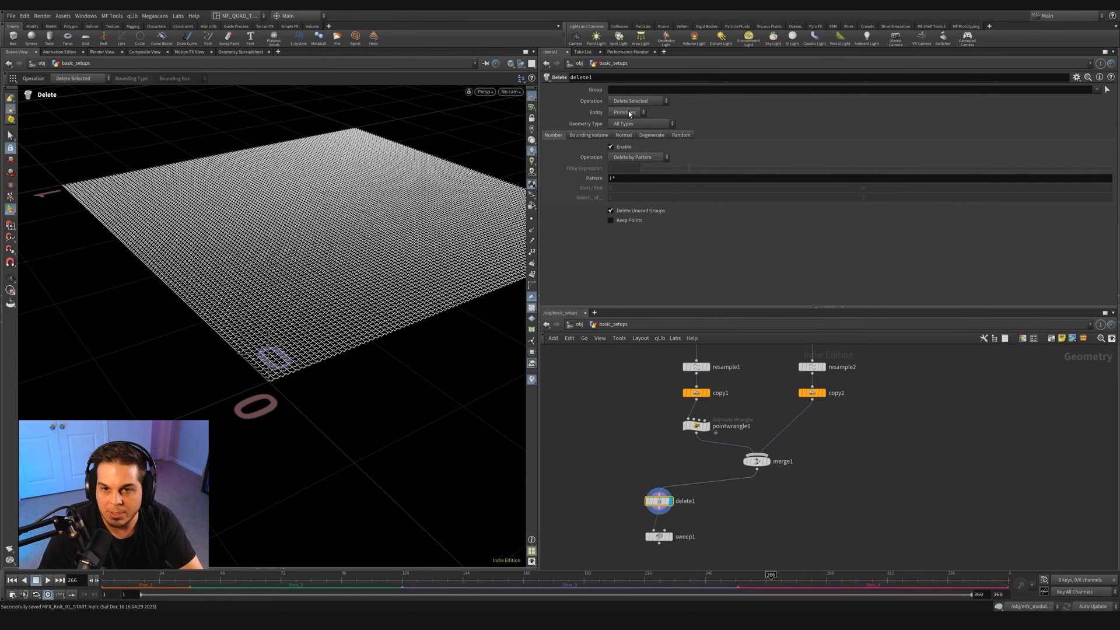
Set the Delete node to remove non-selected points outside a 0.2 bounding volume
left_click(626, 112)
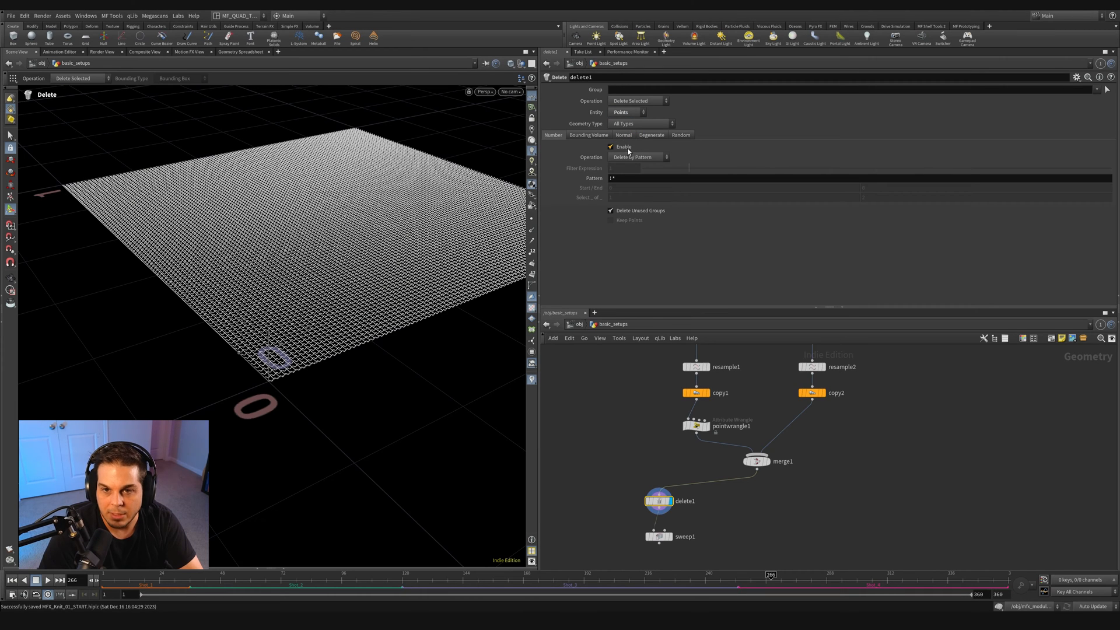
left_click(611, 146)
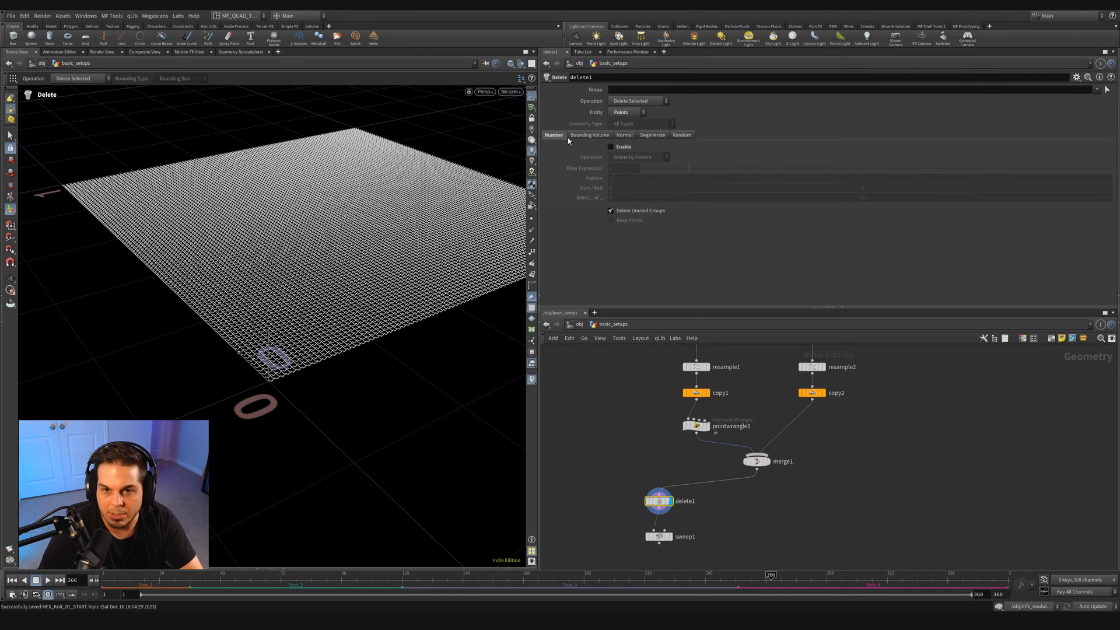
left_click(612, 146)
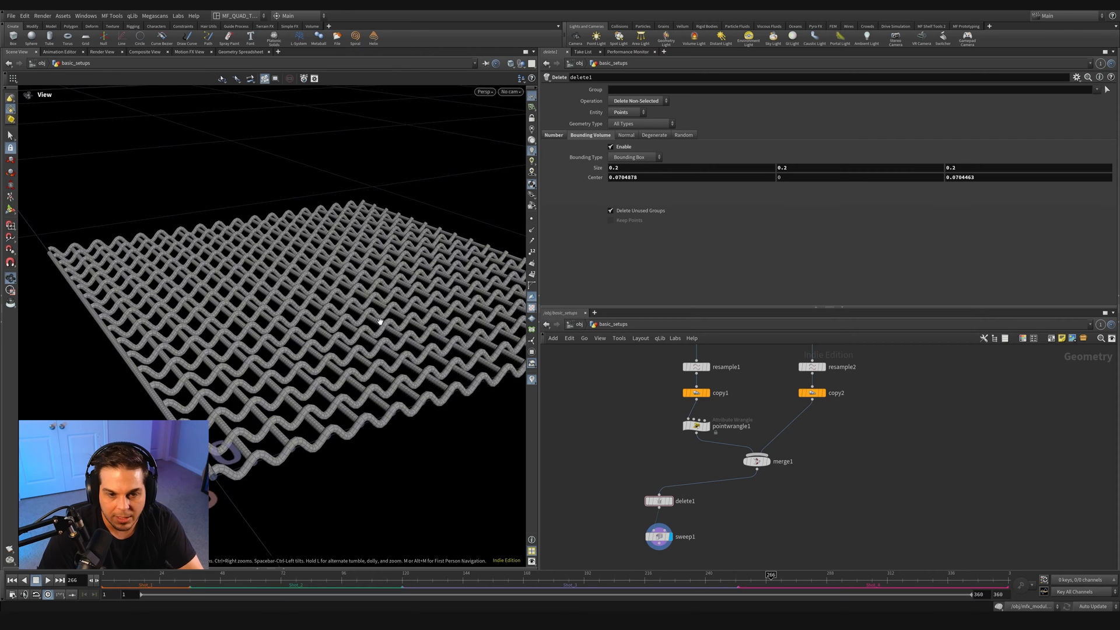
left_click(697, 426)
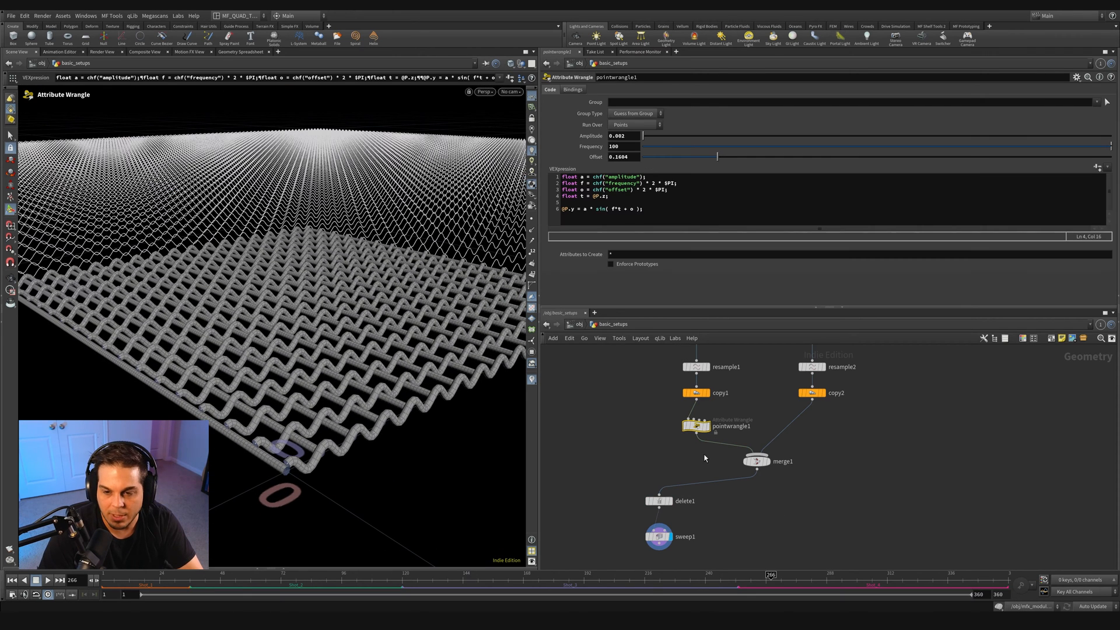
Zoom in on the tubes and raise pointwrangle1's wave offset to about 0.23
left_click_drag(714, 156, 703, 156)
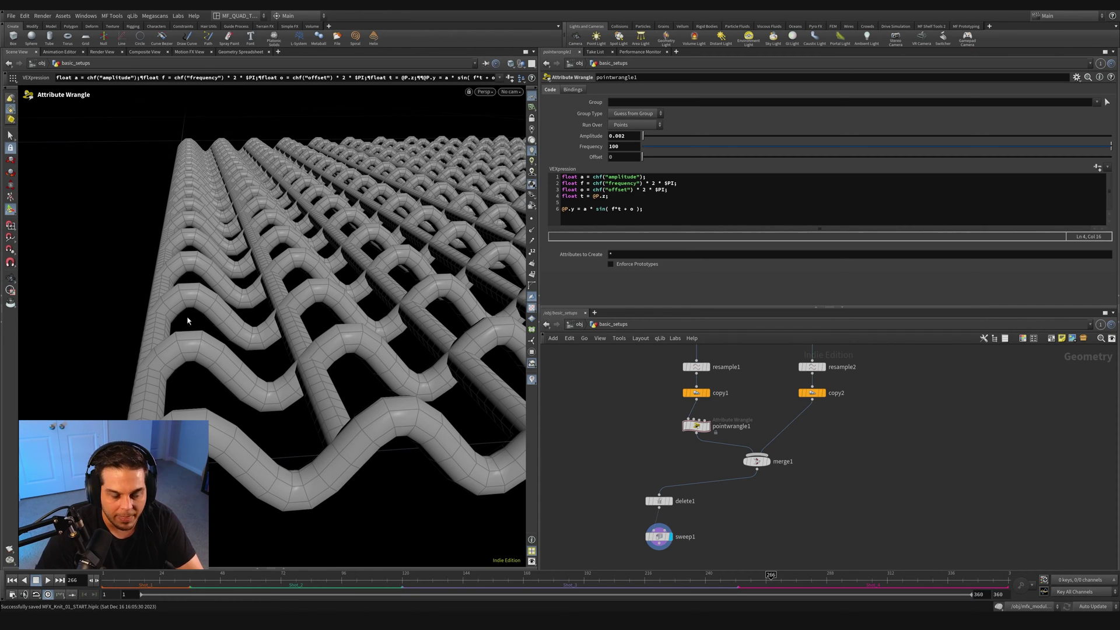
mouse_move(196, 386)
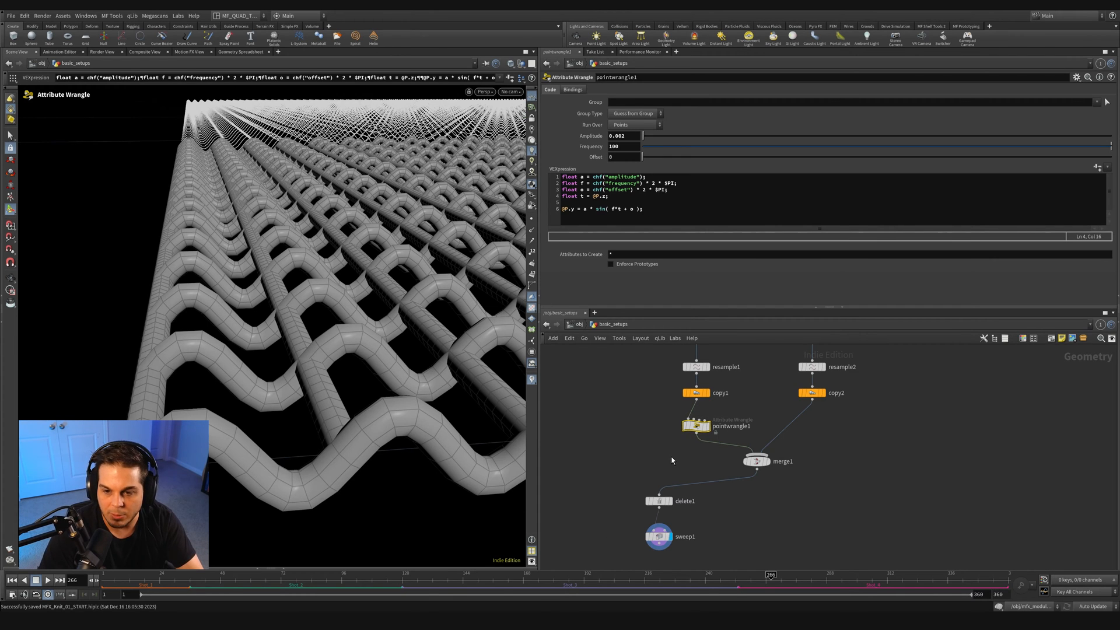
left_click_drag(642, 156, 686, 157)
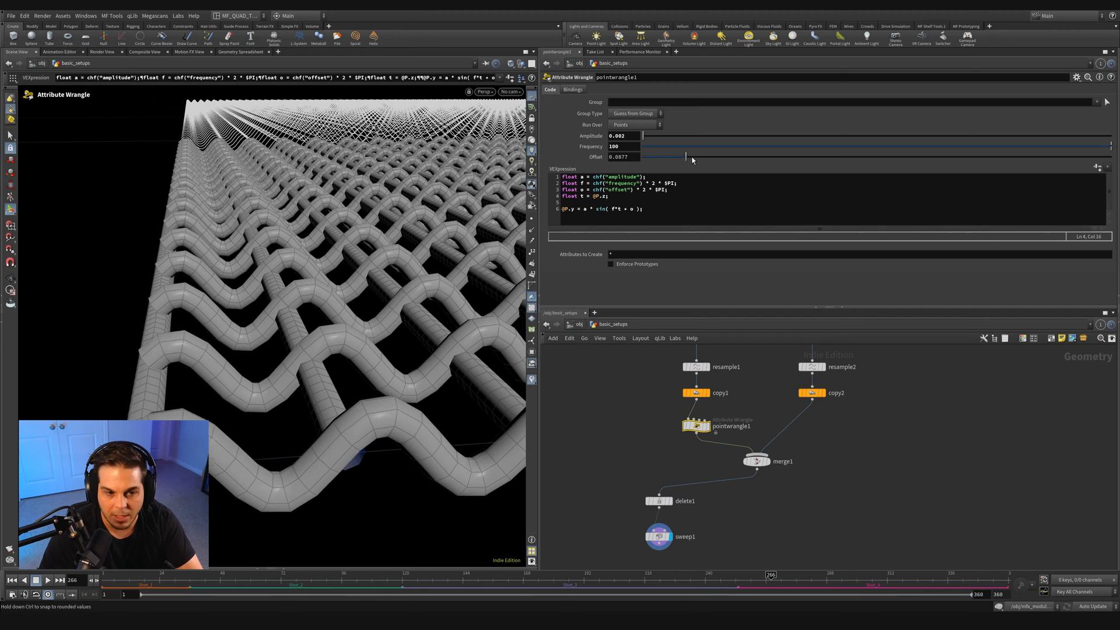
left_click_drag(682, 156, 688, 156)
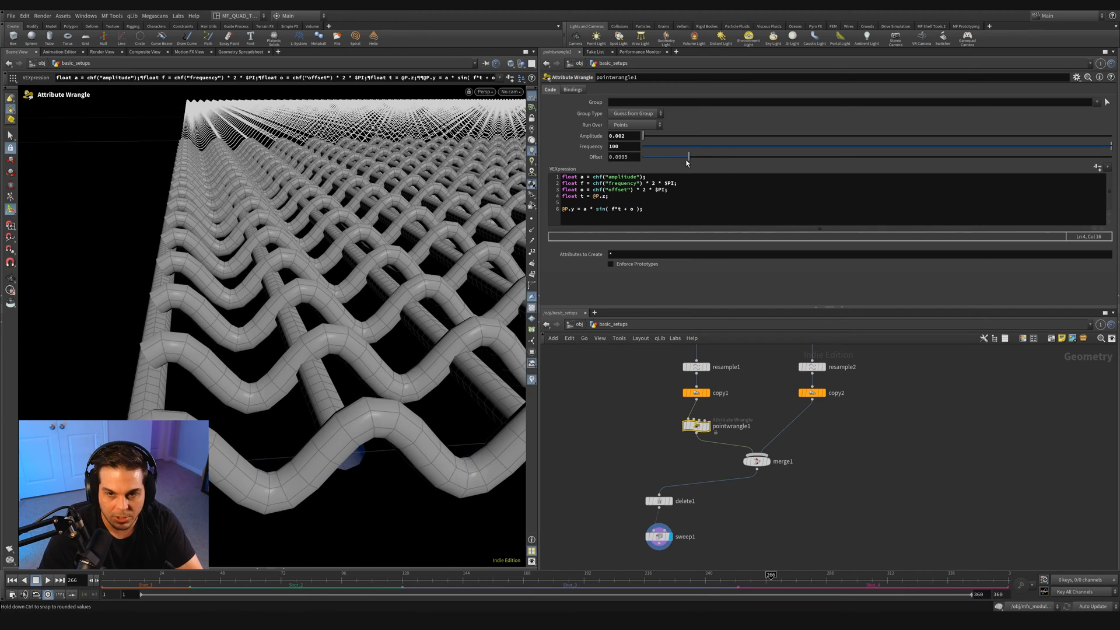
left_click_drag(687, 157, 751, 157)
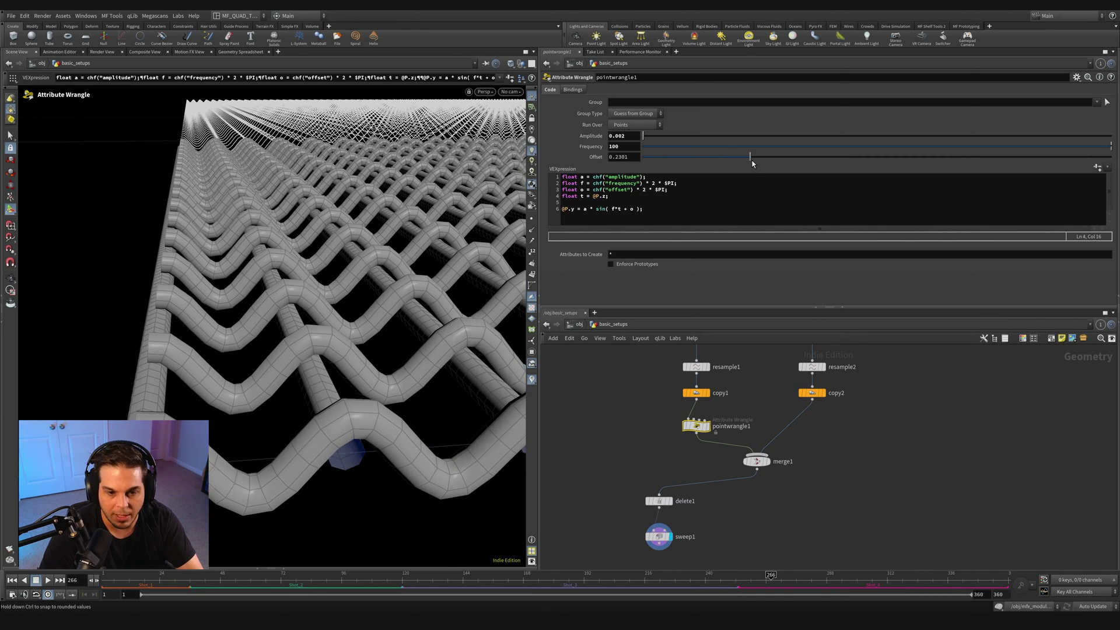
left_click_drag(751, 157, 748, 156)
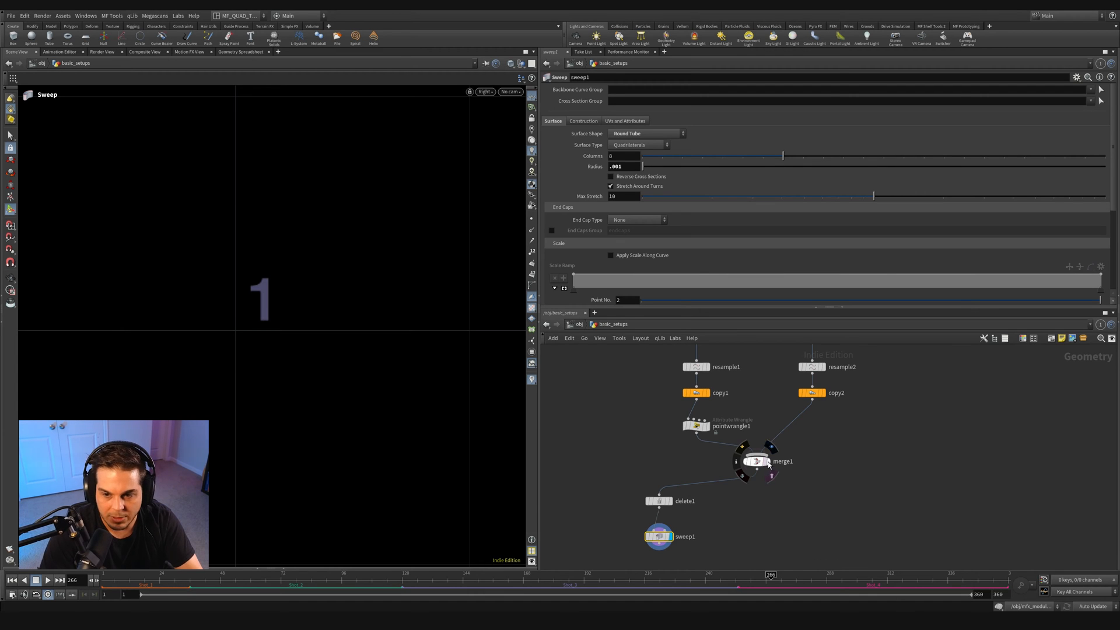
Finalize the sin() wave on @P.y with amplitude 0.002, frequency 100, offset exactly 0.25
left_click(757, 461)
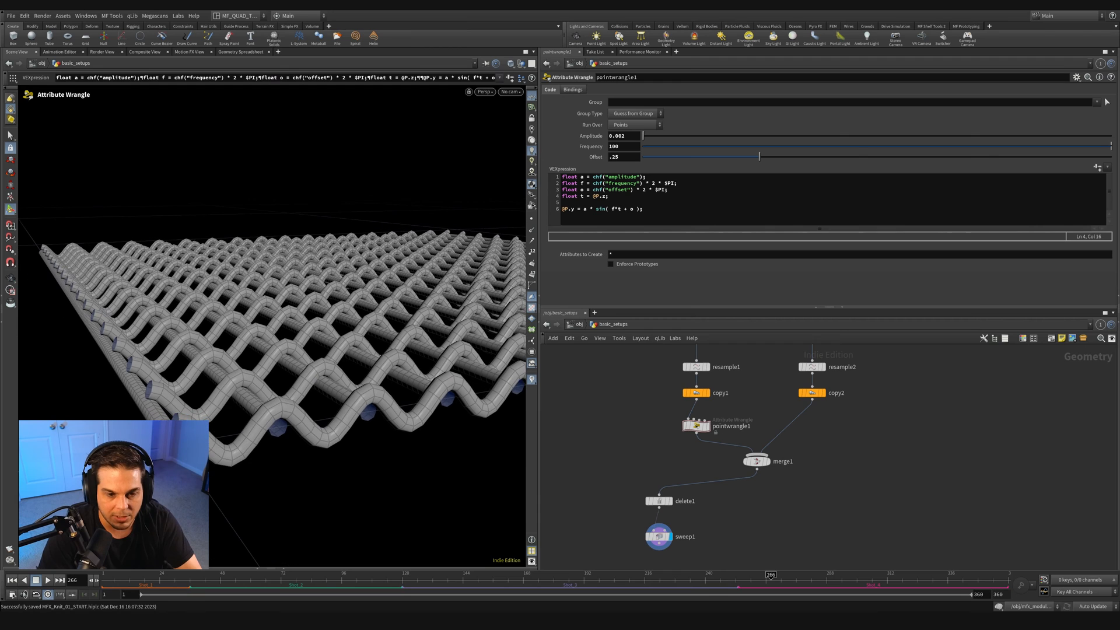
mouse_move(477, 411)
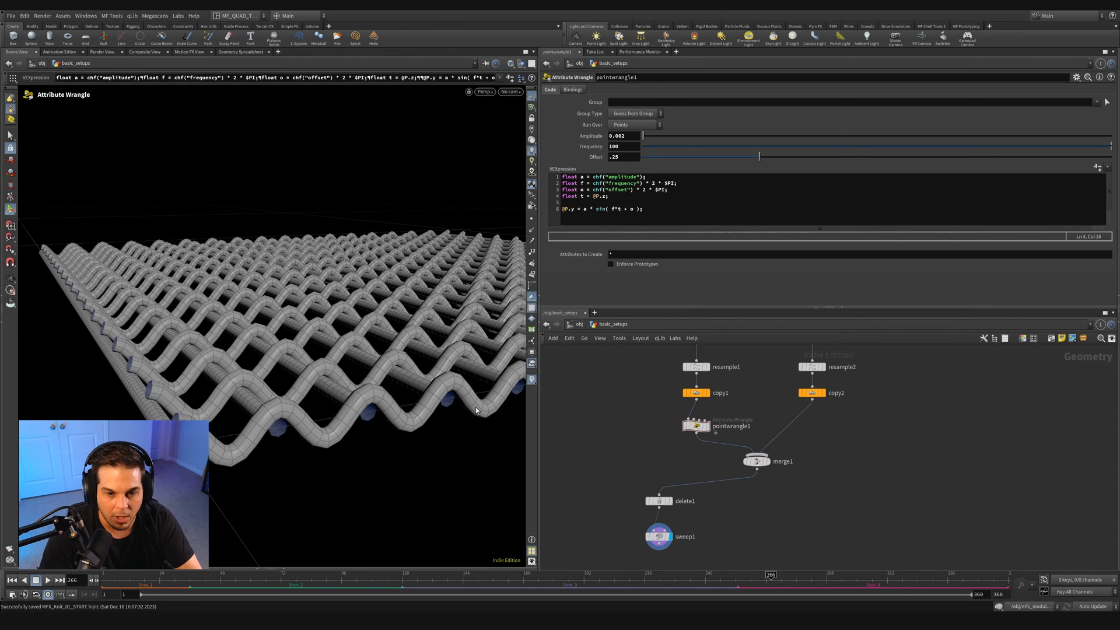
mouse_move(233, 382)
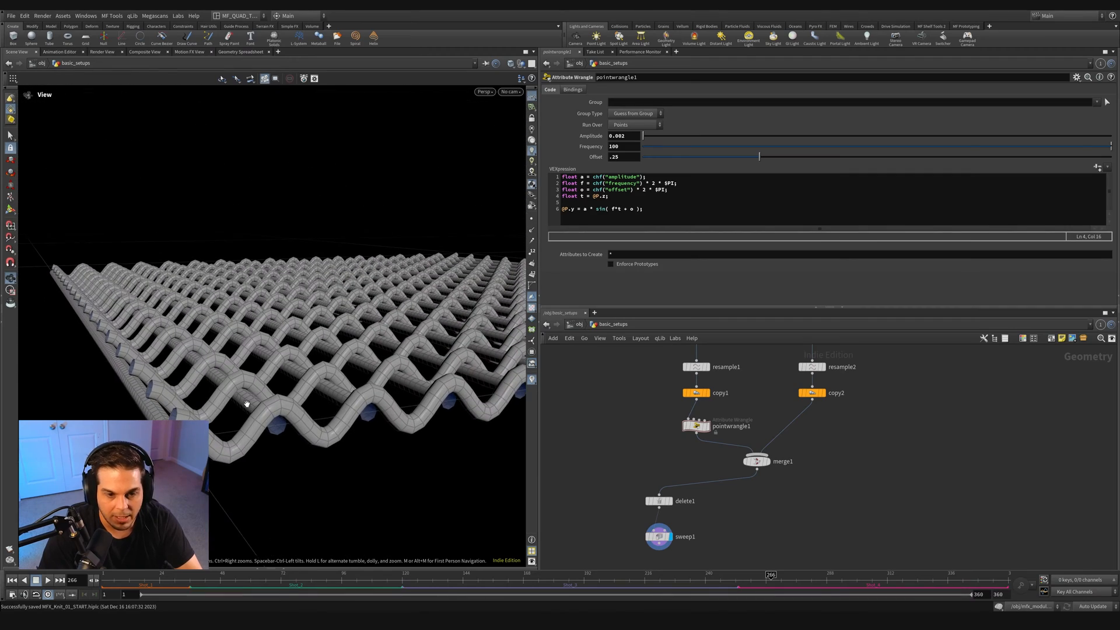
Change pointwrangle1's Frequency from 100 to 50
left_click(614, 147)
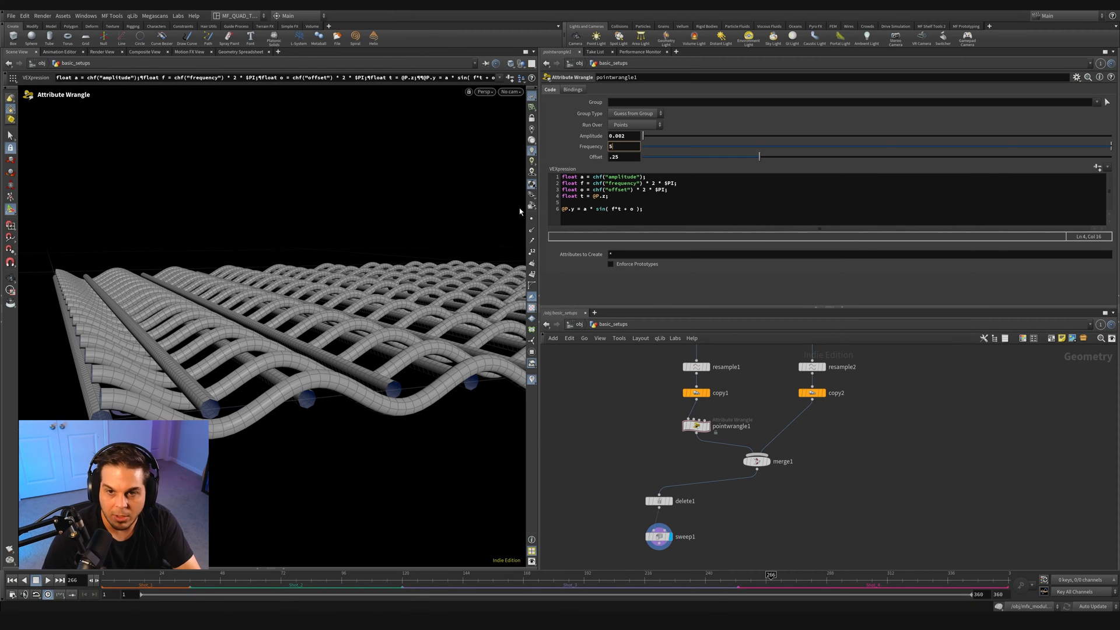
type("50")
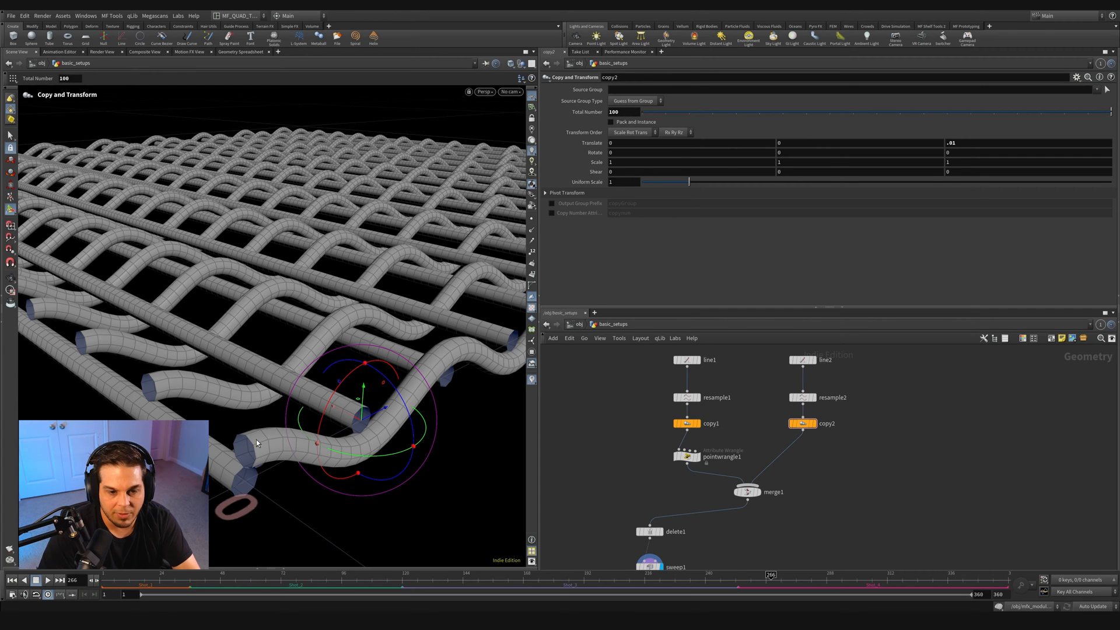
mouse_move(254, 314)
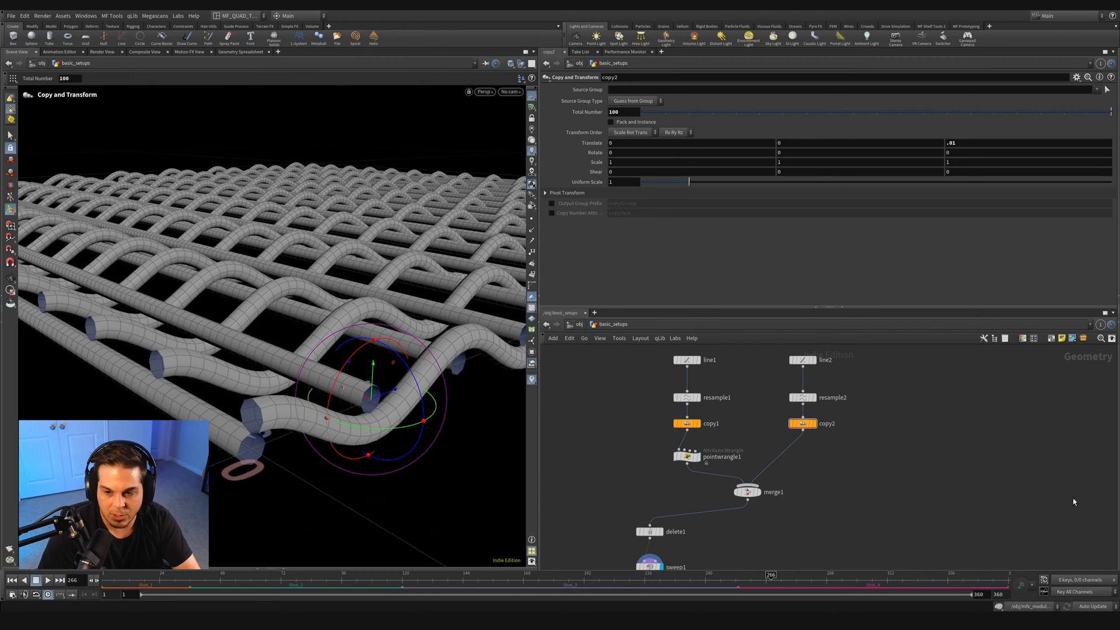
left_click(685, 457)
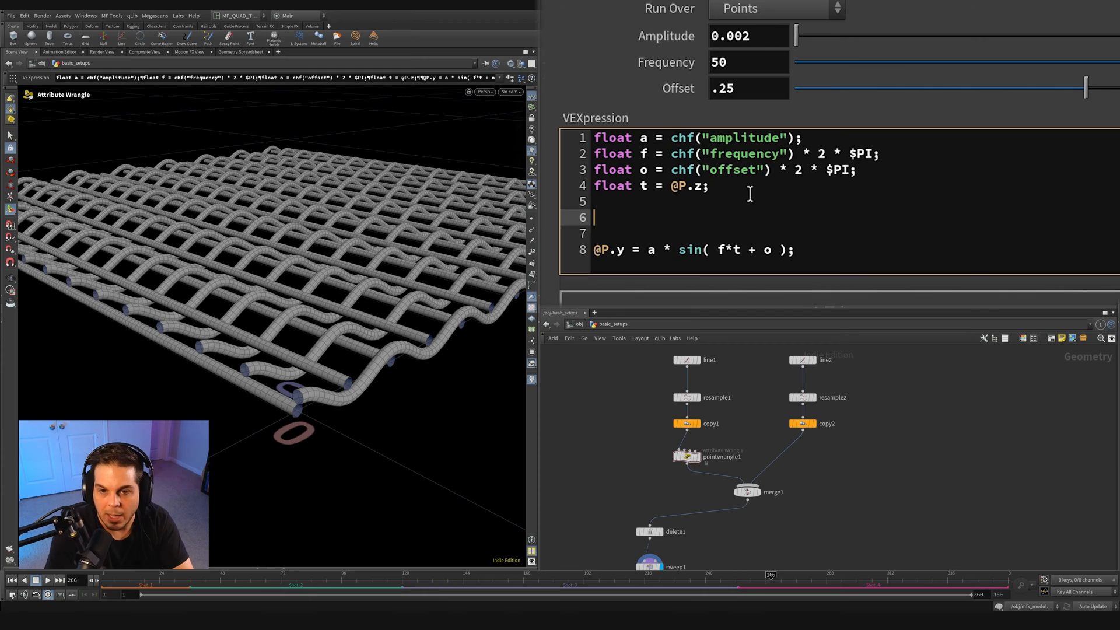
type("o +=")
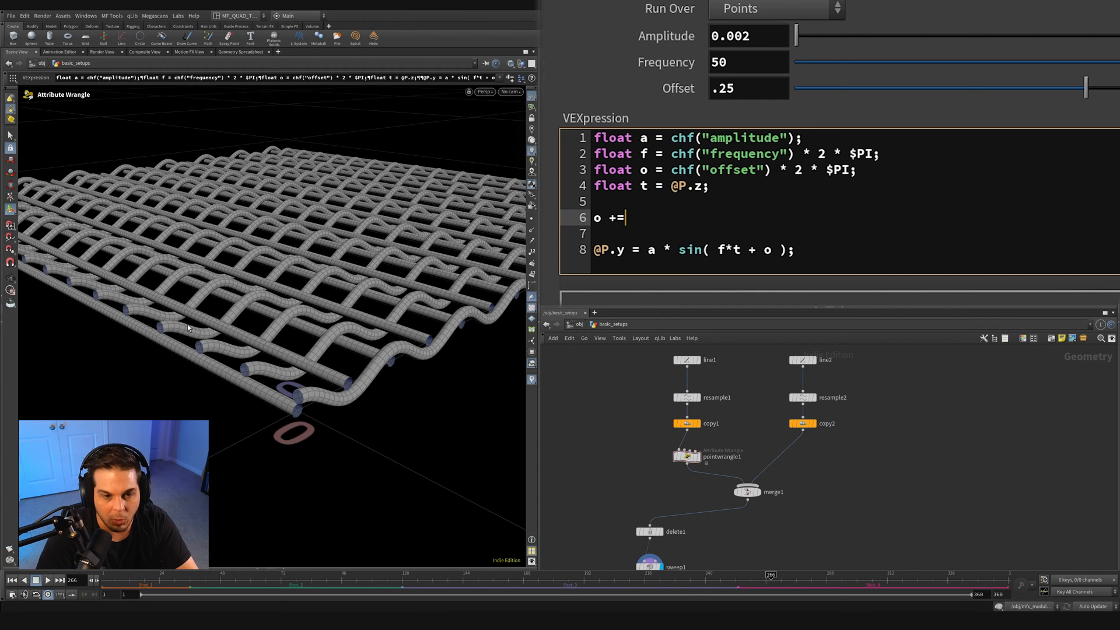
mouse_move(368, 319)
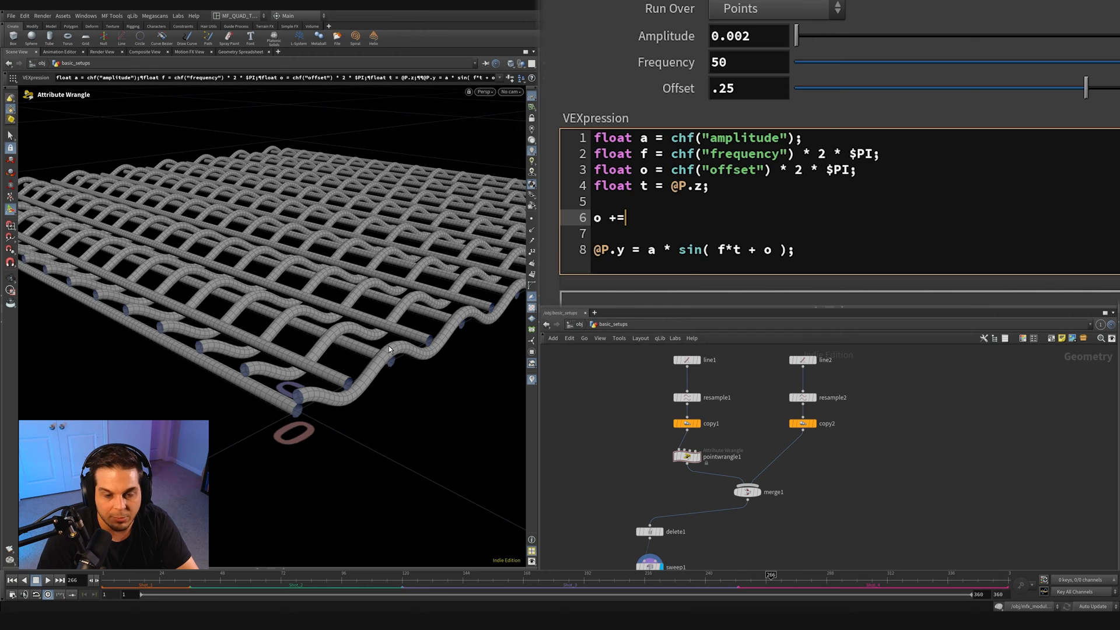
mouse_move(266, 344)
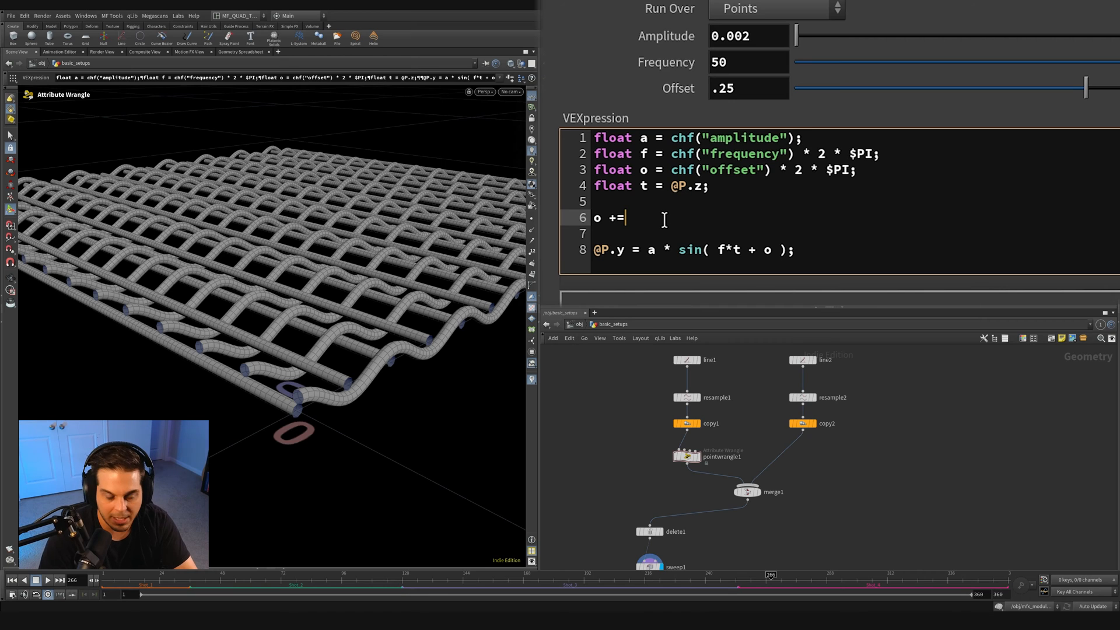
type("@primnum")
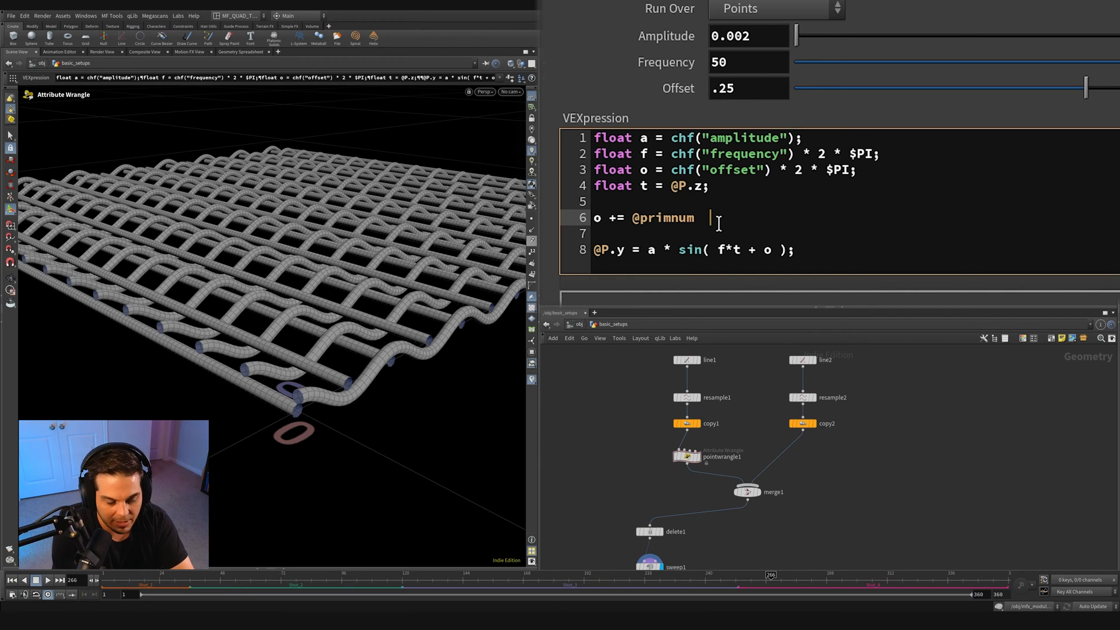
type("* .5")
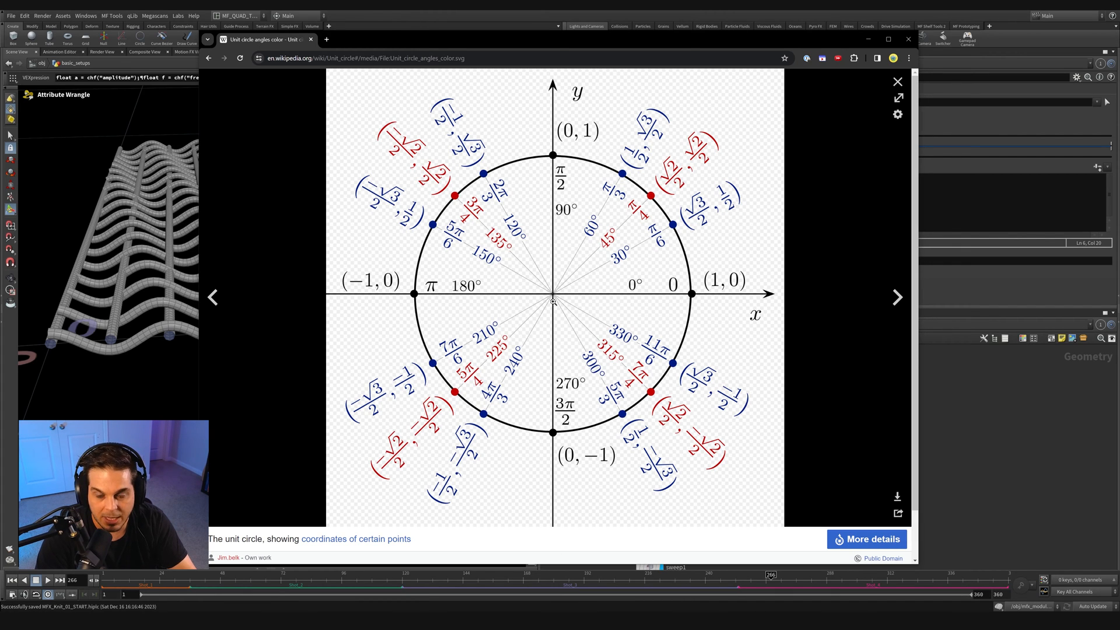
mouse_move(493, 294)
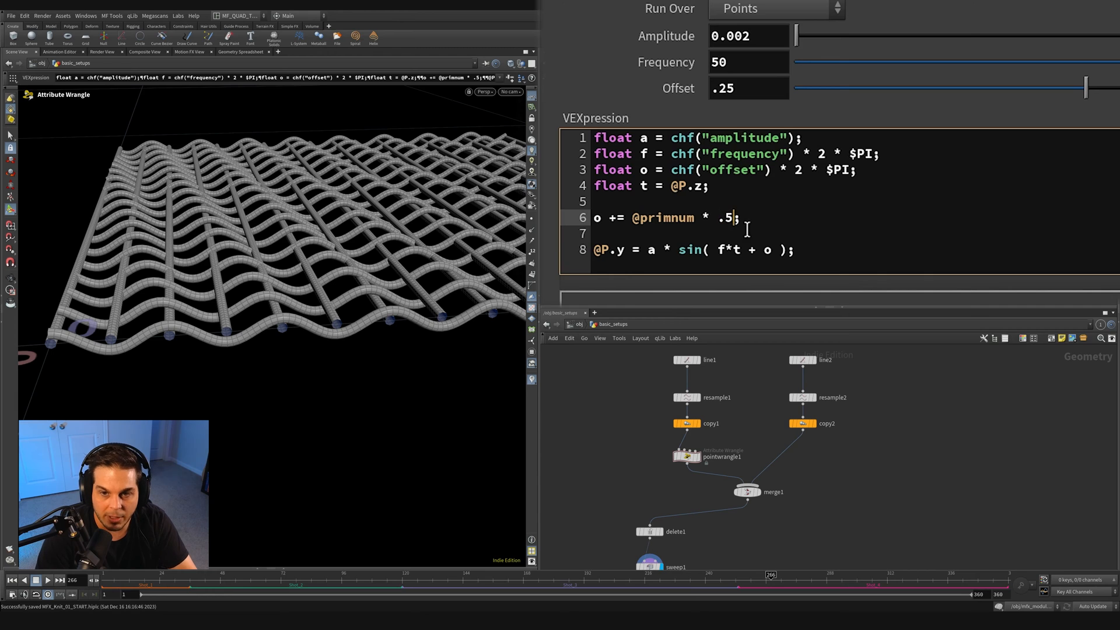
key("Backspace")
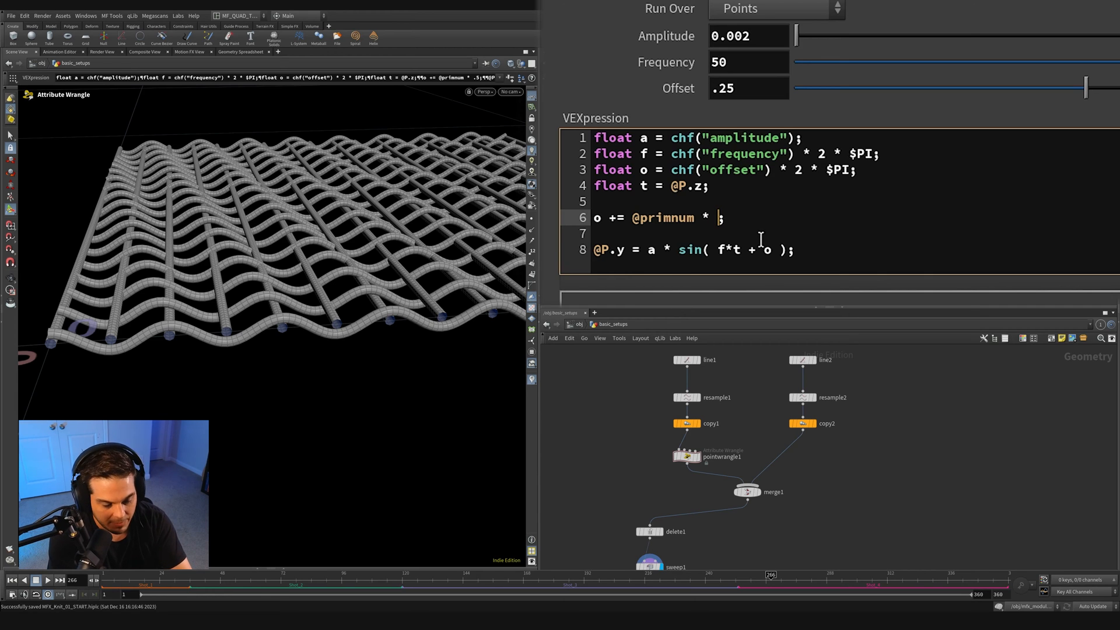
type("$PI")
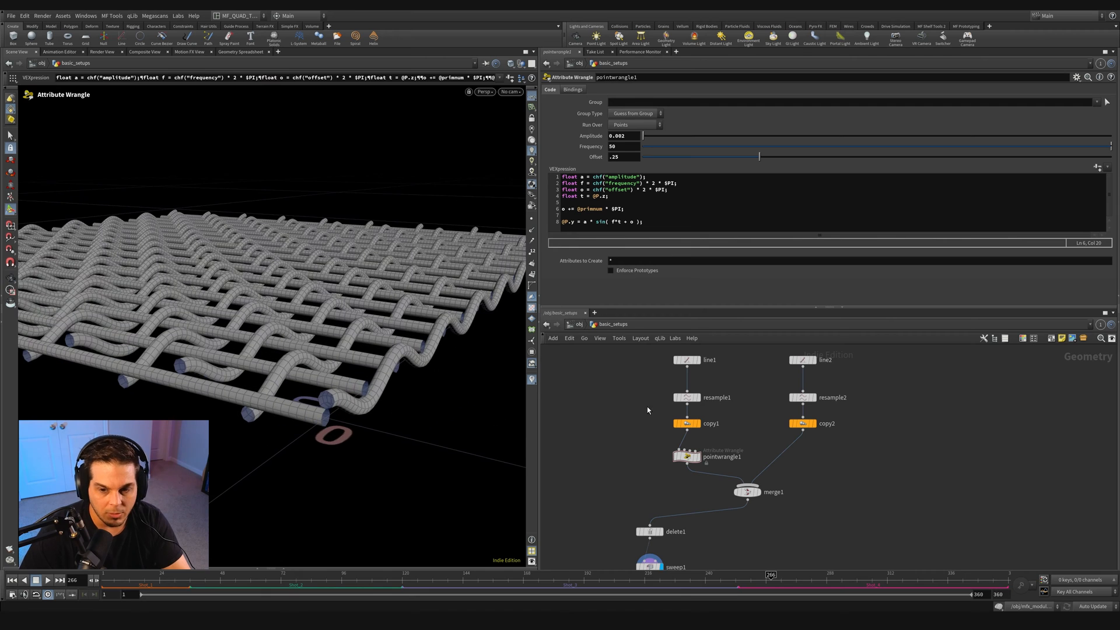
Rename pointwrangle1 to weave and place its duplicate weave1 between copy2 and merge1
double_click(722, 457)
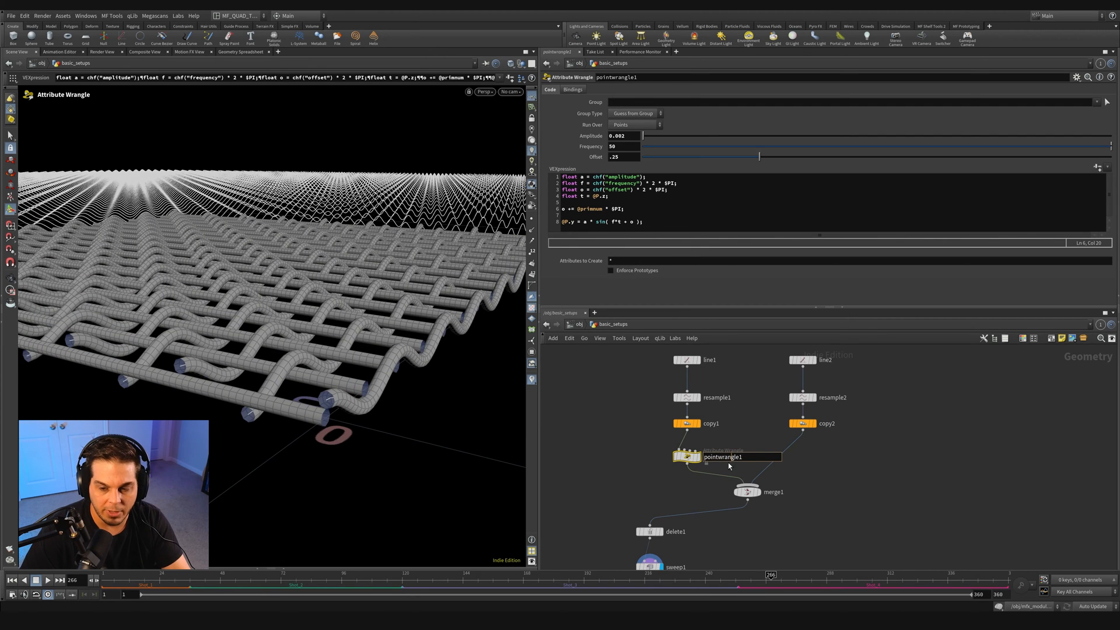
type("qw")
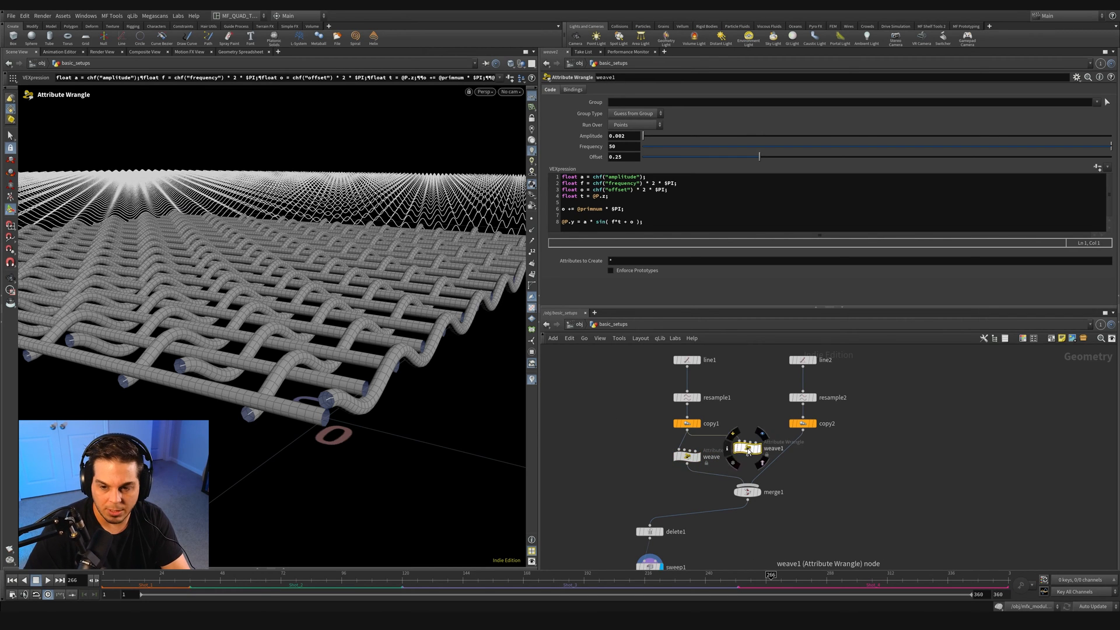
left_click_drag(743, 448, 796, 457)
type("x")
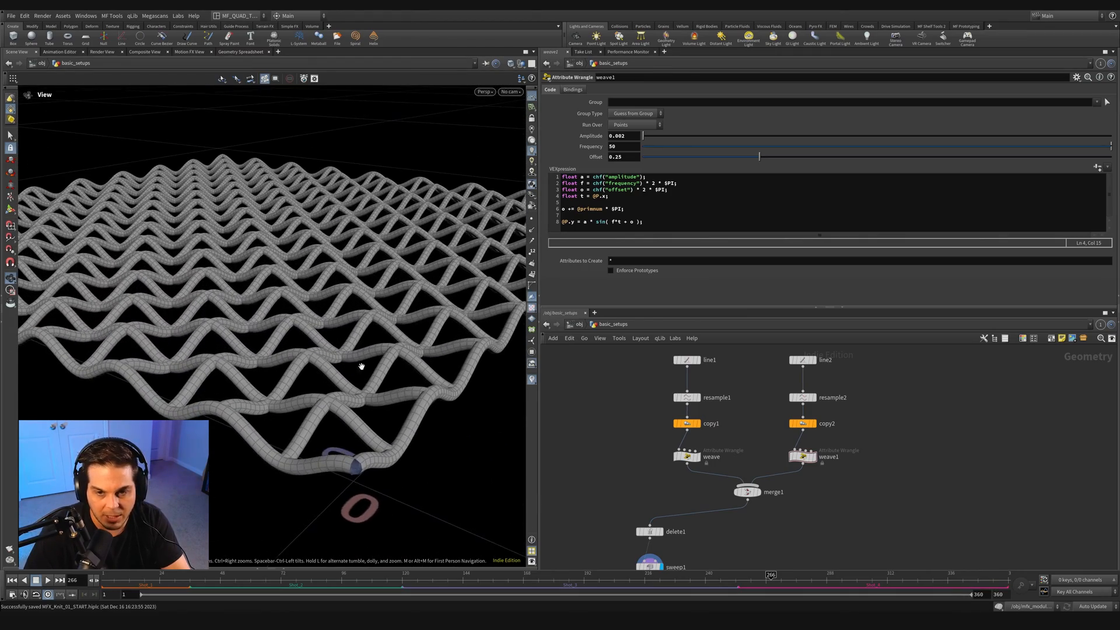
Drag weave1's wave offset higher and increase sweep1's tube radius
left_click_drag(760, 157, 866, 156)
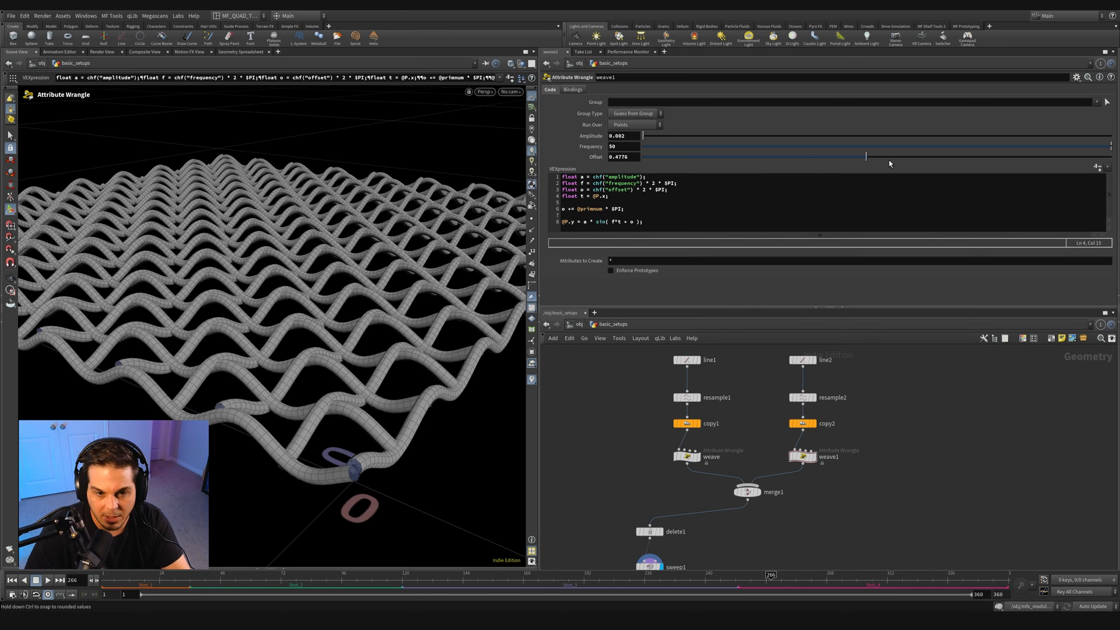
left_click_drag(867, 156, 935, 156)
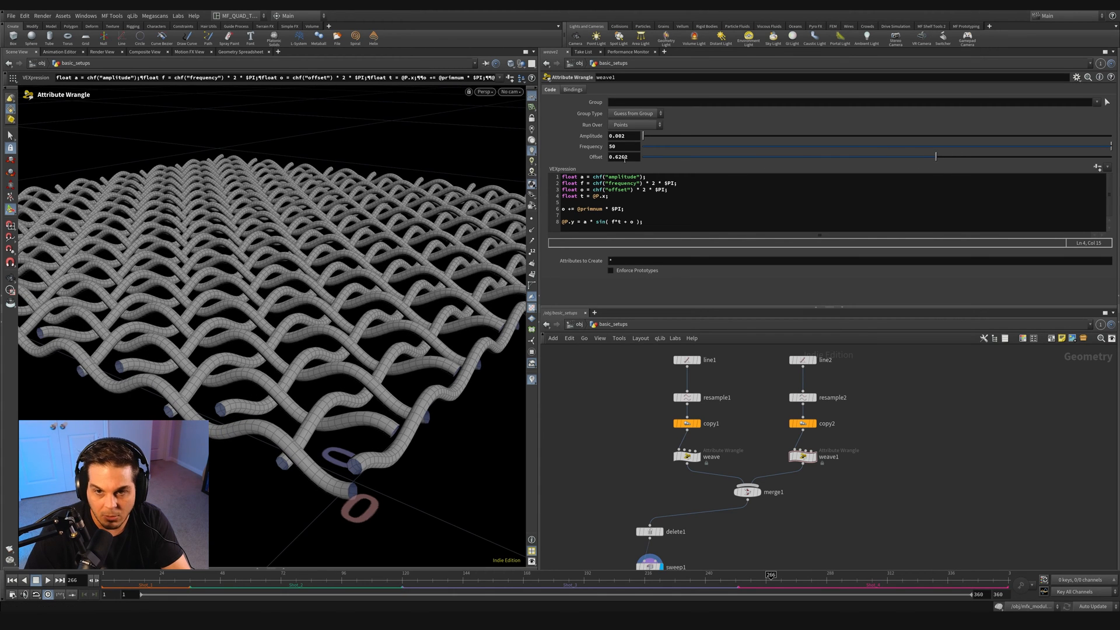
left_click_drag(936, 156, 993, 156)
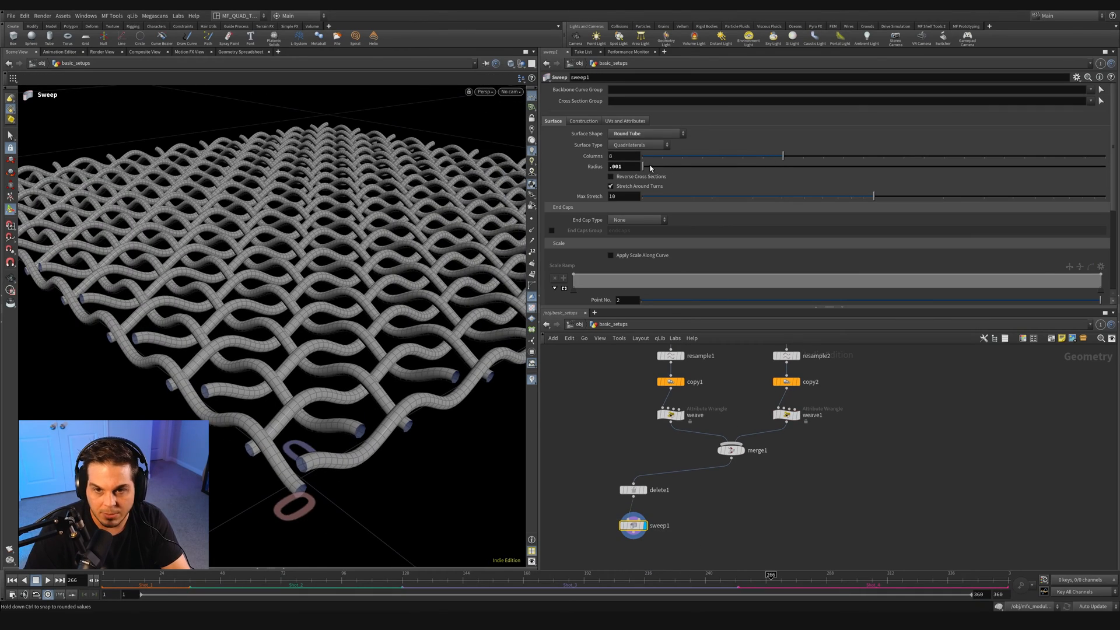
left_click_drag(642, 166, 650, 167)
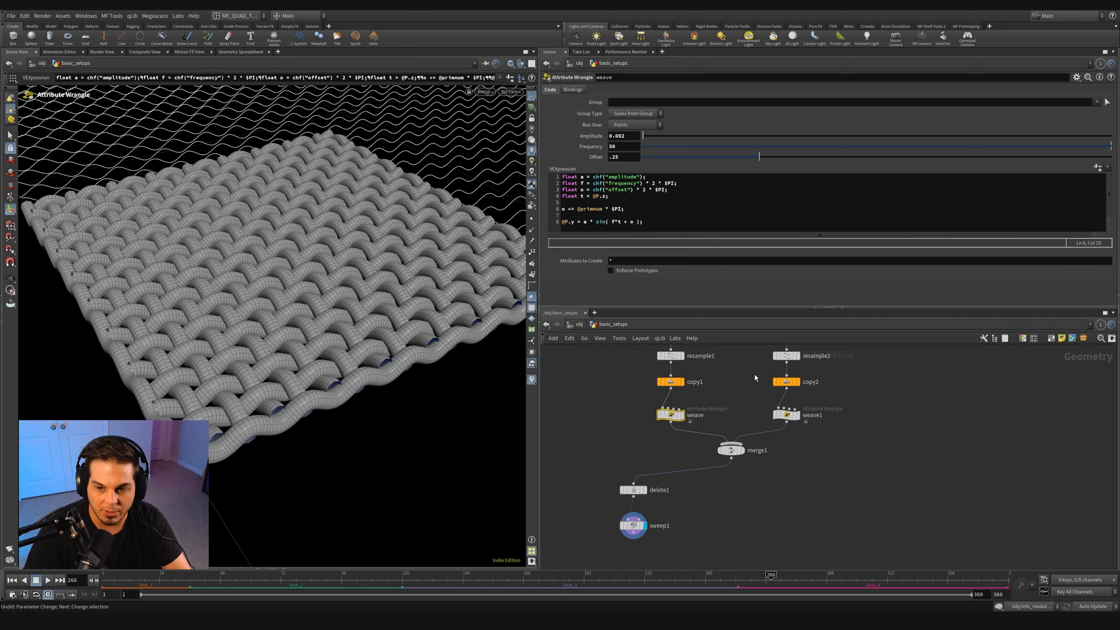
Link copy2's total copy count to weave's frequency through a relative reference
left_click(787, 381)
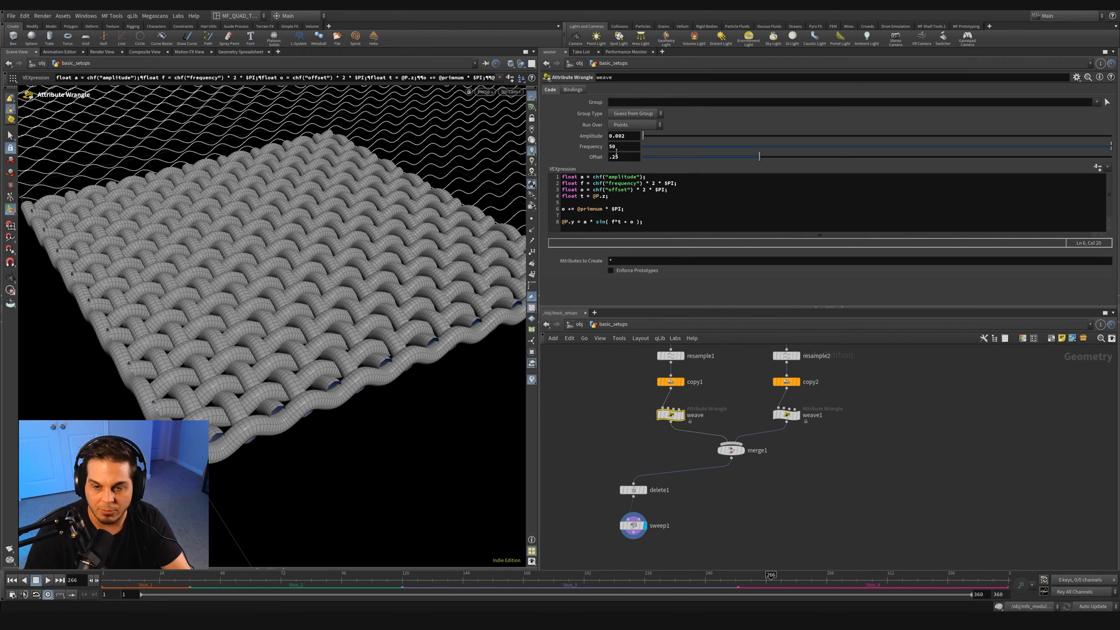
right_click(614, 147)
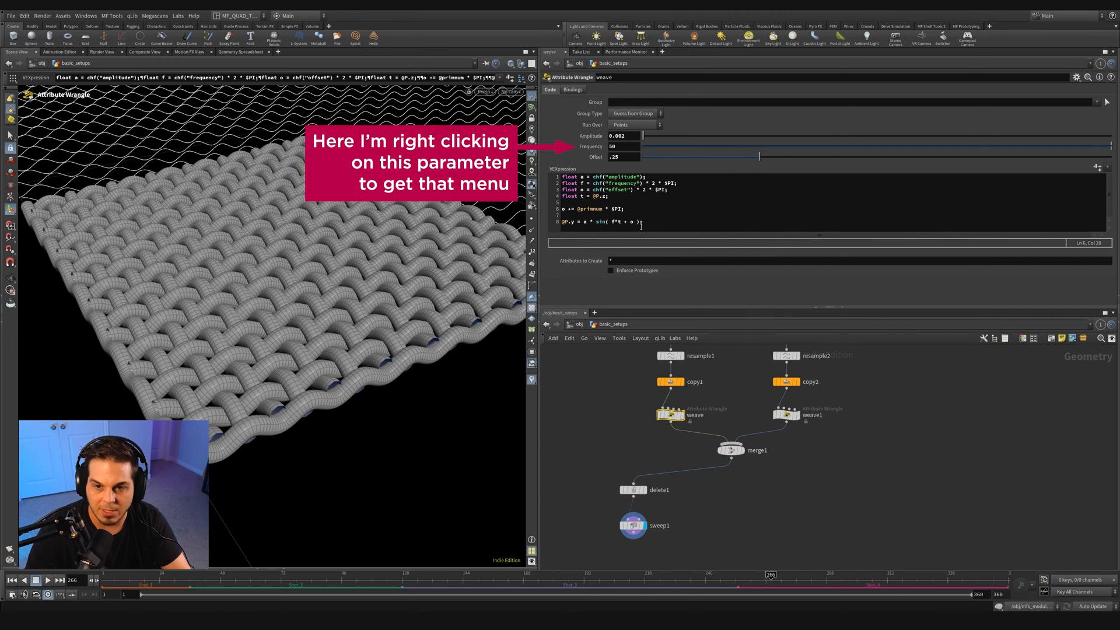
left_click(787, 381)
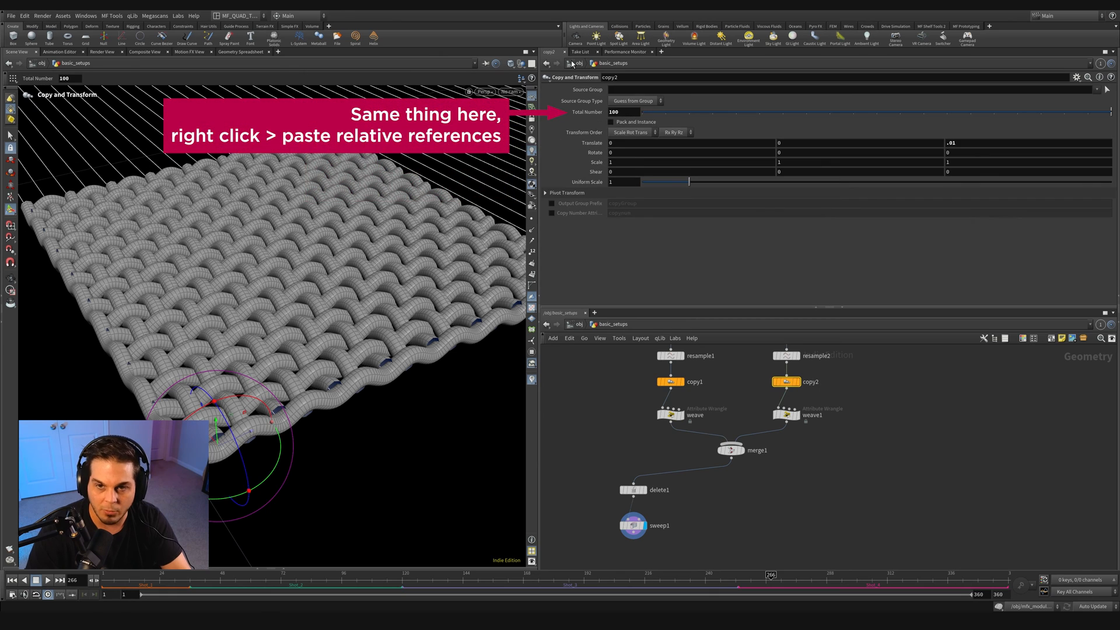
left_click(622, 112)
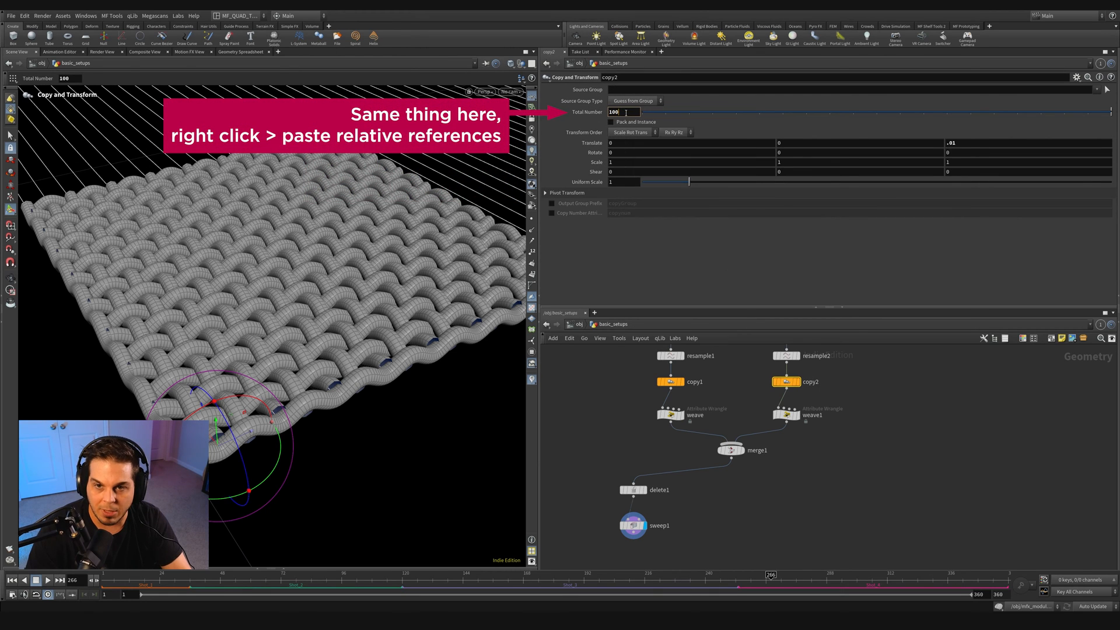
right_click(615, 111)
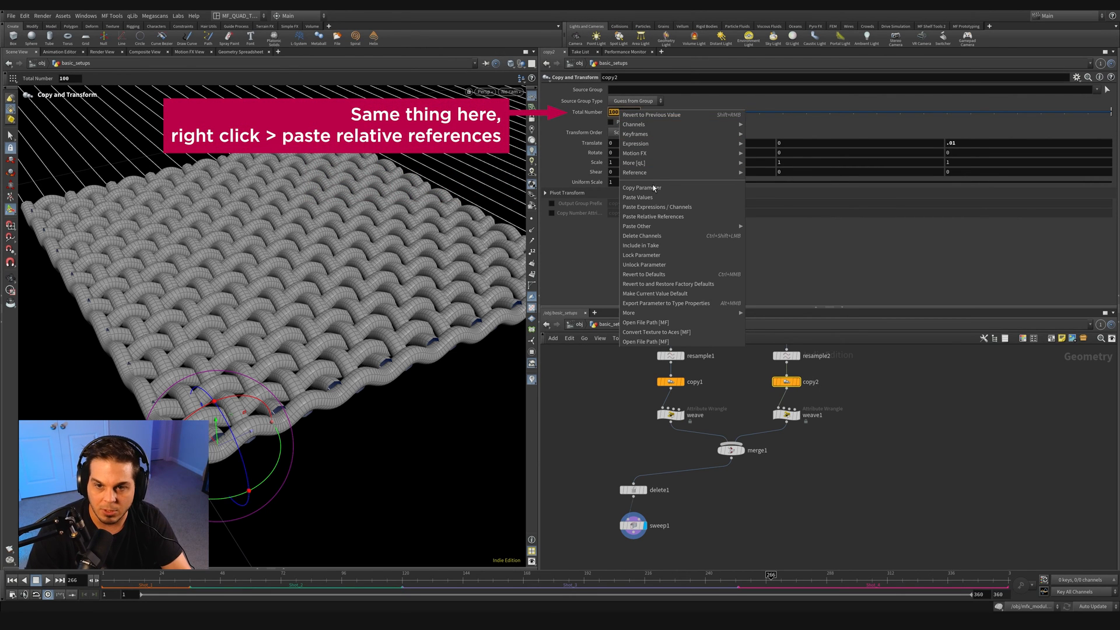
left_click(653, 216)
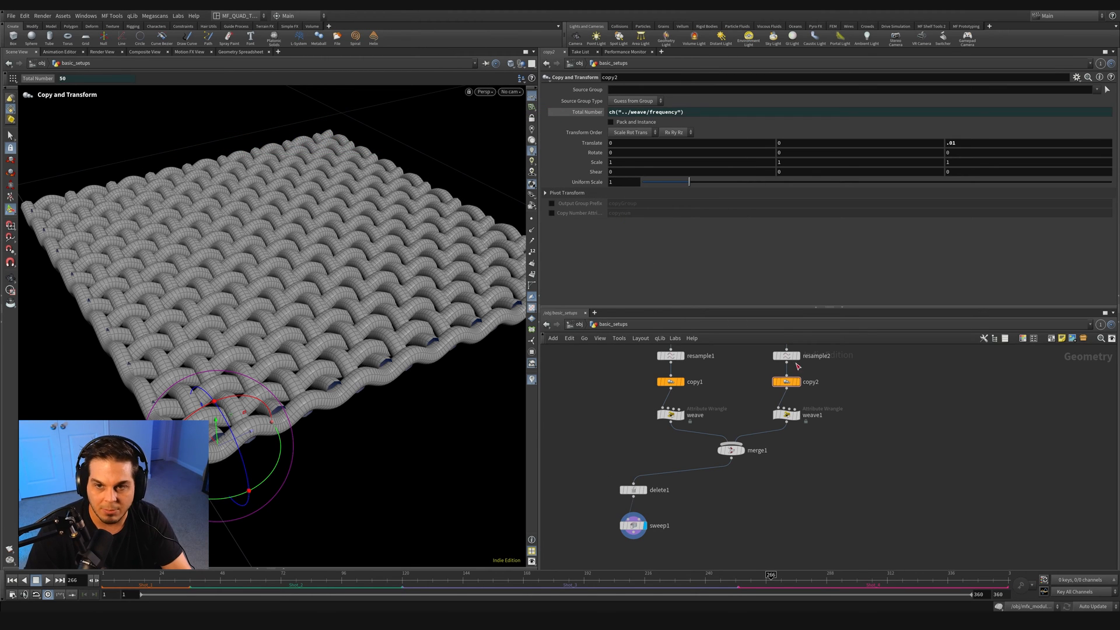
left_click(732, 450)
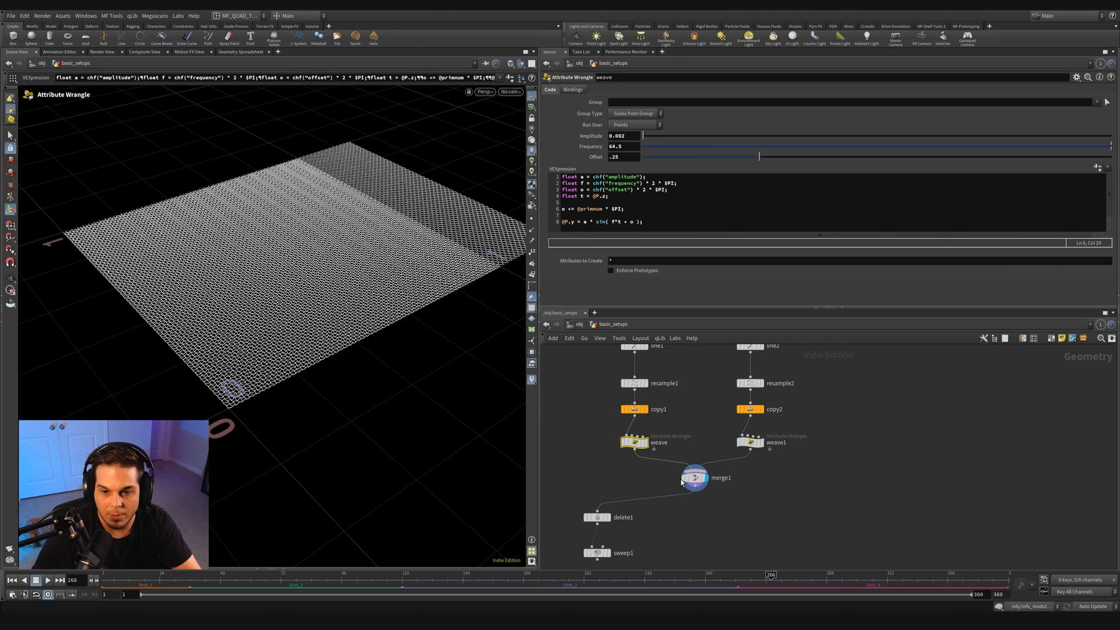
Set copy2's Total Number to 100
left_click(750, 409)
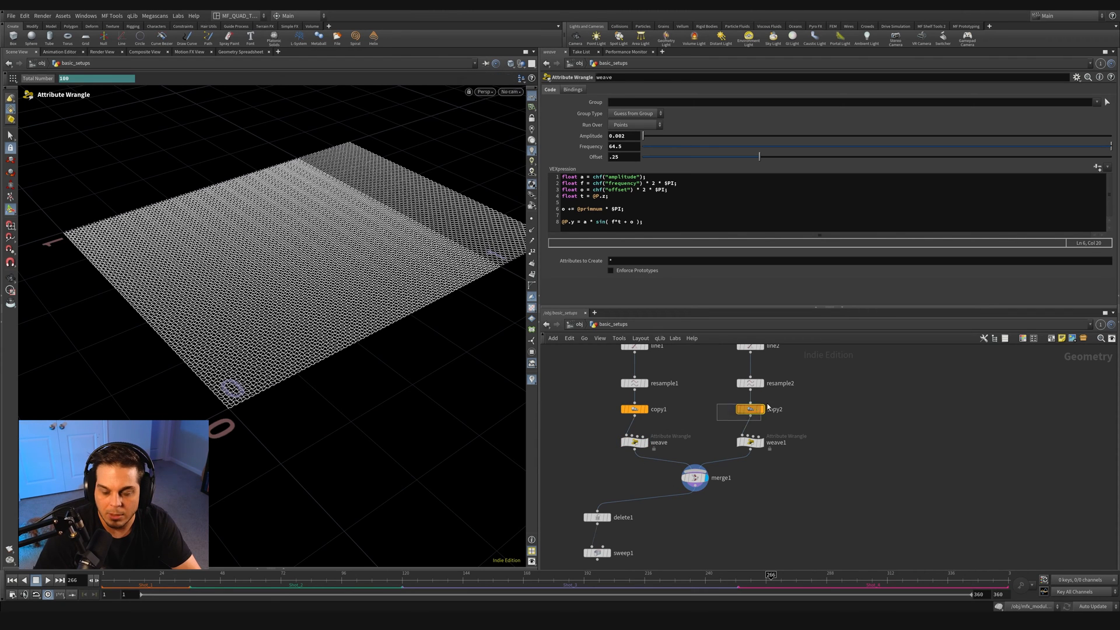
left_click(751, 409)
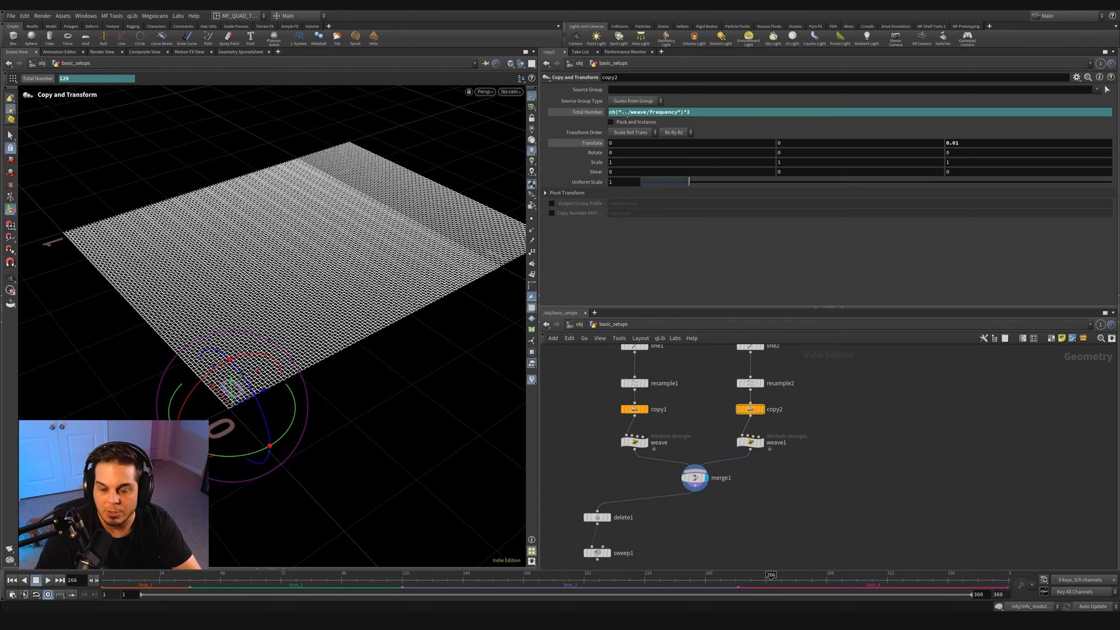
left_click(632, 439)
type("100")
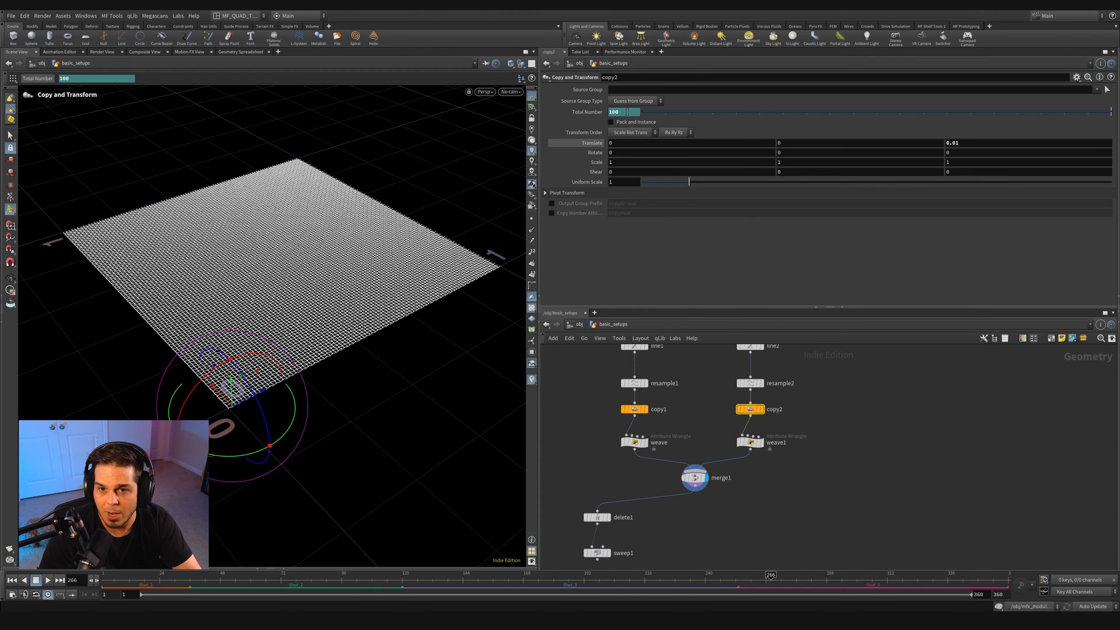
Paste the copied offset values into copy2's Translate
right_click(620, 111)
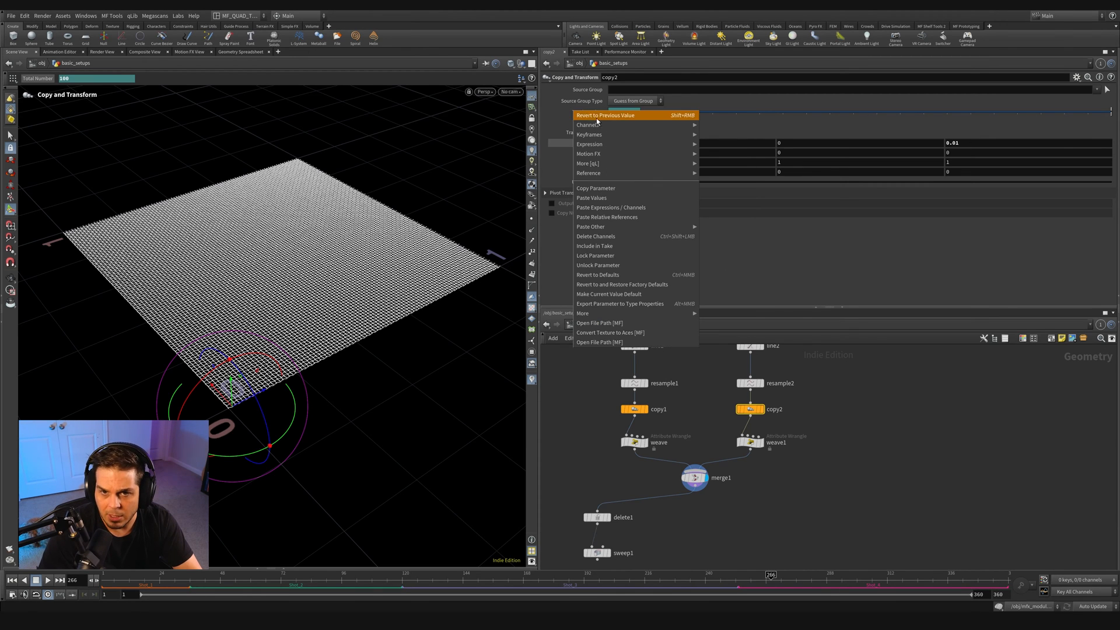
left_click(605, 115)
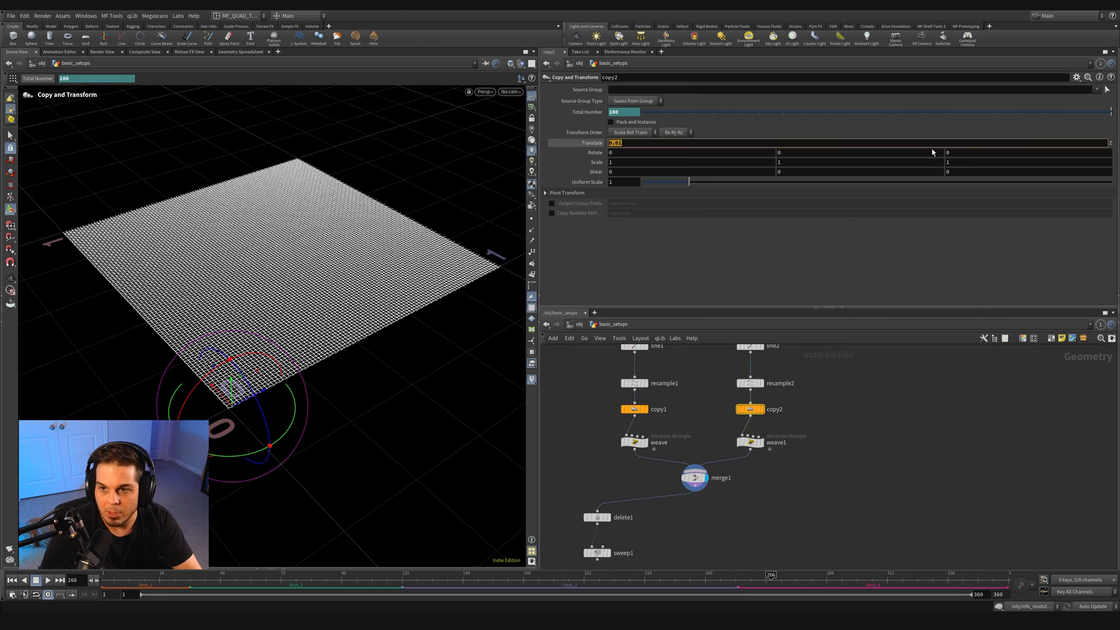
right_click(616, 143)
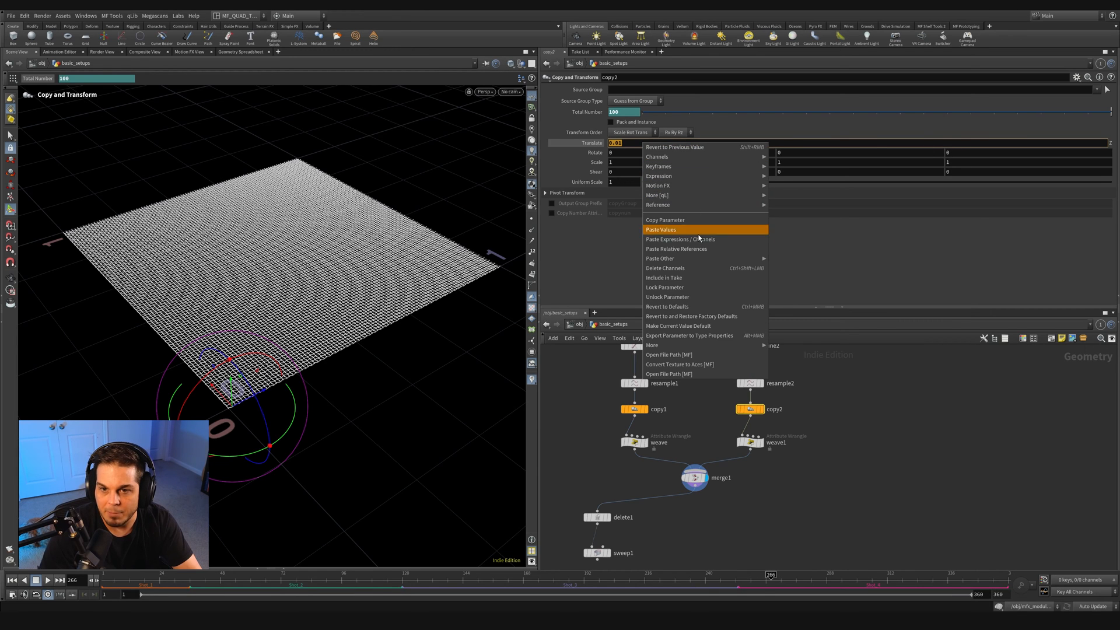
left_click(660, 229)
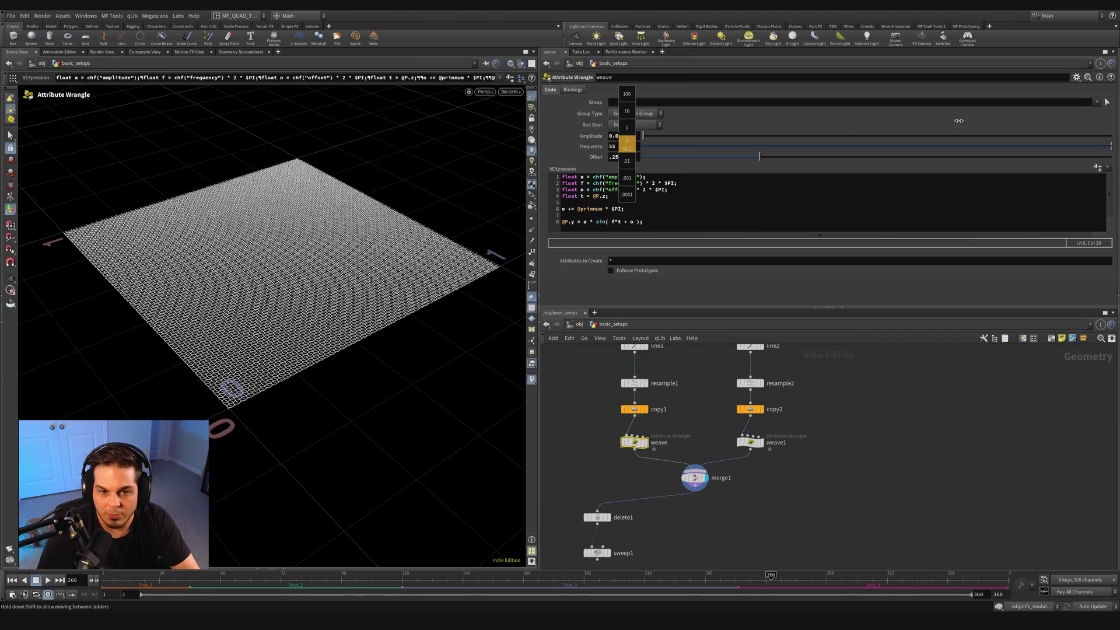
Lower the first weave wrangle's Frequency with the ladder drag
left_click_drag(611, 147, 610, 150)
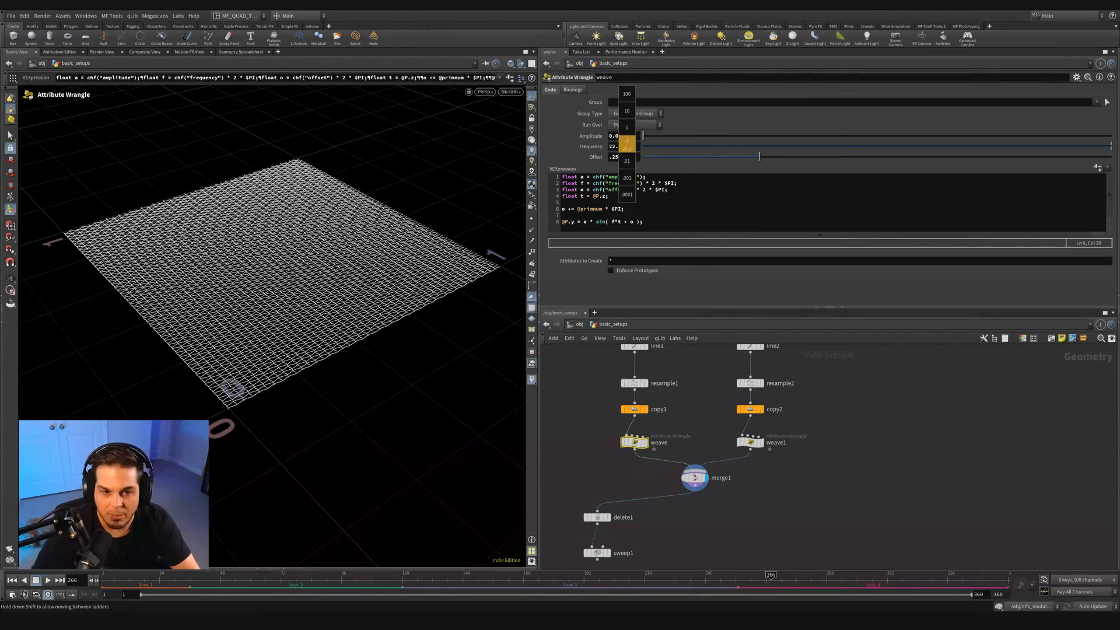
left_click(627, 146)
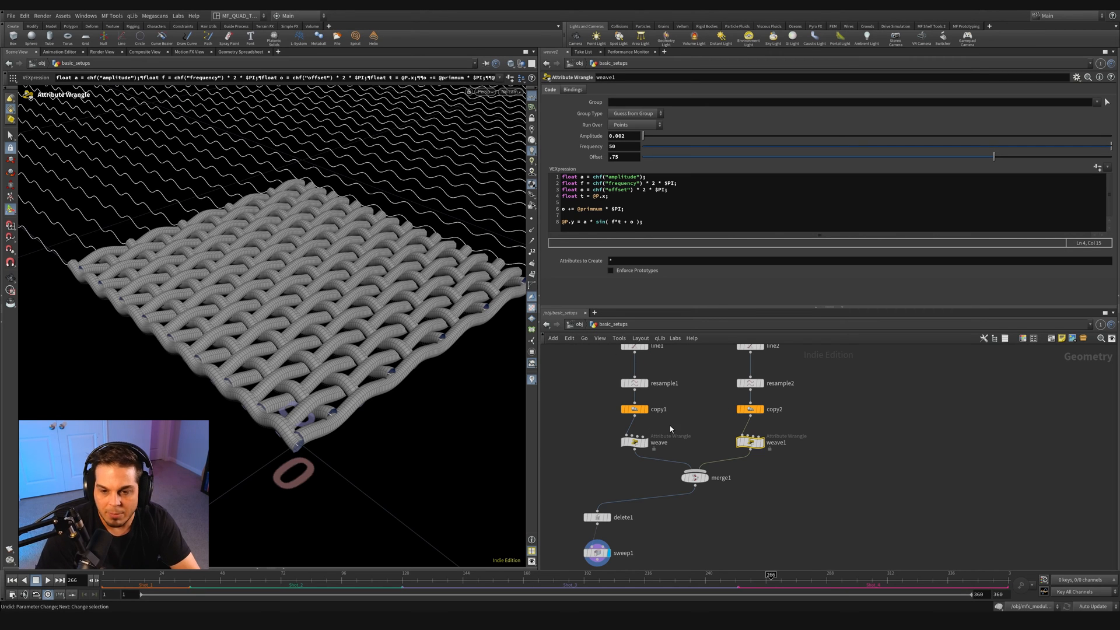
Set copy1's Total Number to ch("../weave1/frequency")*2 and copy that parameter
left_click(749, 409)
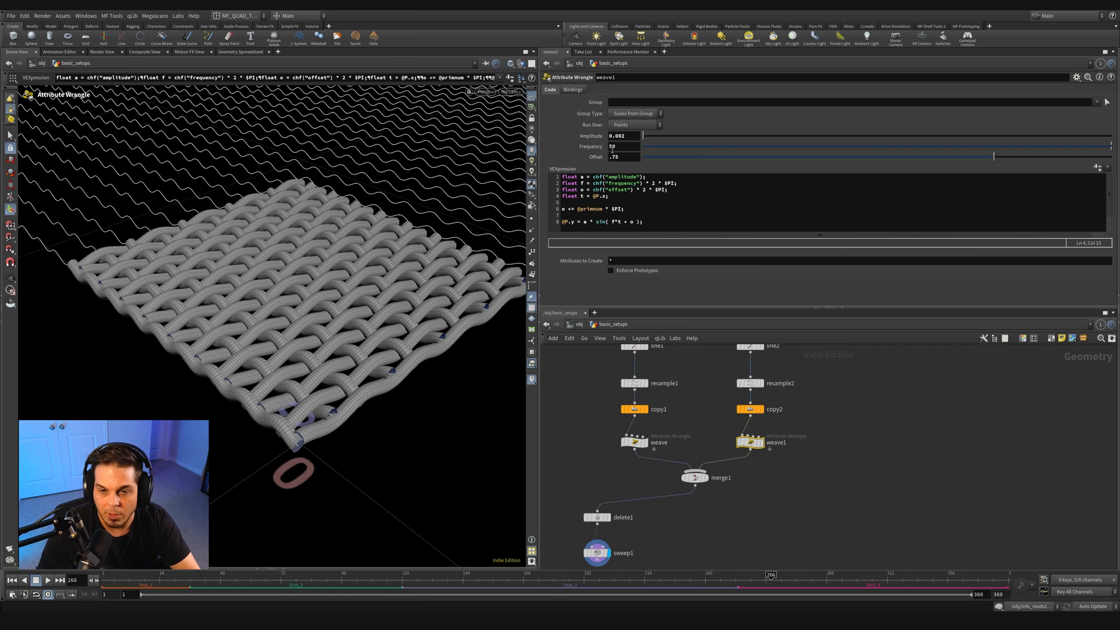
right_click(626, 147)
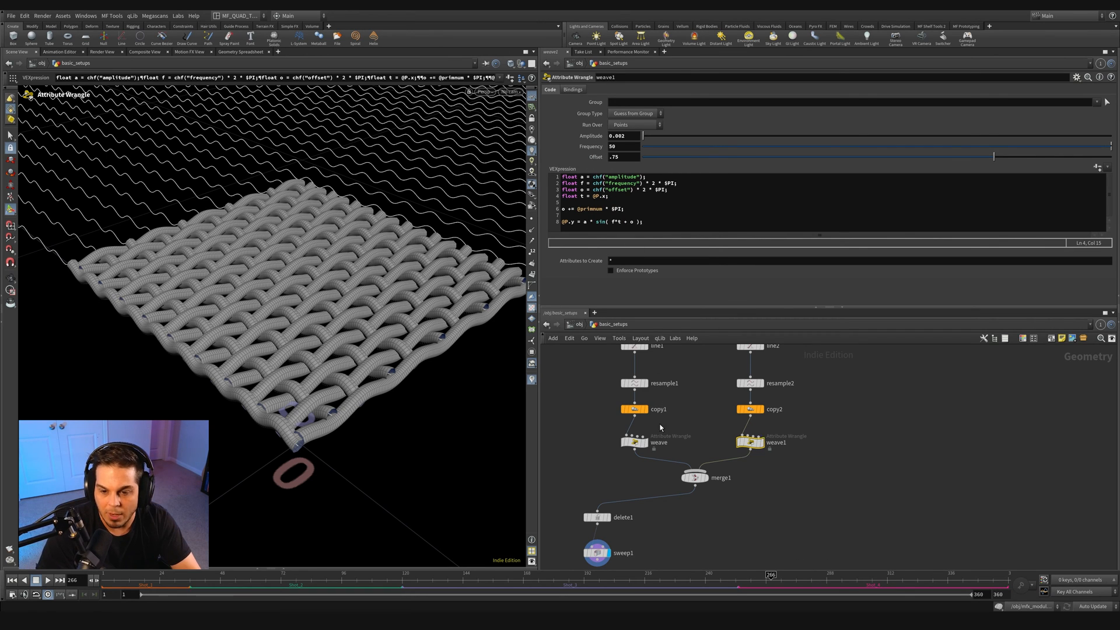
left_click(634, 409)
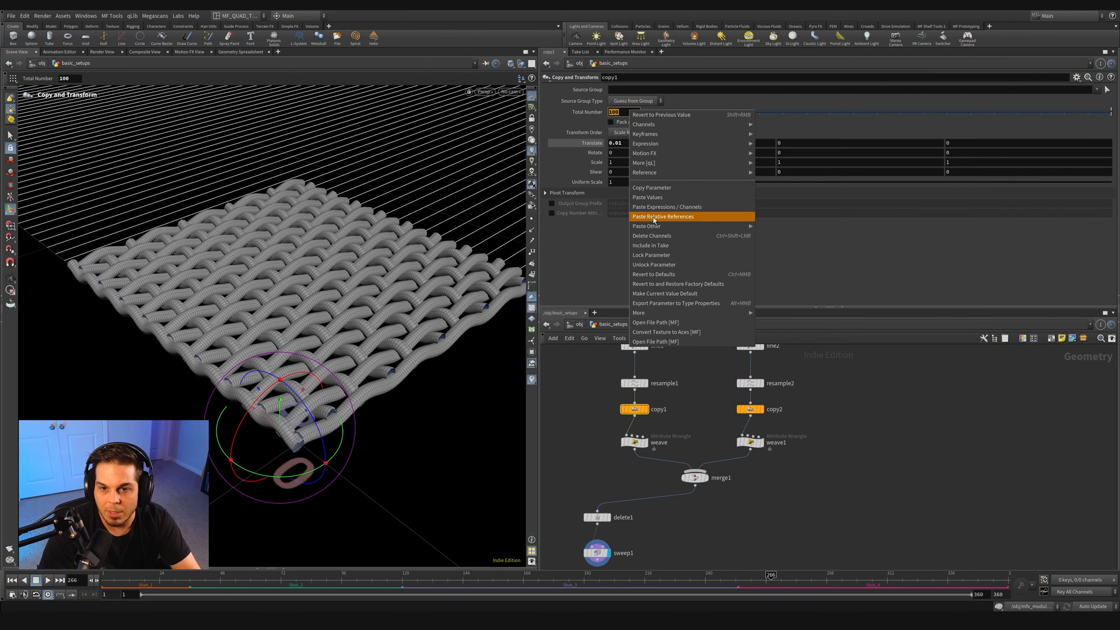
left_click(663, 216)
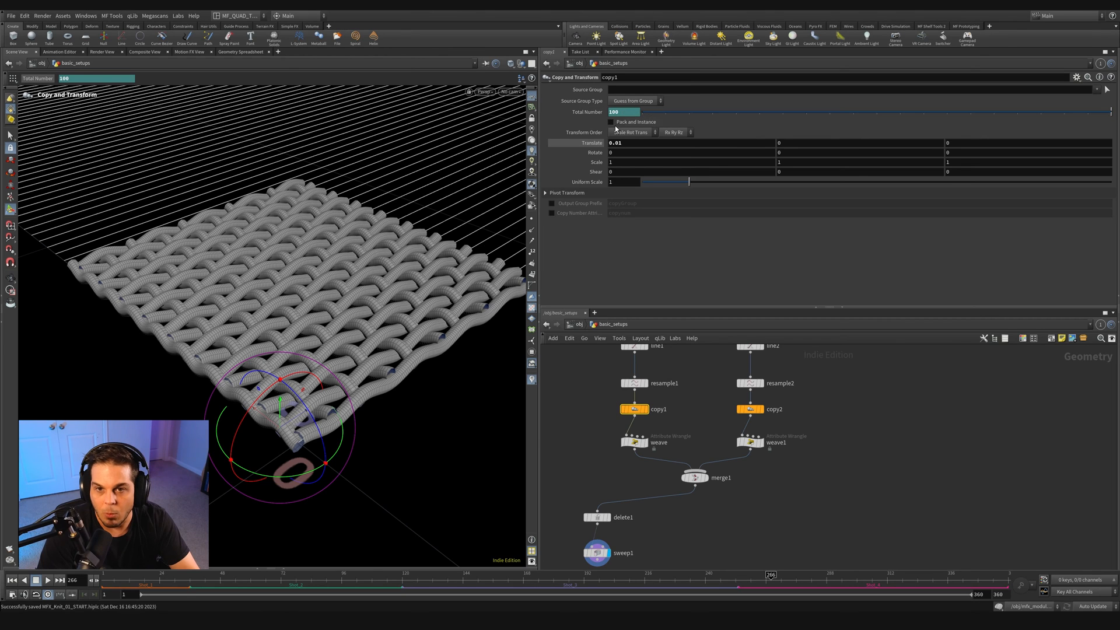
type("ch(\"../weave1/frequency\")*2")
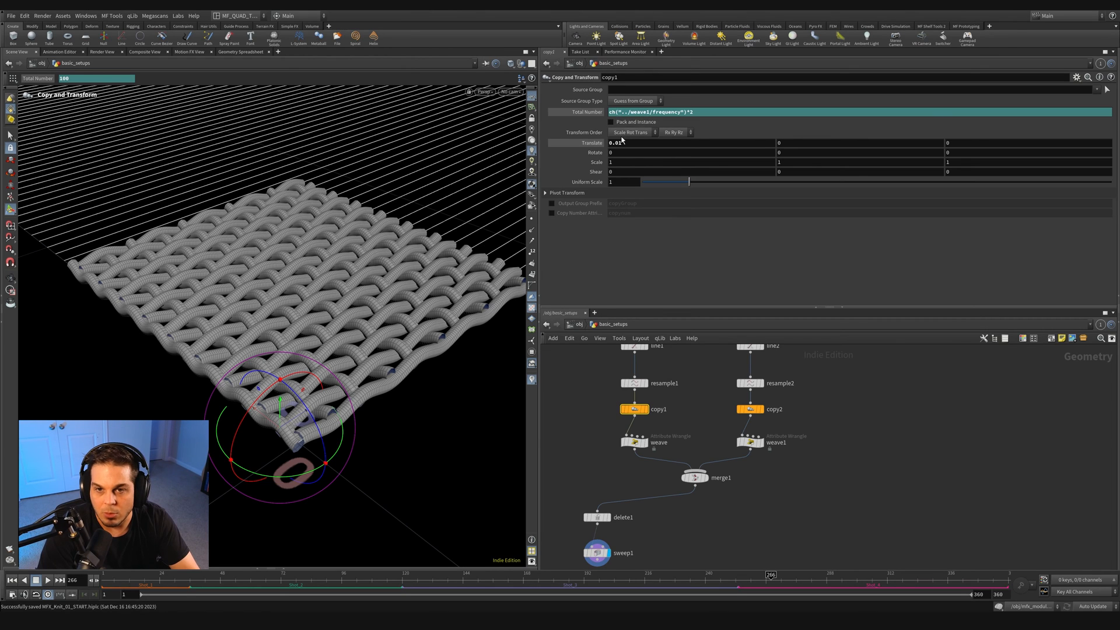
right_click(645, 112)
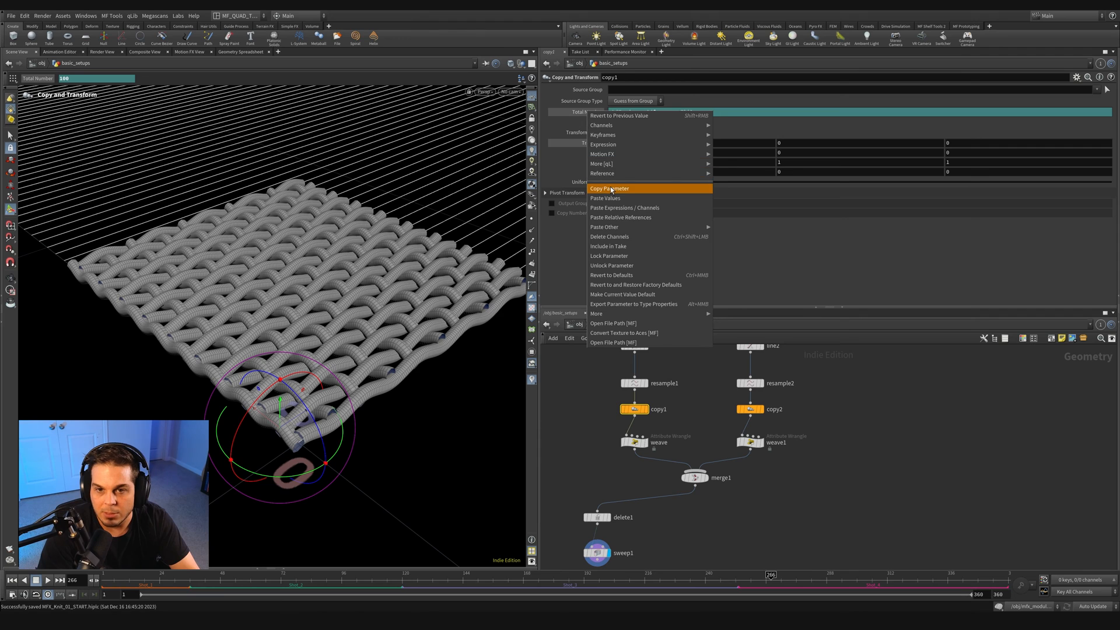
left_click(610, 189)
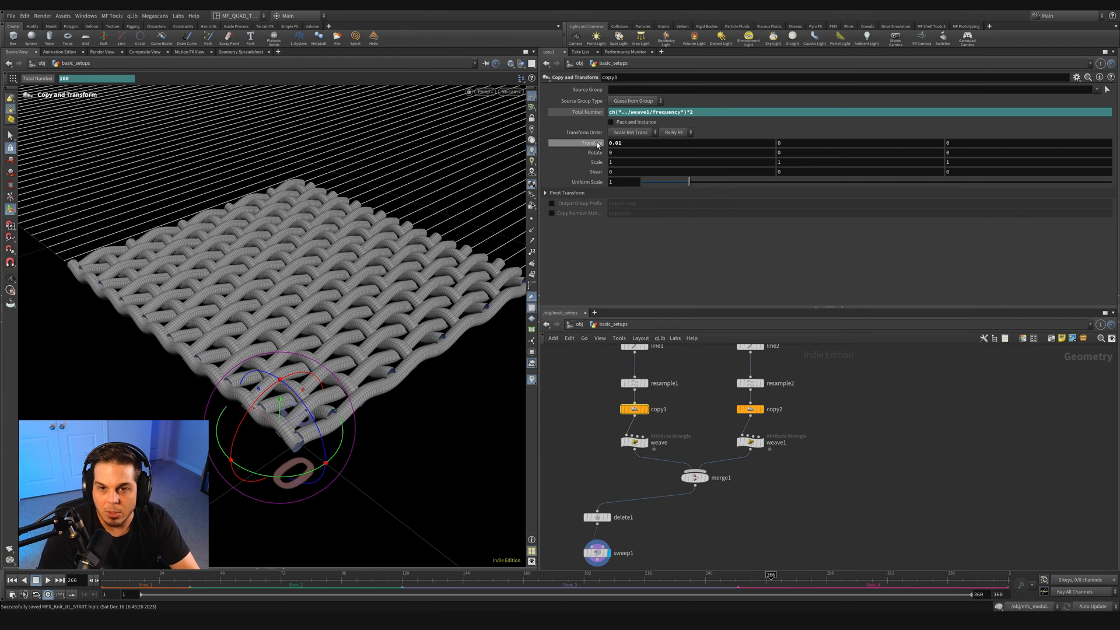
right_click(615, 143)
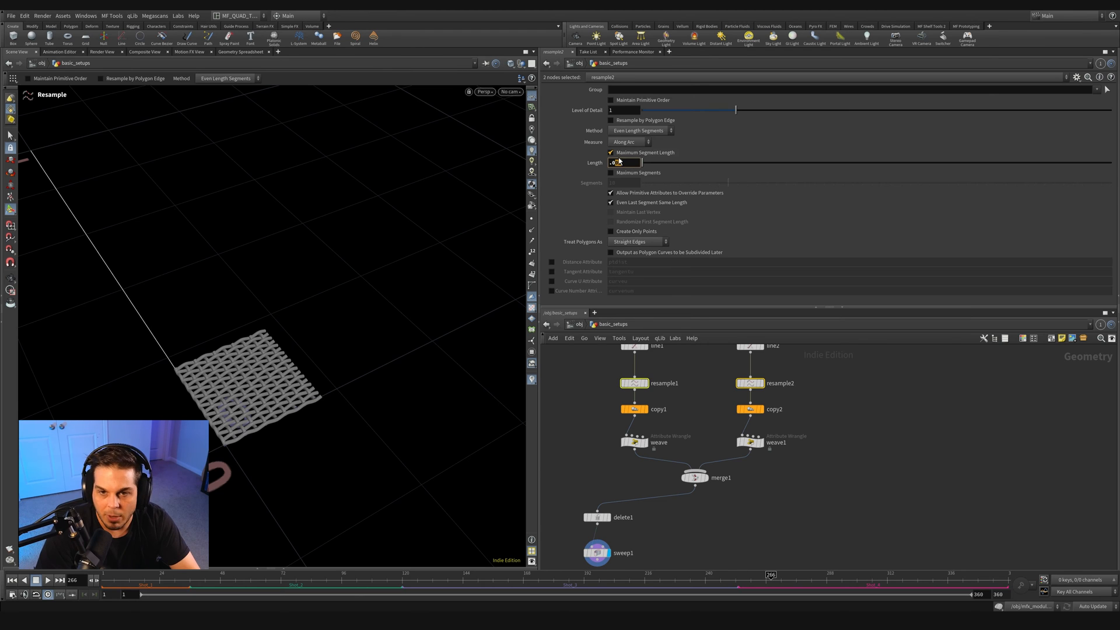
Enter .003 as the segment Length on both resample nodes
type(".003")
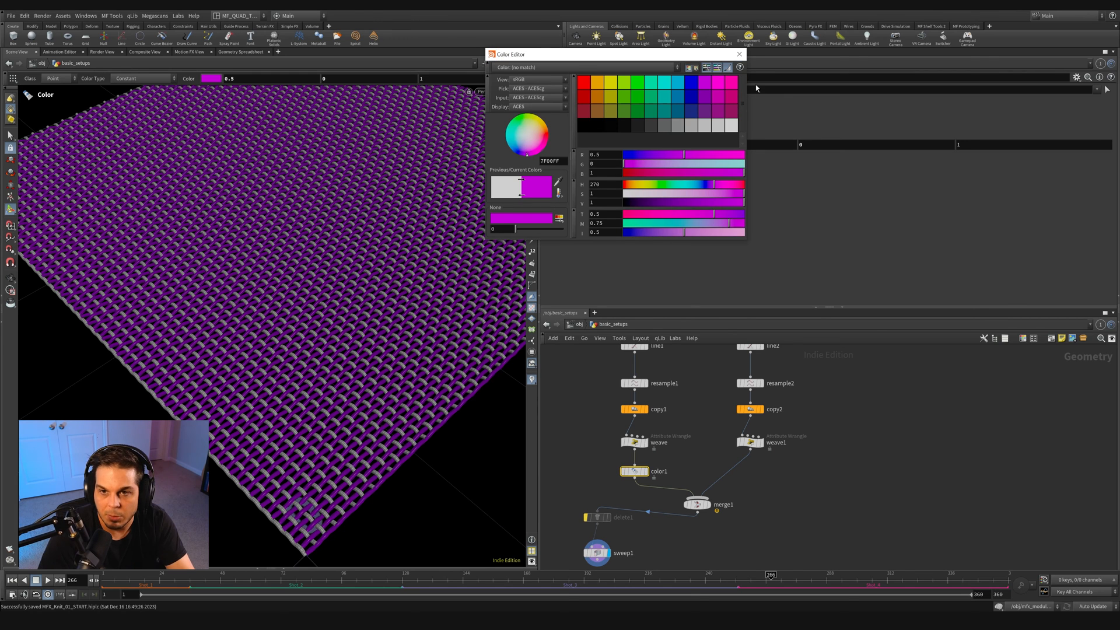
Confirm the purple colour on color1, then select the first weave node
left_click(739, 53)
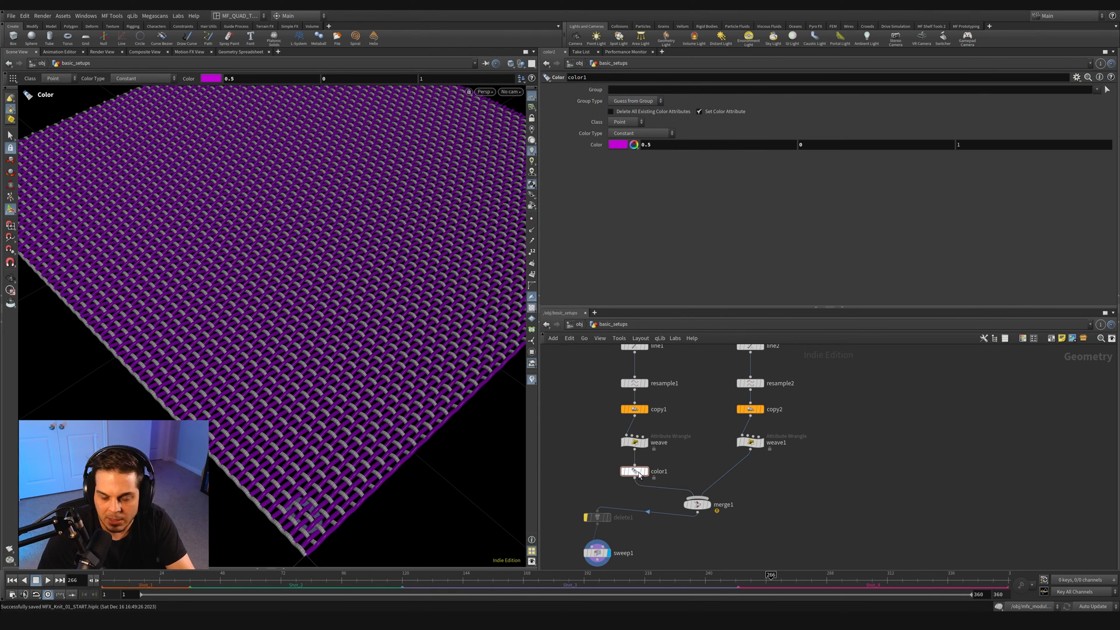
left_click(742, 471)
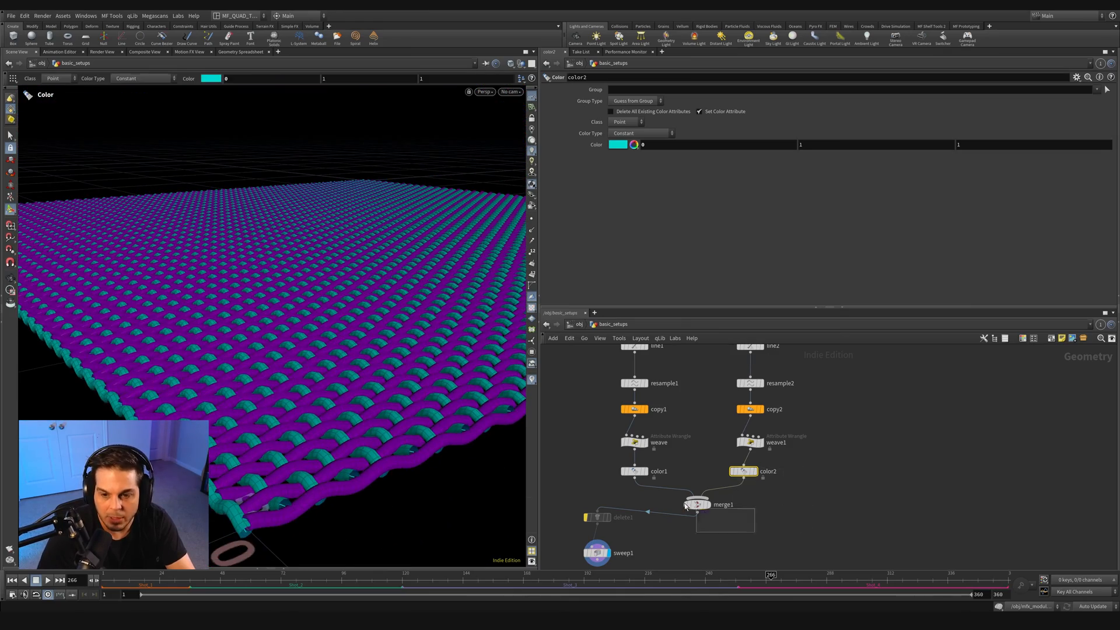
left_click(632, 443)
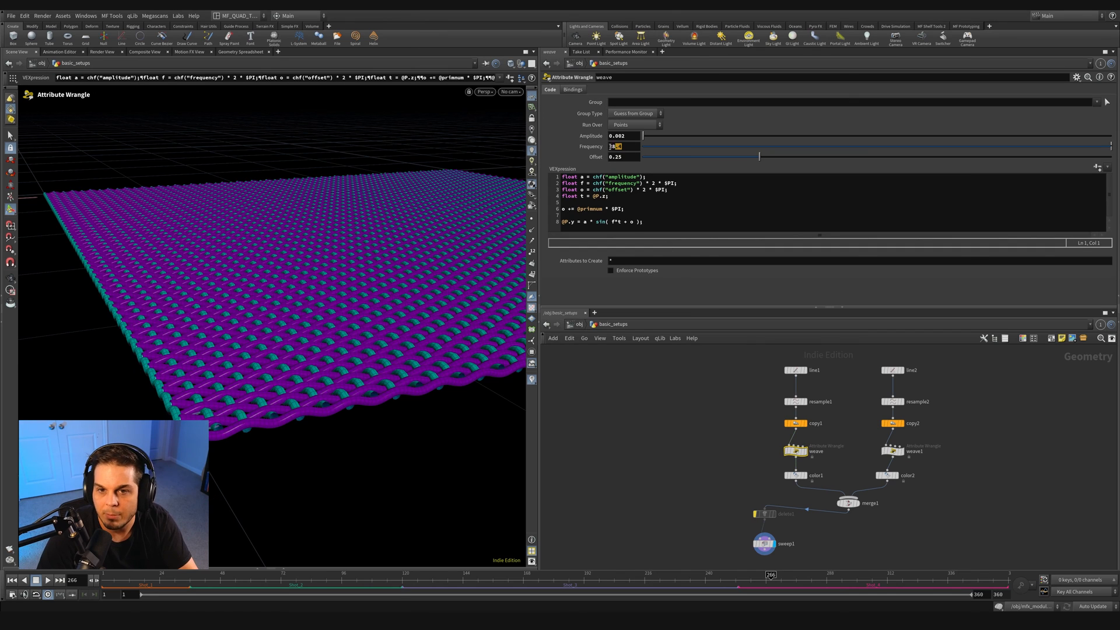
Set weave Frequency to 50 and add a null named WEAVE after sweep1
type("50")
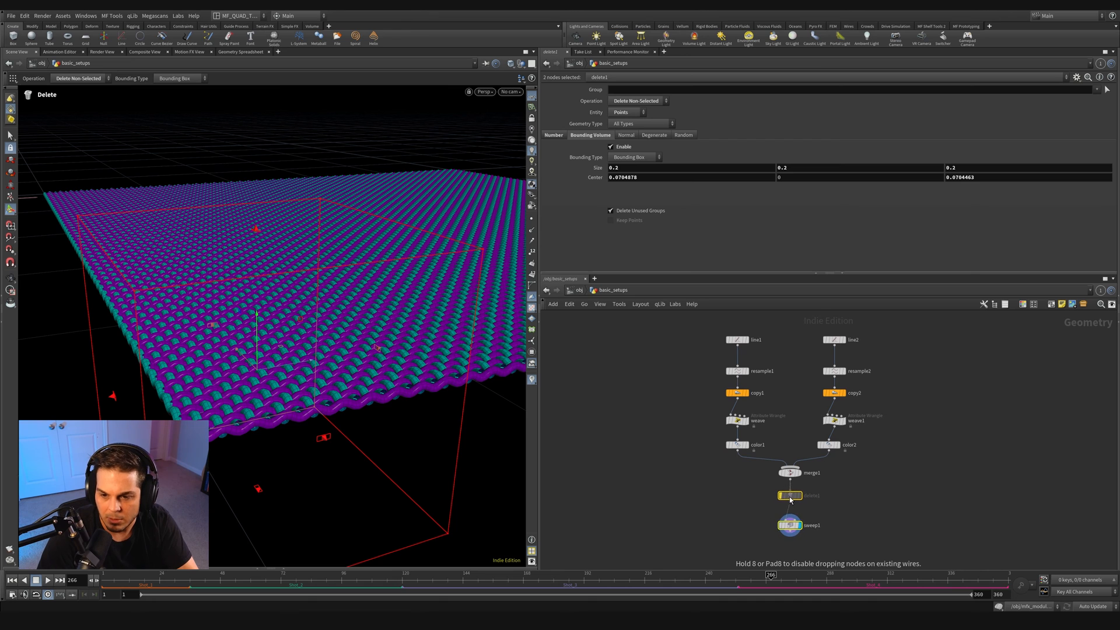
type("n")
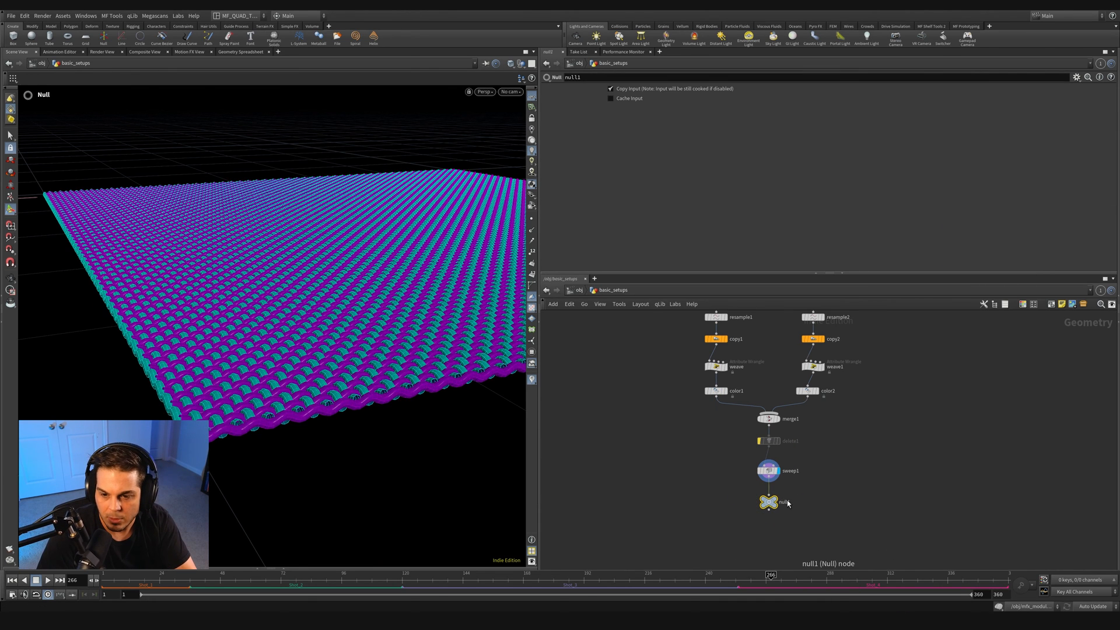
type("WEAVE")
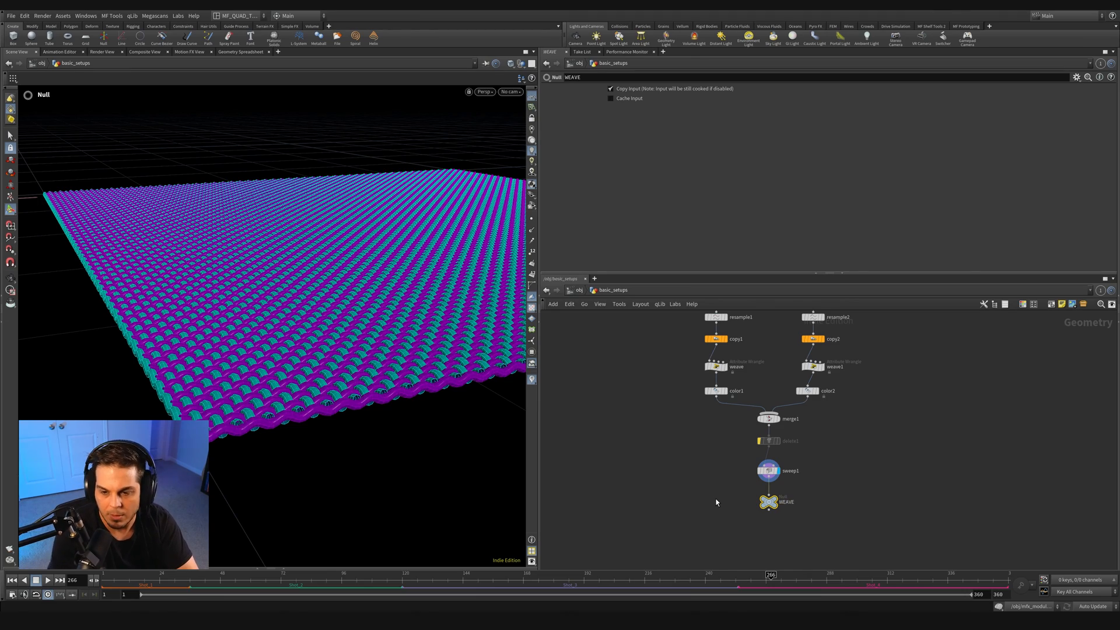